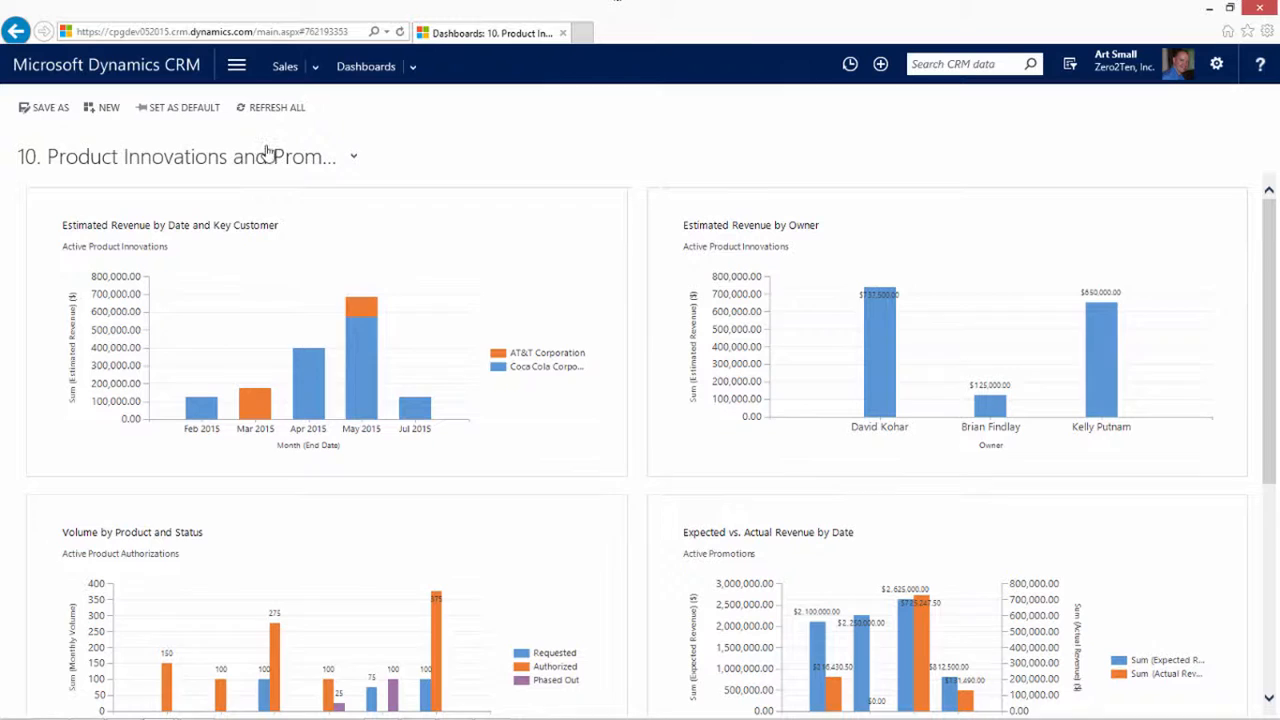
Step: Scroll the Product Innovations dashboard down to the Volume by Product and Status chart
{"action": "left_click", "coordinate": [352, 156]}
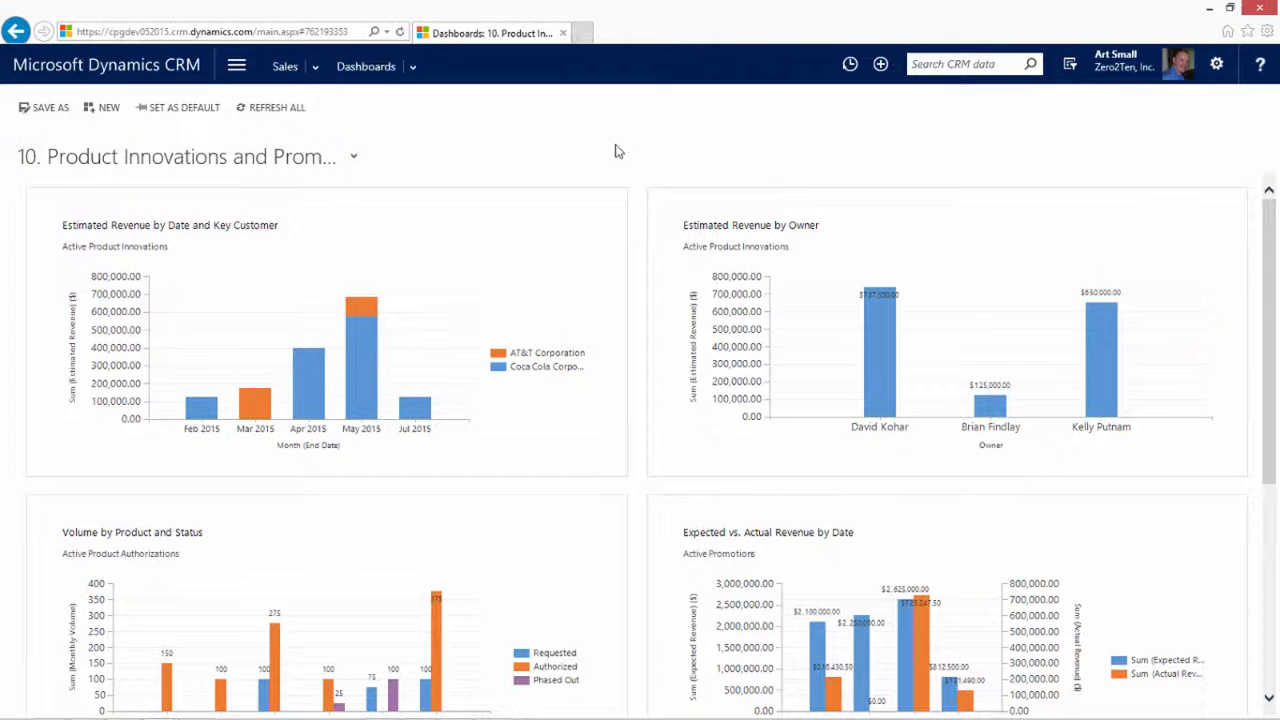
{"action": "mouse_move", "coordinate": [544, 262]}
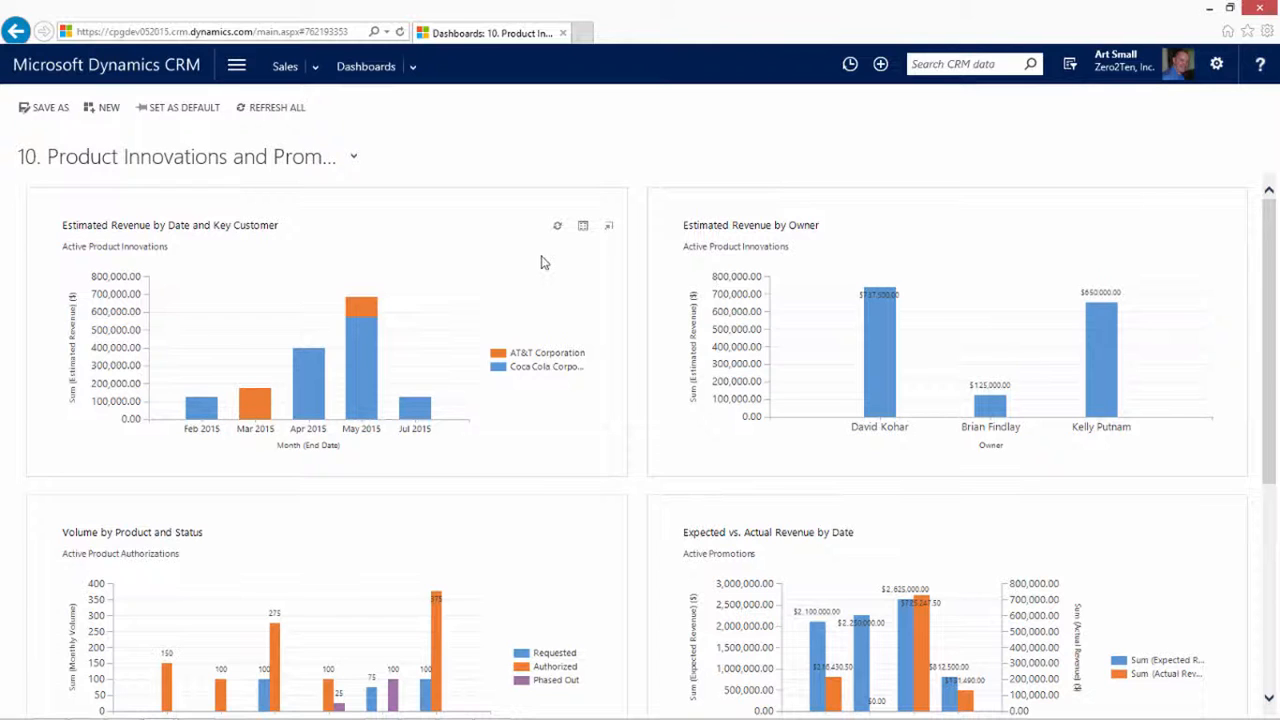
{"action": "mouse_move", "coordinate": [640, 280]}
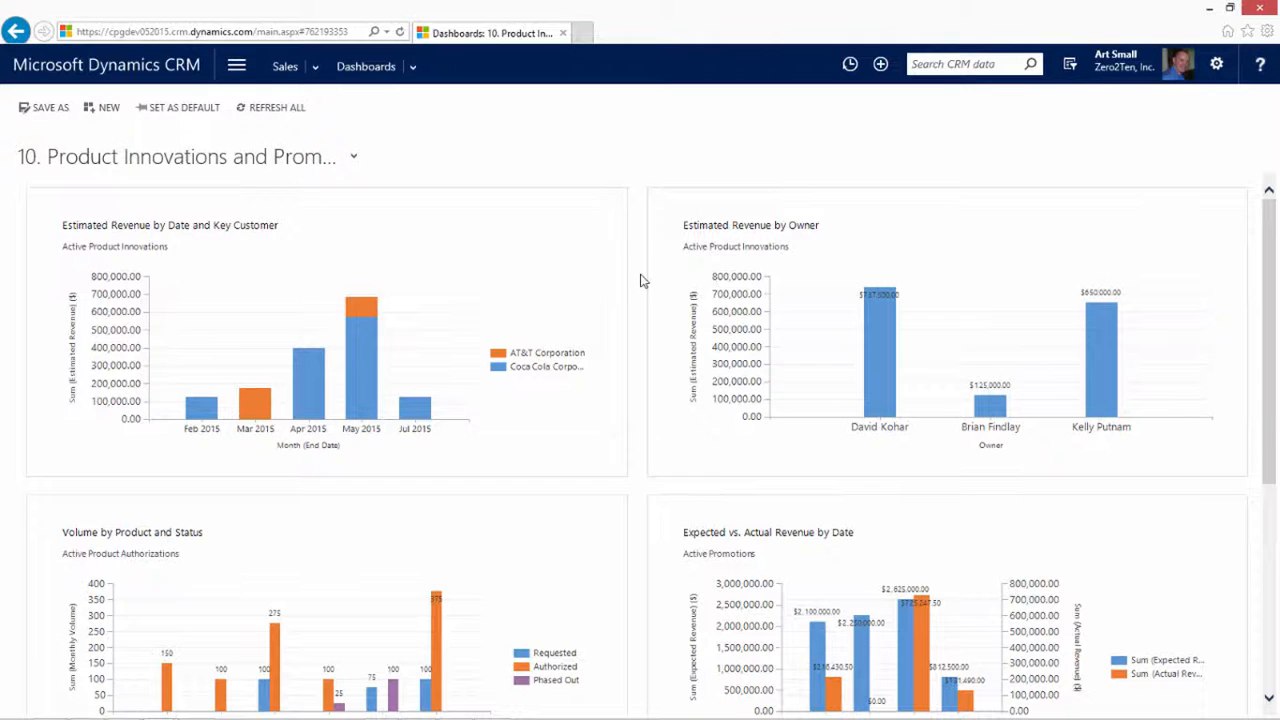
{"action": "scroll", "scroll_direction": "down", "scroll_amount": 3}
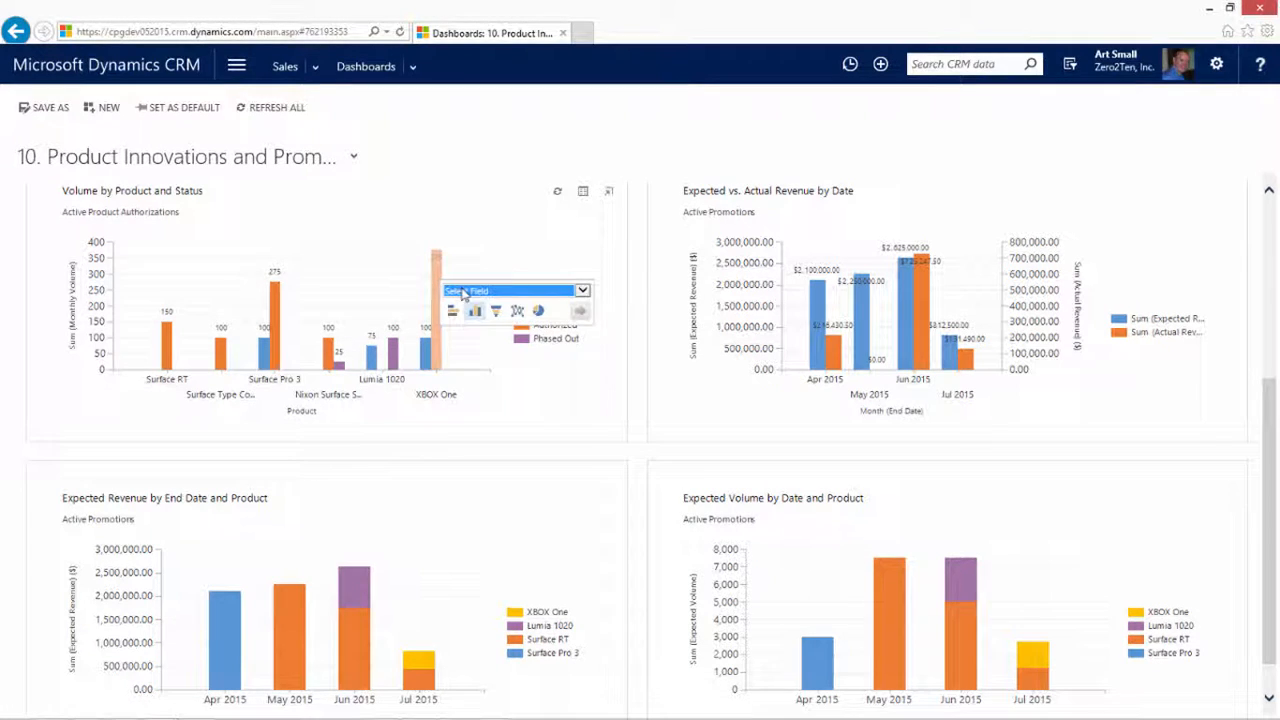
Step: Drill the XBOX One Authorized bar down by Company as a column chart, then return to the full chart
{"action": "left_click", "coordinate": [582, 292]}
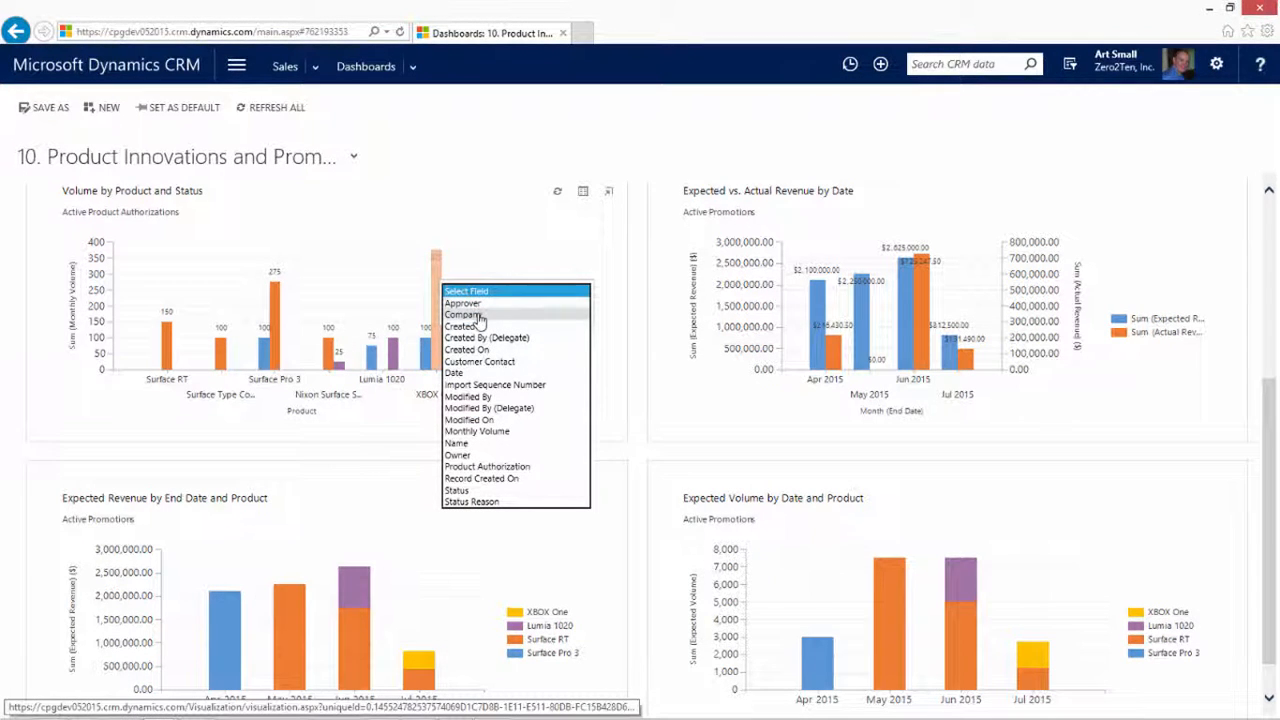
{"action": "left_click", "coordinate": [464, 316]}
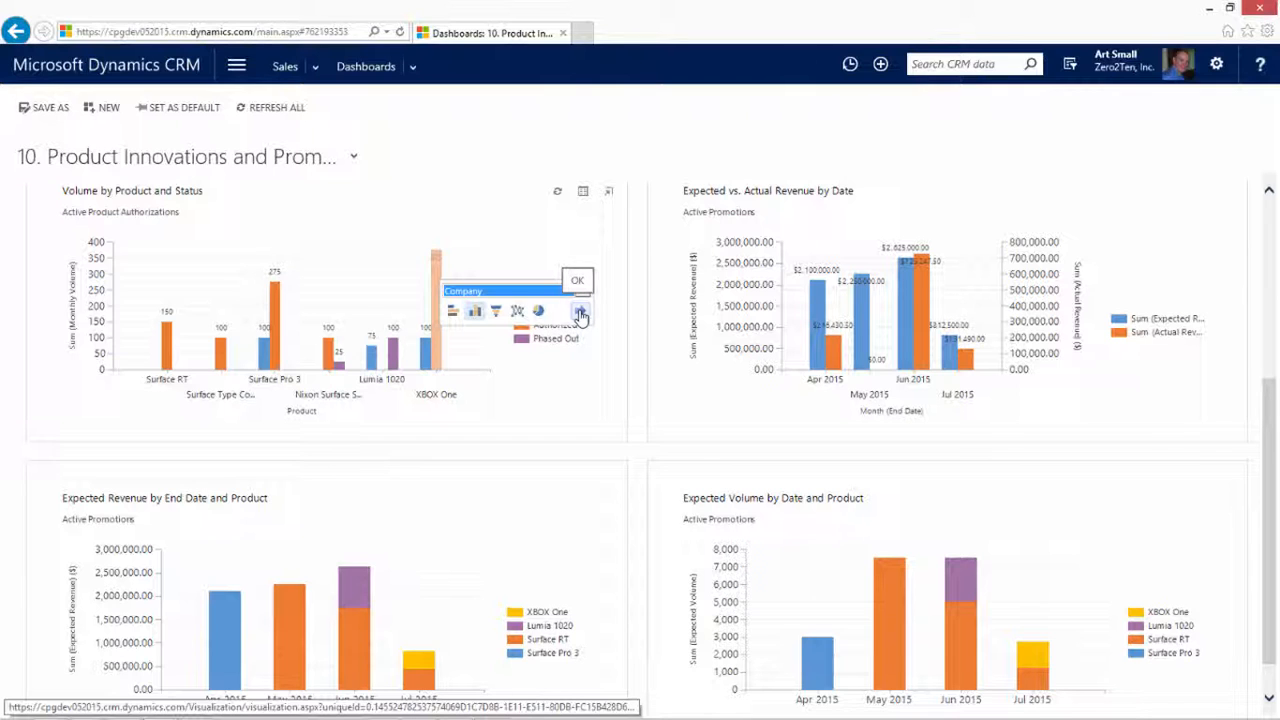
{"action": "left_click", "coordinate": [580, 310]}
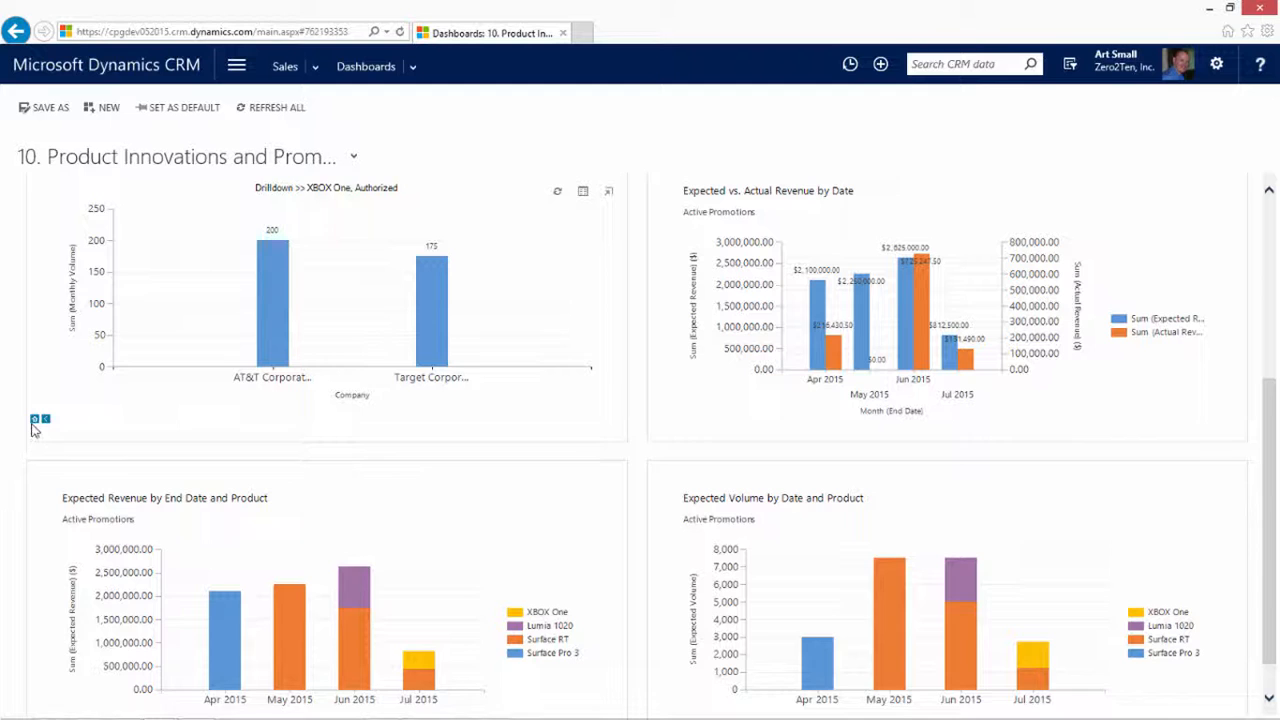
{"action": "left_click", "coordinate": [36, 418]}
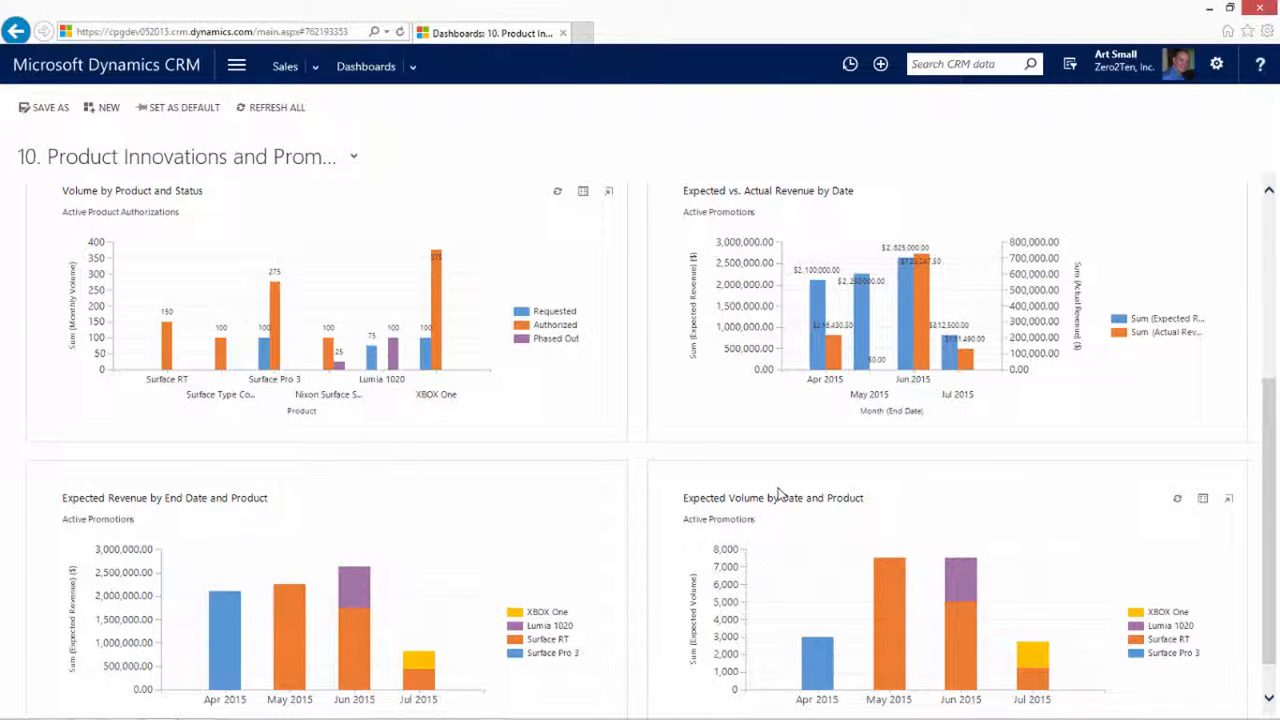
{"action": "mouse_move", "coordinate": [508, 496]}
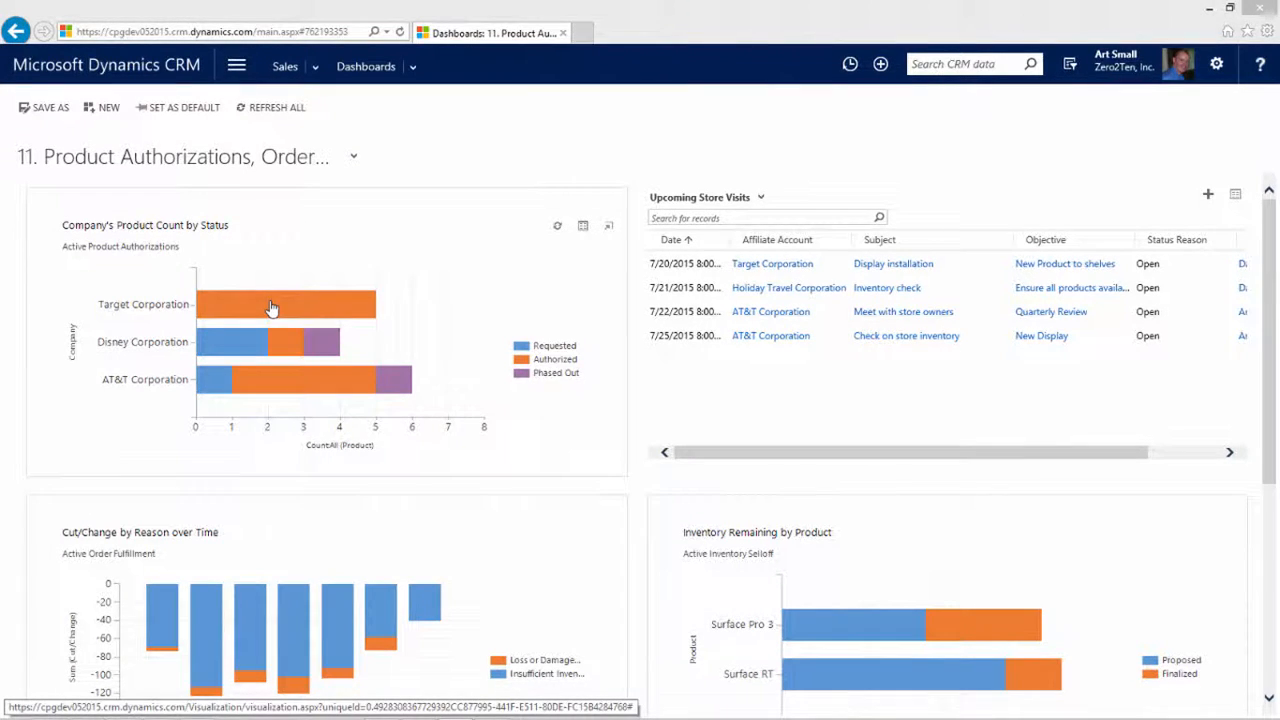
Step: Drill Target Corporation's Authorized bar down by Product
{"action": "left_click", "coordinate": [272, 304]}
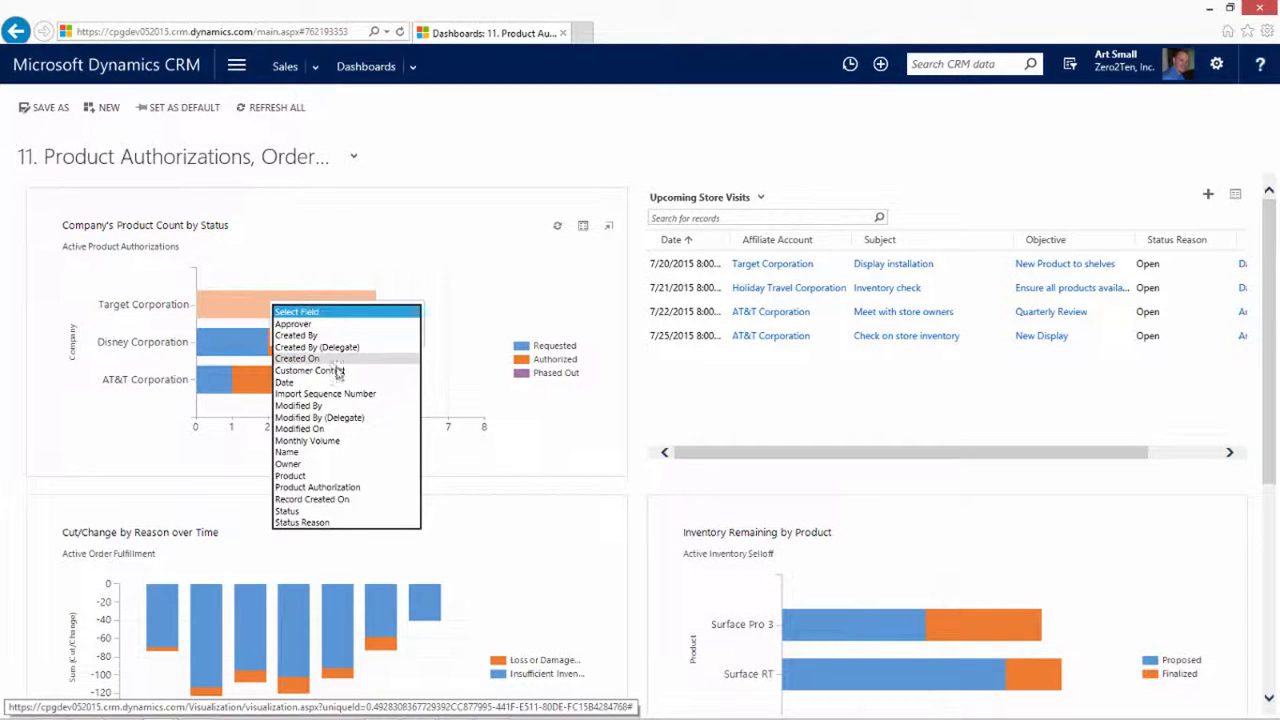
{"action": "left_click", "coordinate": [316, 476]}
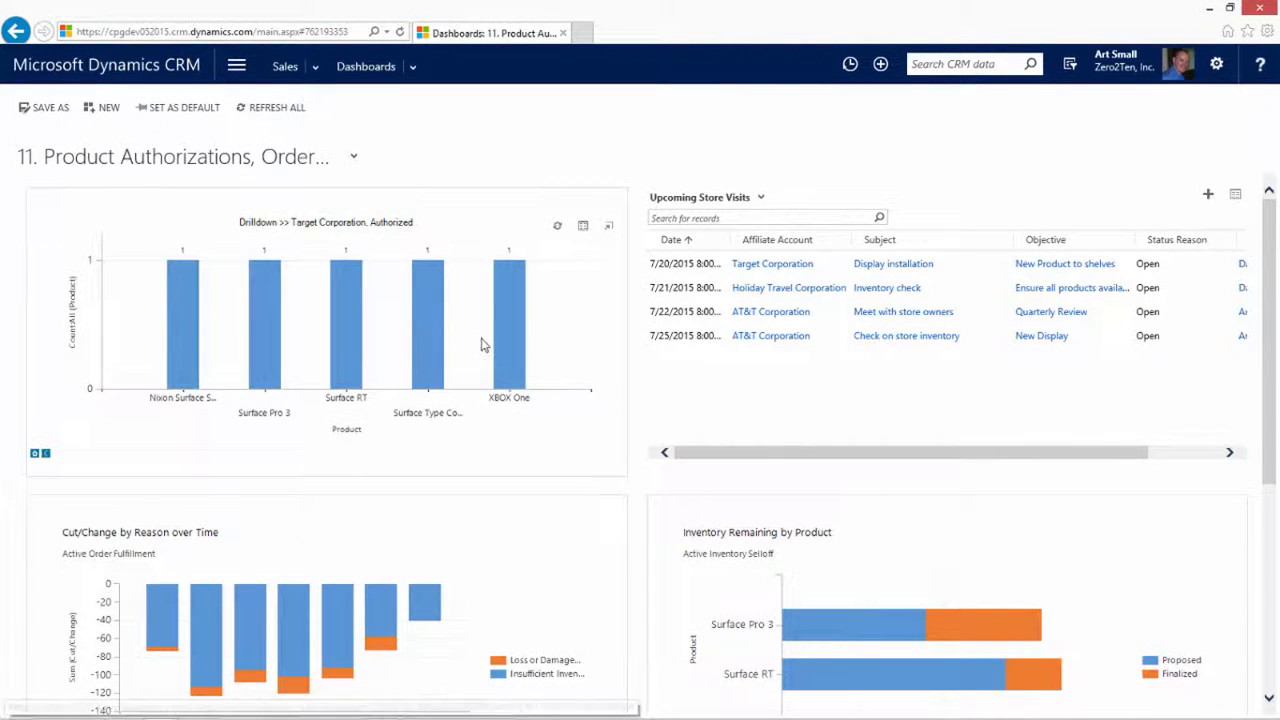
{"action": "mouse_move", "coordinate": [648, 420]}
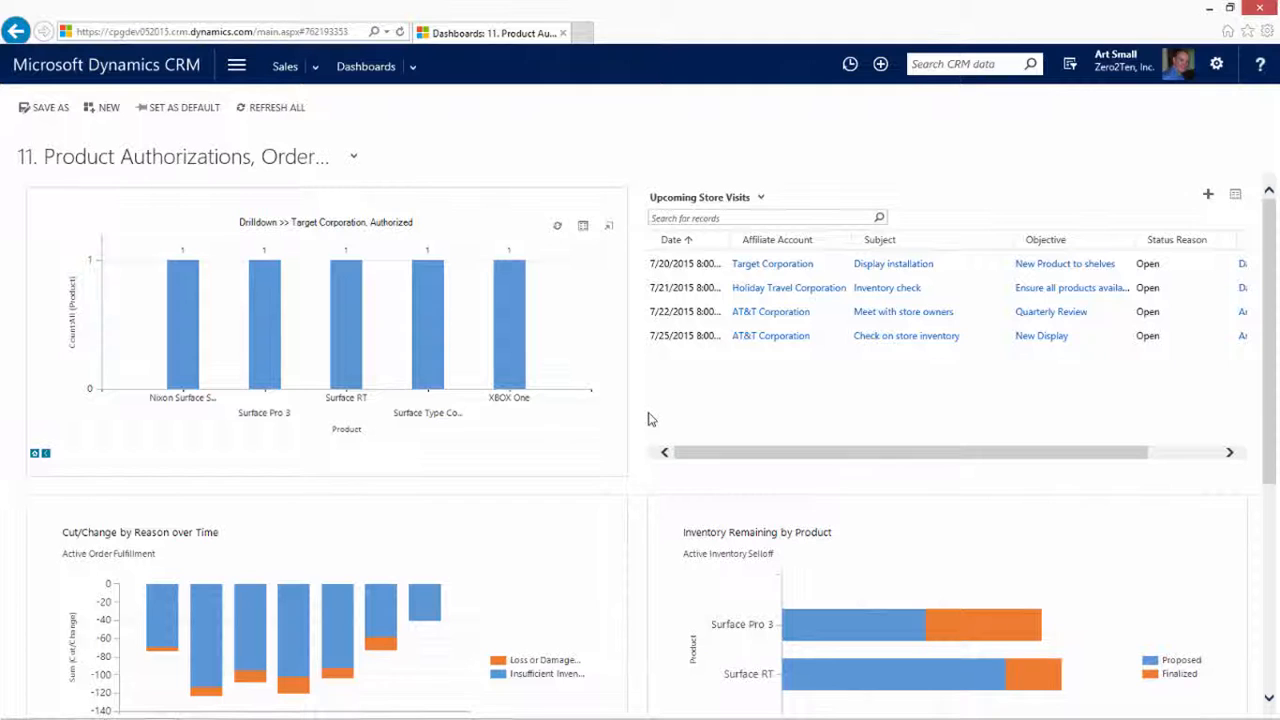
{"action": "mouse_move", "coordinate": [674, 408]}
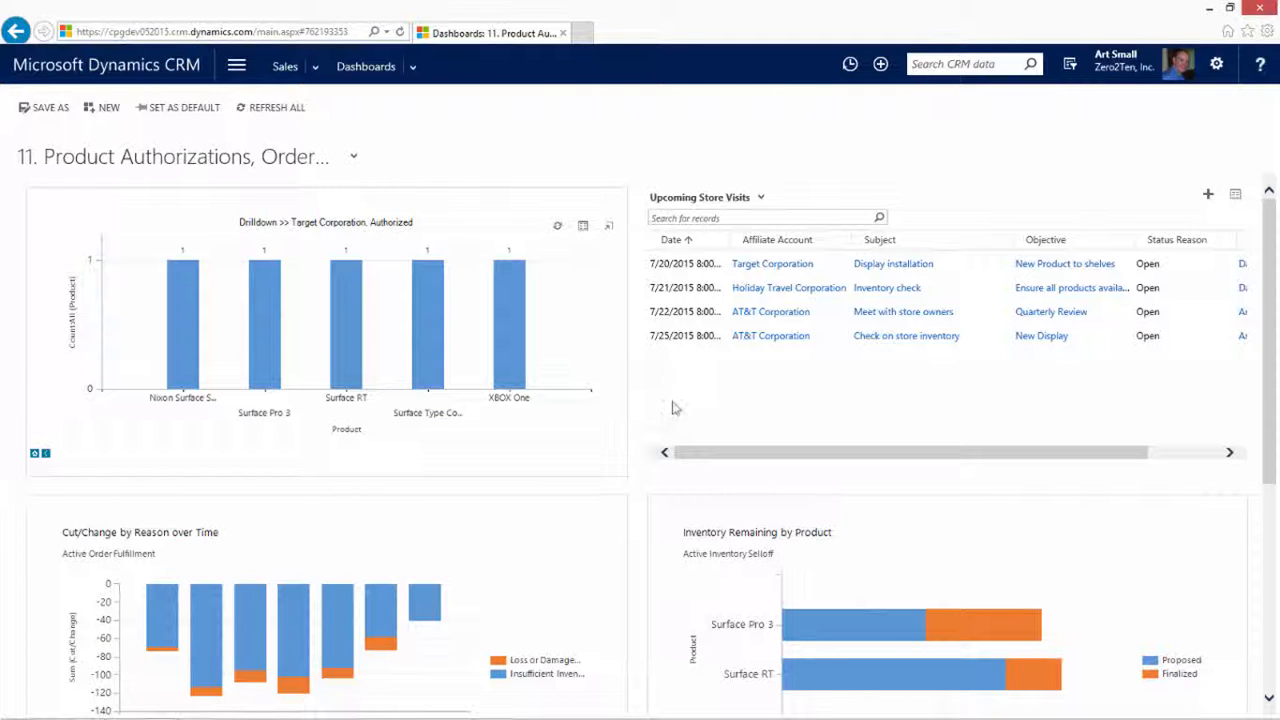
{"action": "mouse_move", "coordinate": [650, 396]}
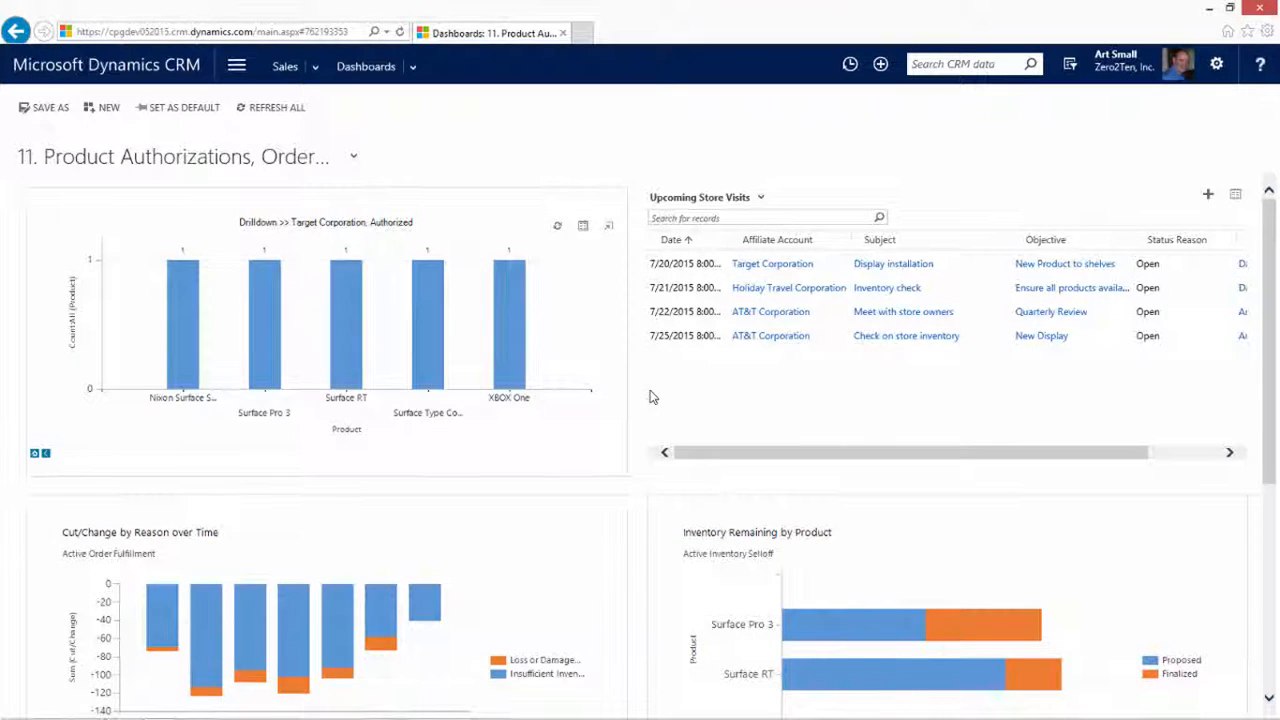
Step: Scroll through the Cut/Change, Inventory Remaining, Top Customers and Top Buyers charts
{"action": "scroll", "scroll_direction": "down", "scroll_amount": 3}
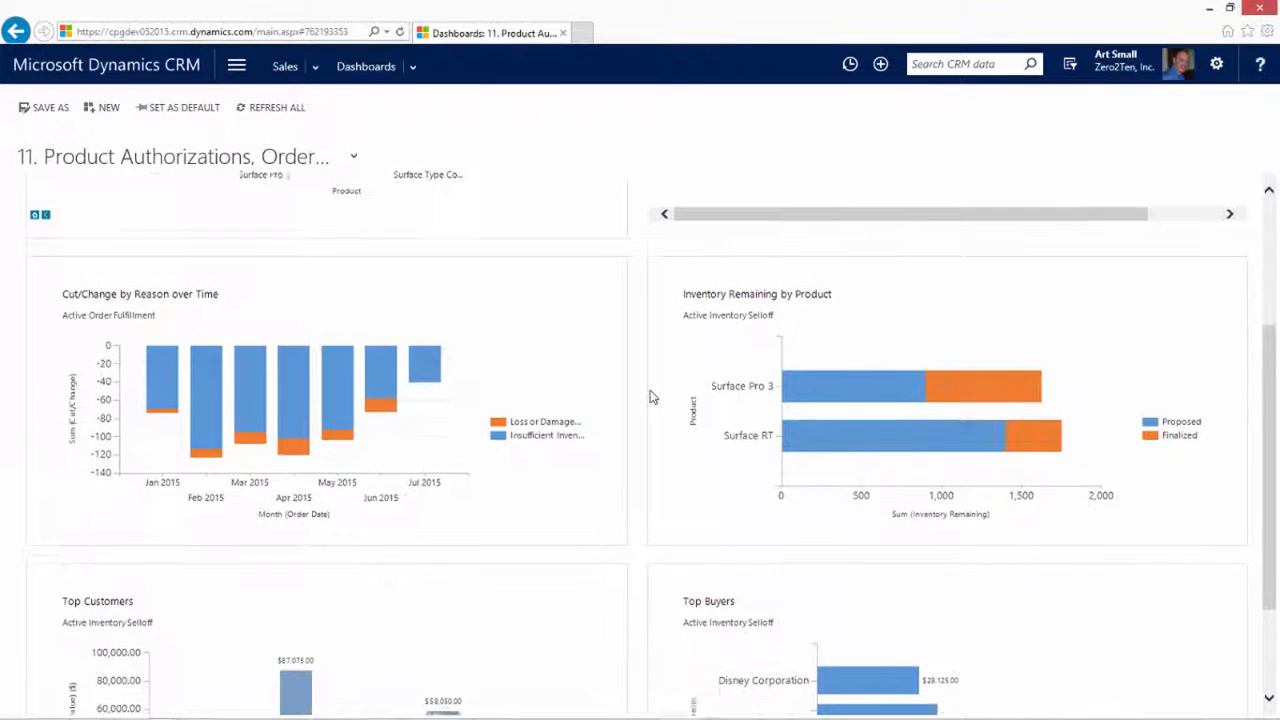
{"action": "scroll", "scroll_direction": "down", "scroll_amount": 3}
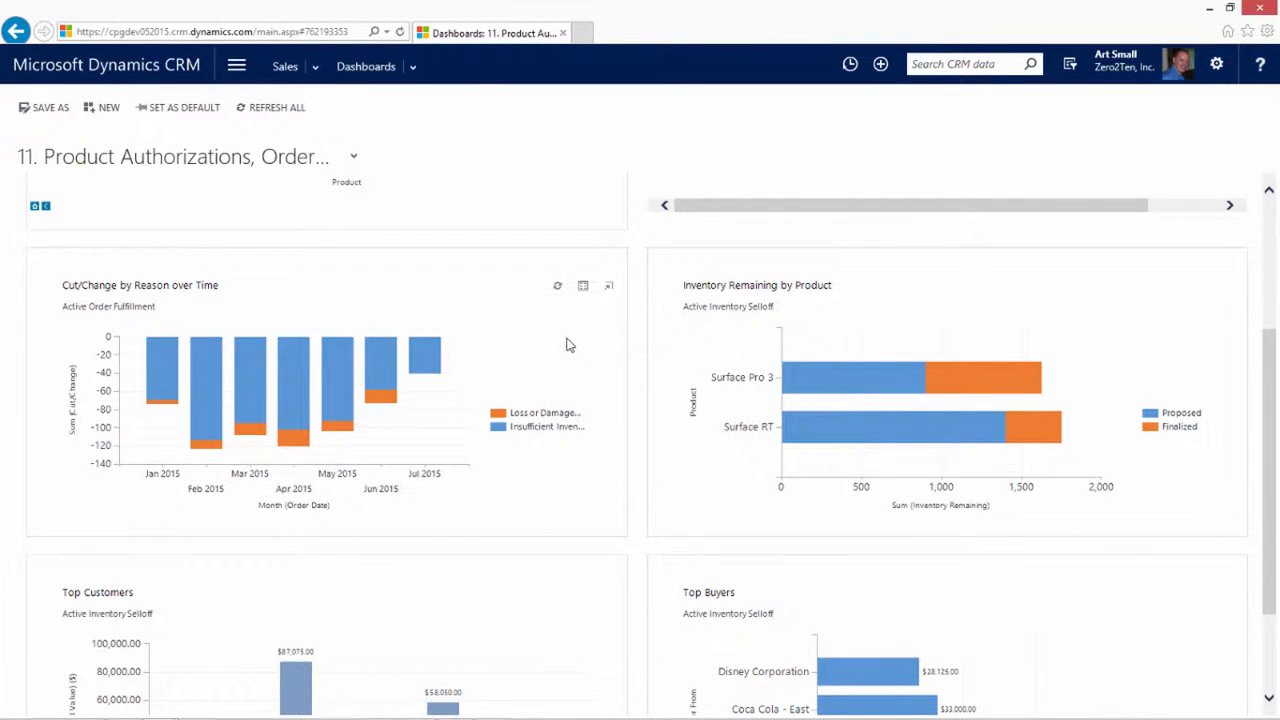
{"action": "mouse_move", "coordinate": [564, 348]}
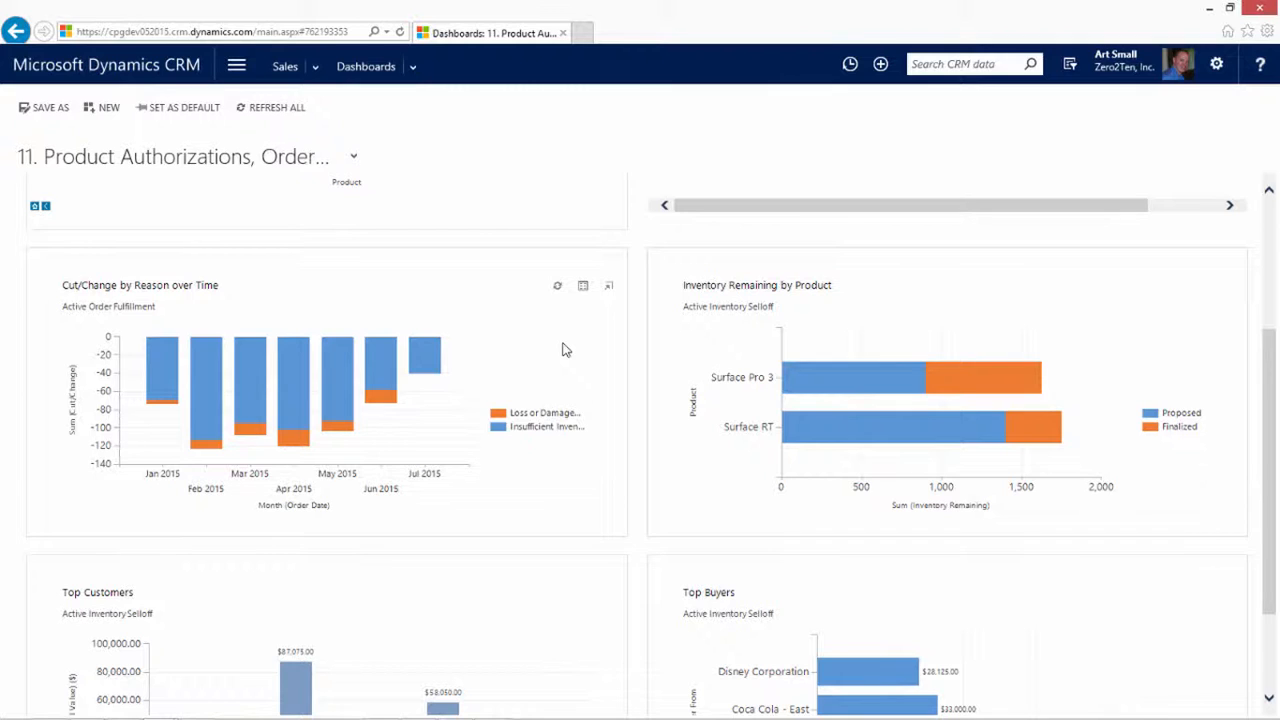
{"action": "mouse_move", "coordinate": [564, 444]}
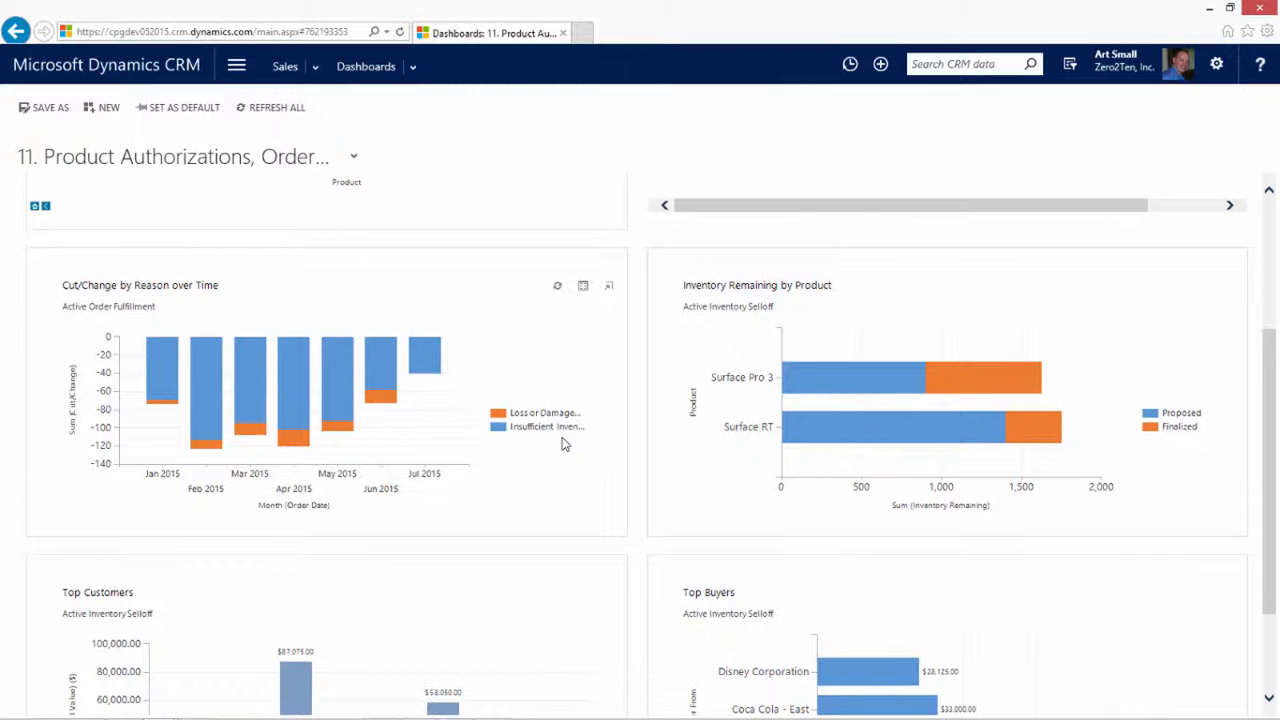
{"action": "mouse_move", "coordinate": [562, 444]}
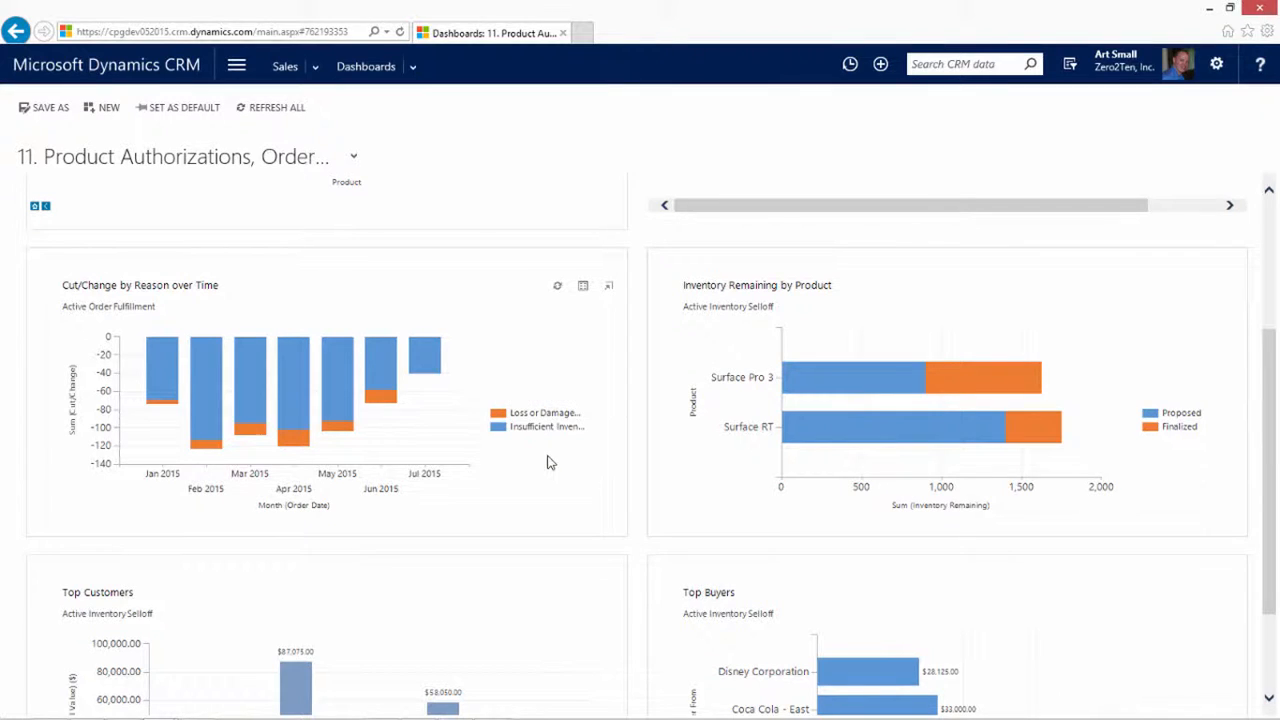
{"action": "mouse_move", "coordinate": [470, 370]}
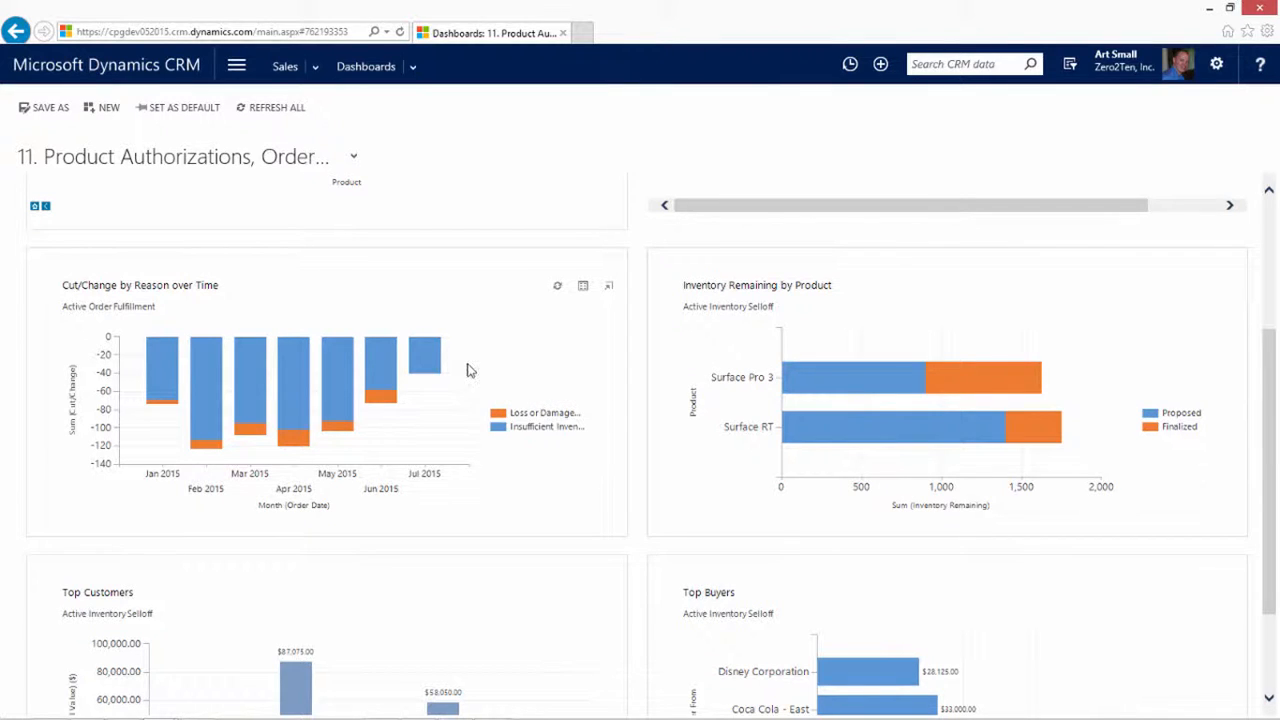
{"action": "mouse_move", "coordinate": [582, 376]}
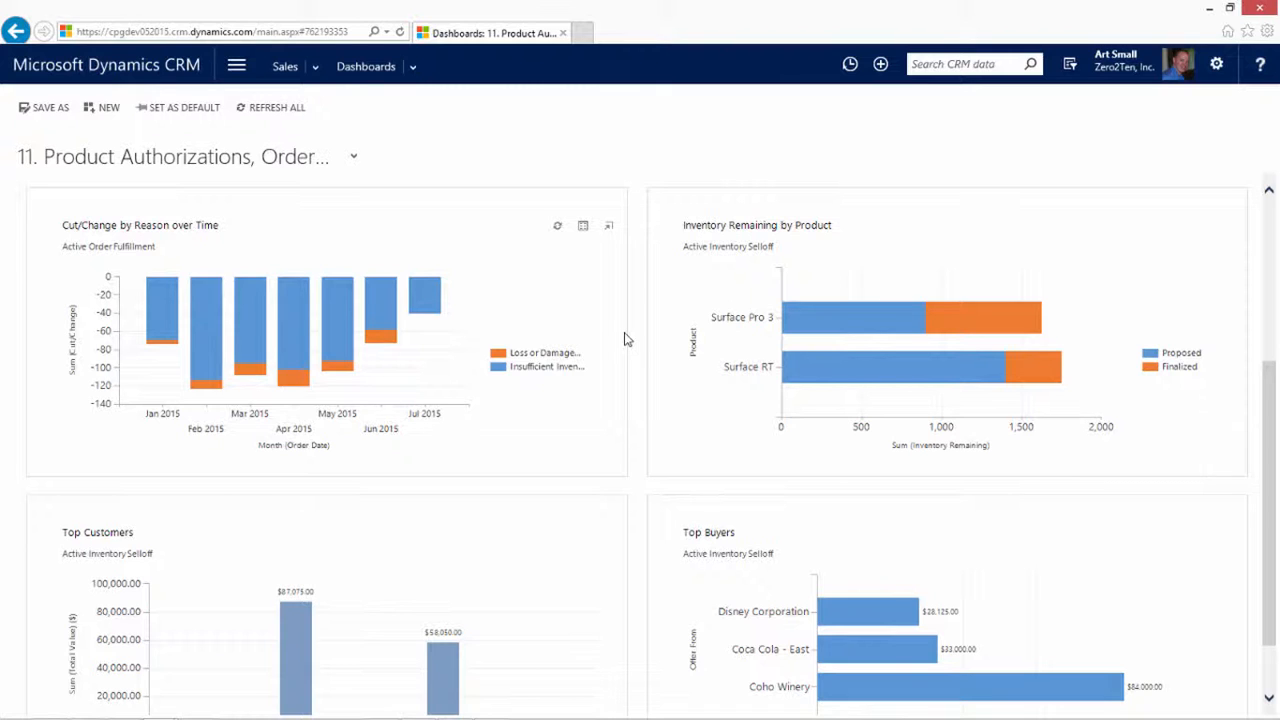
{"action": "mouse_move", "coordinate": [652, 336]}
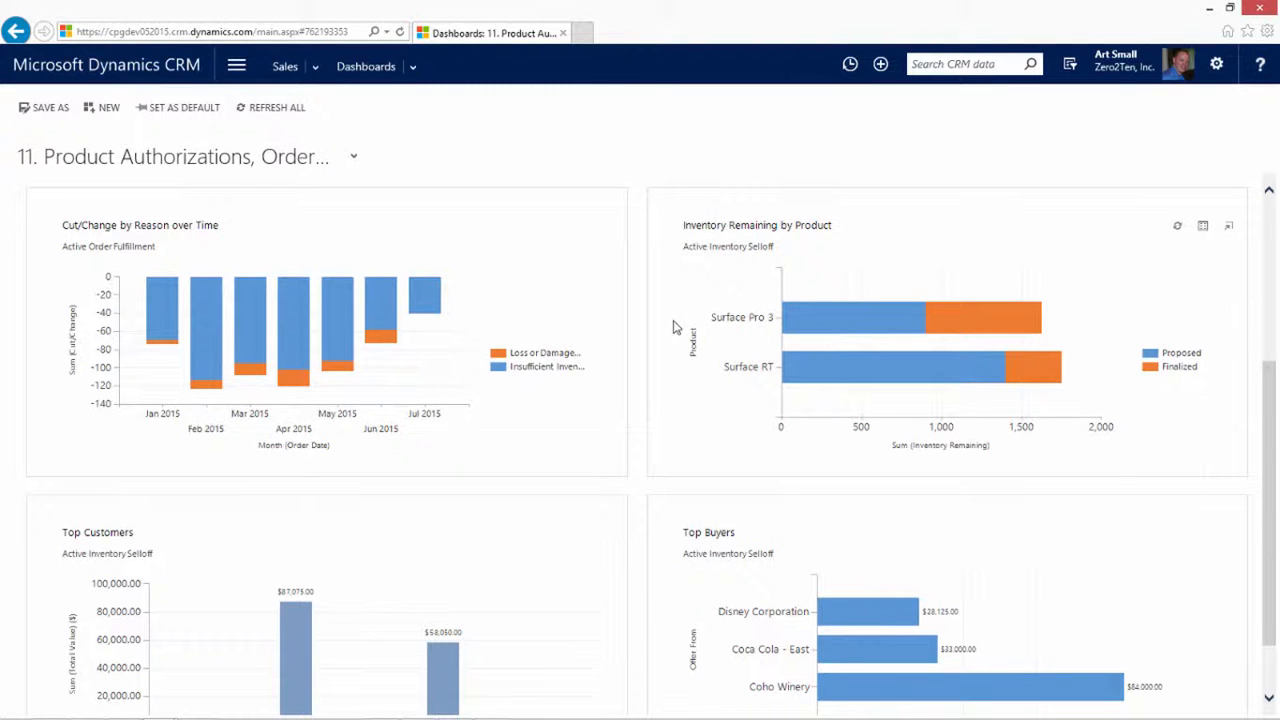
{"action": "scroll", "scroll_direction": "down", "scroll_amount": 3}
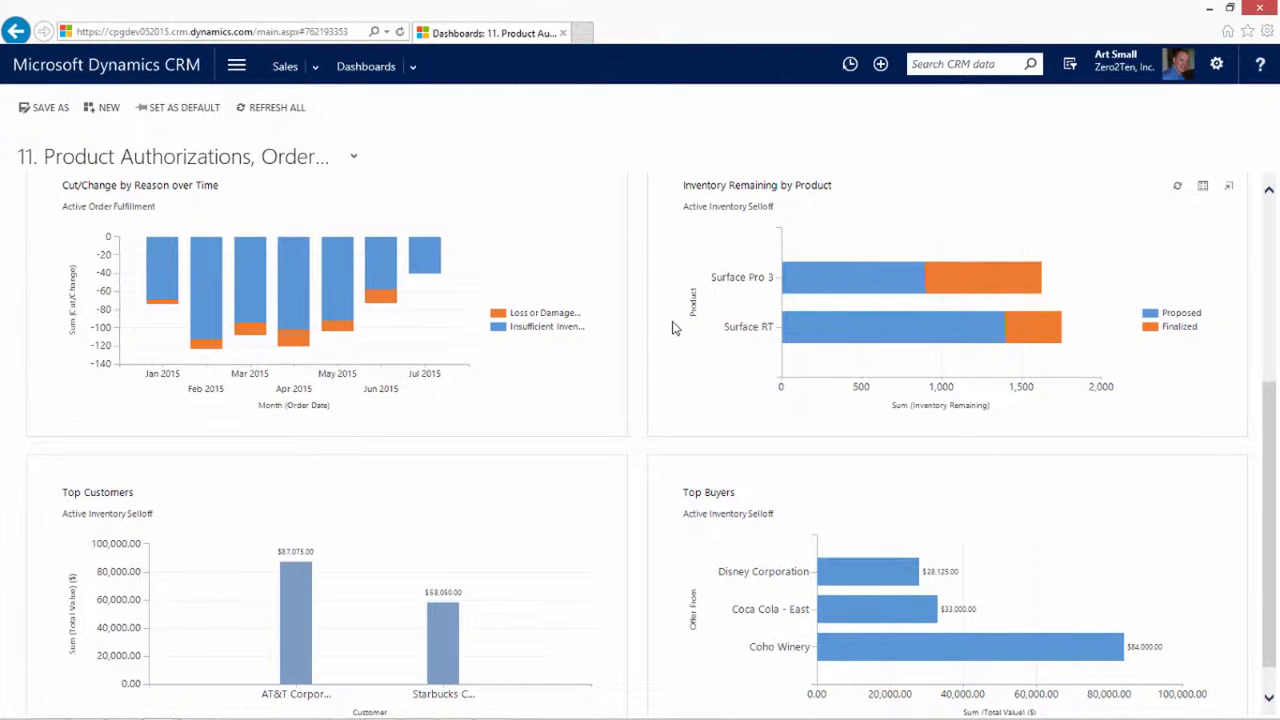
{"action": "scroll", "scroll_direction": "down", "scroll_amount": 3}
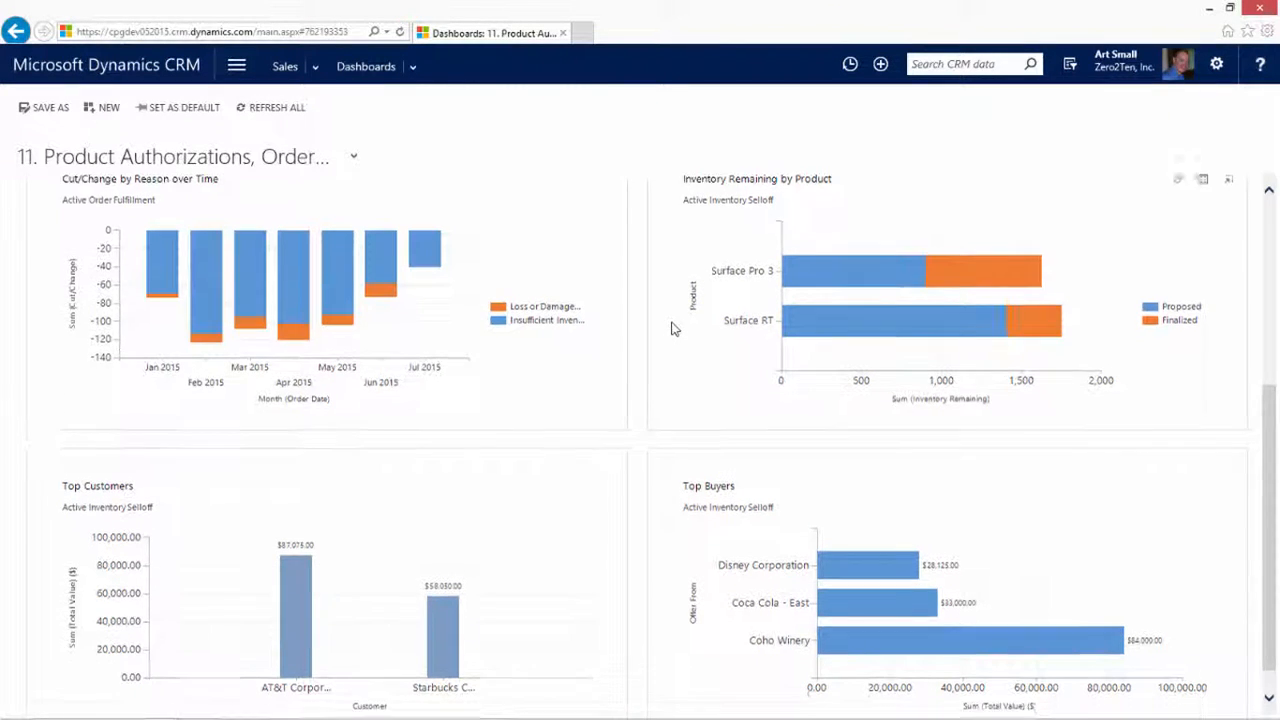
{"action": "scroll", "scroll_direction": "down", "scroll_amount": 3}
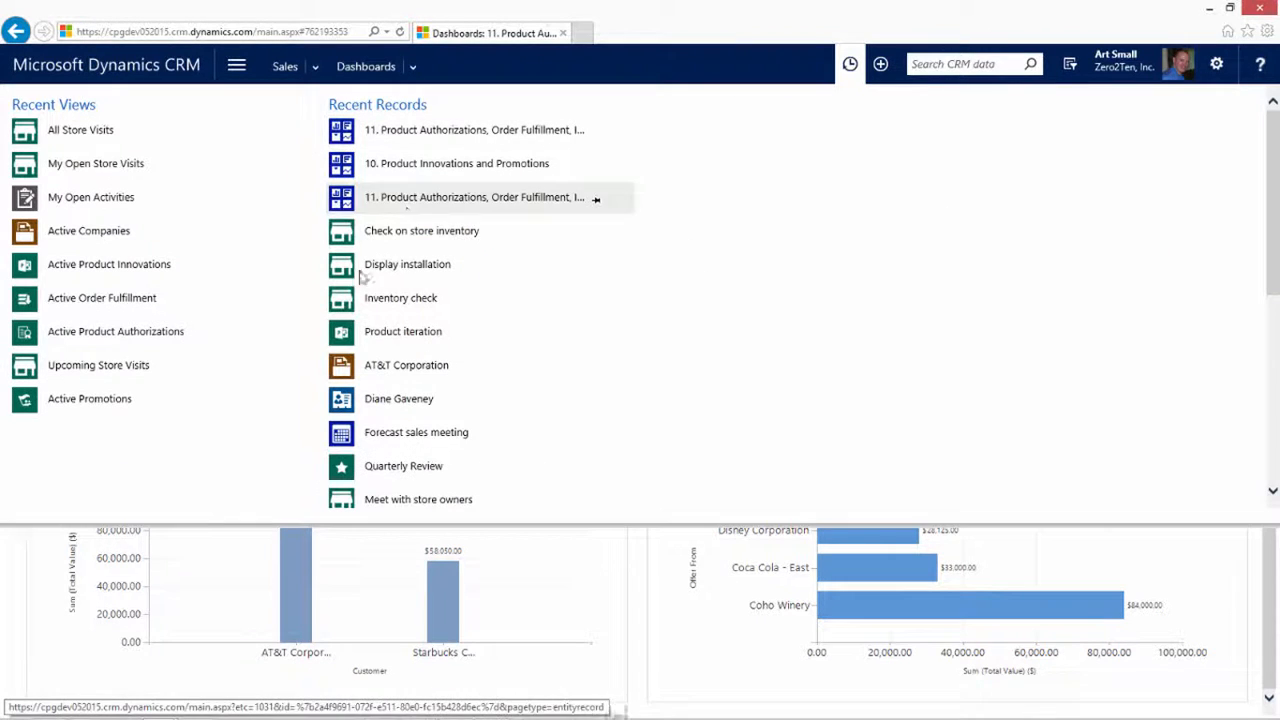
Step: Open the AT&T Corporation account and review its activities and notes
{"action": "left_click", "coordinate": [474, 198]}
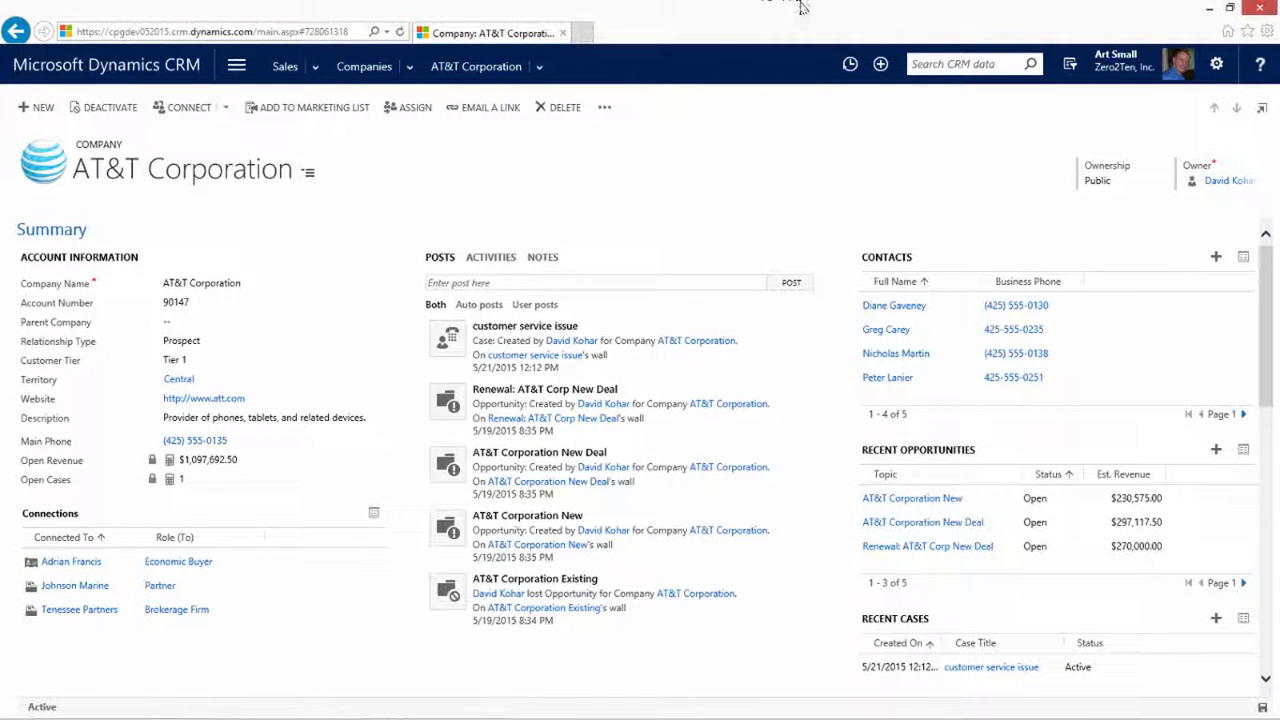
{"action": "mouse_move", "coordinate": [536, 208]}
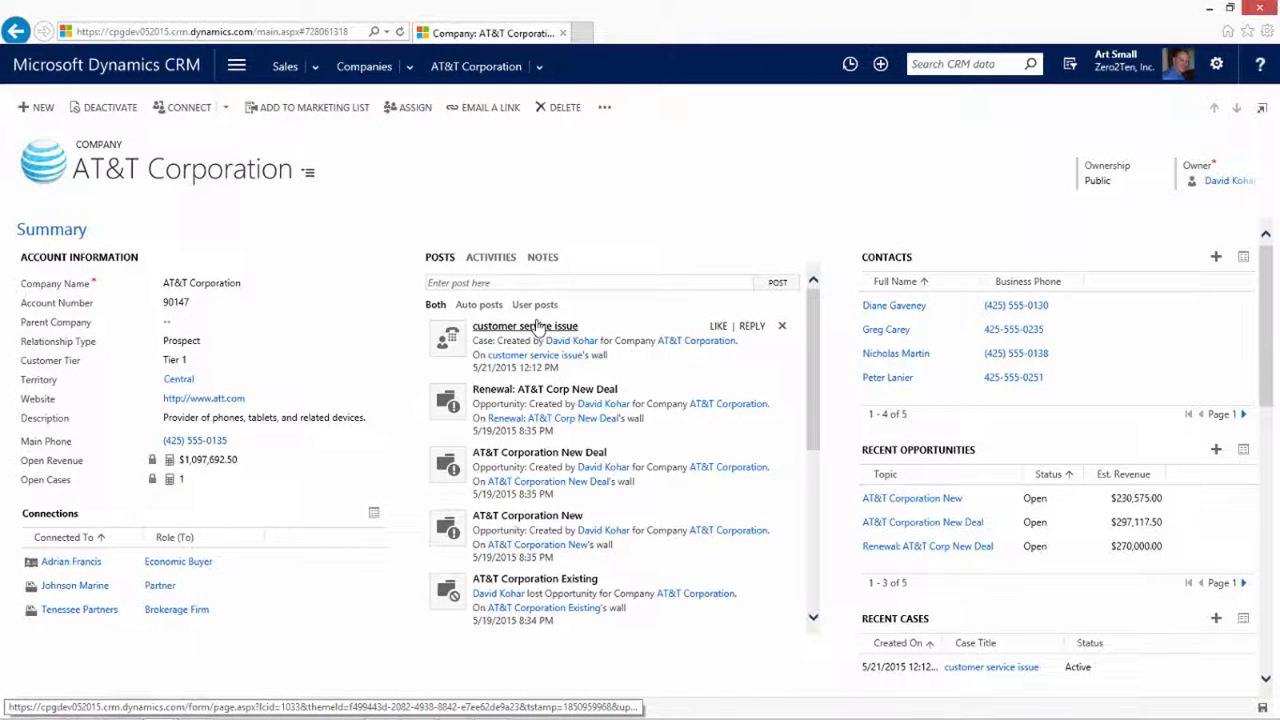
{"action": "left_click", "coordinate": [490, 256]}
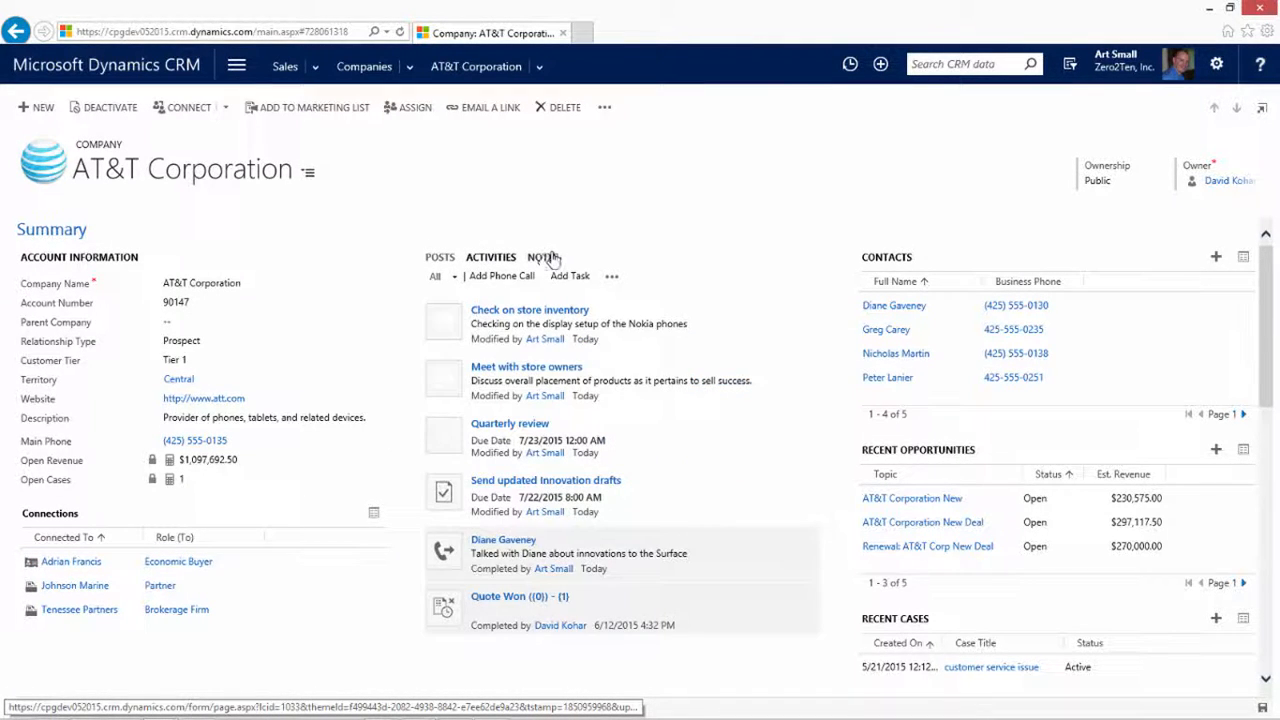
{"action": "left_click", "coordinate": [542, 256]}
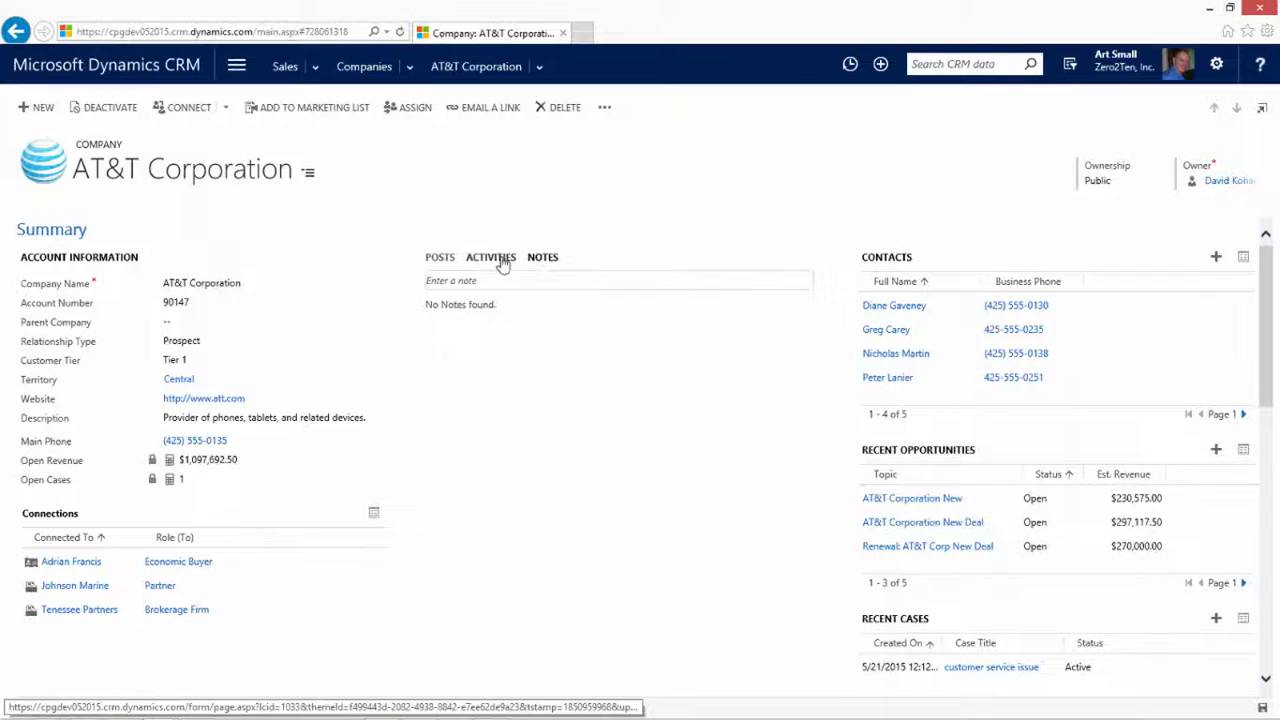
{"action": "left_click", "coordinate": [490, 256]}
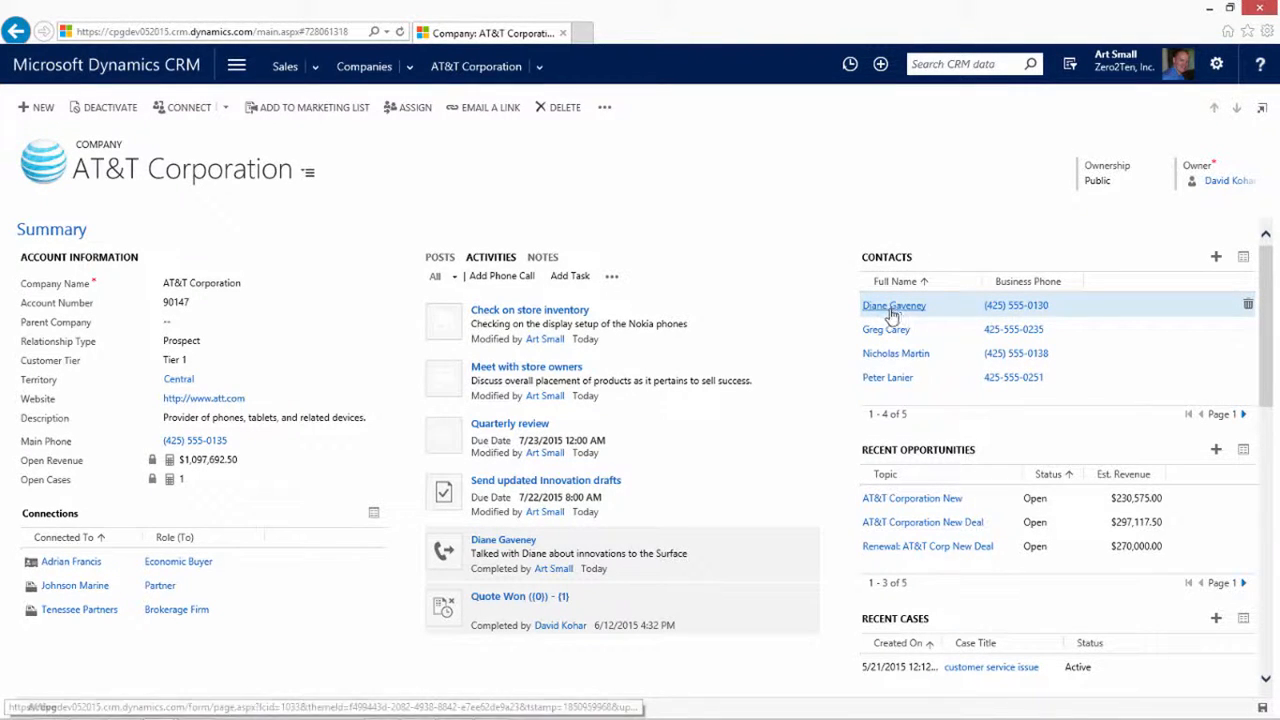
{"action": "left_click", "coordinate": [894, 304]}
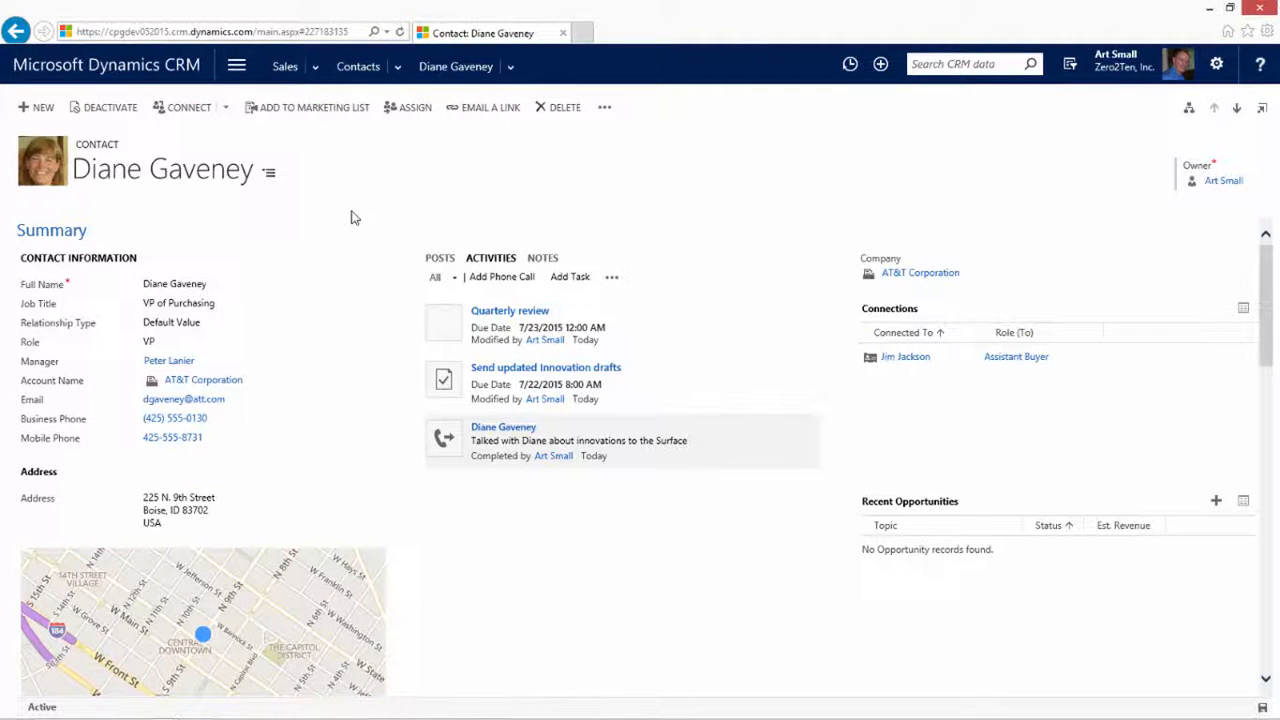
{"action": "left_click", "coordinate": [200, 360]}
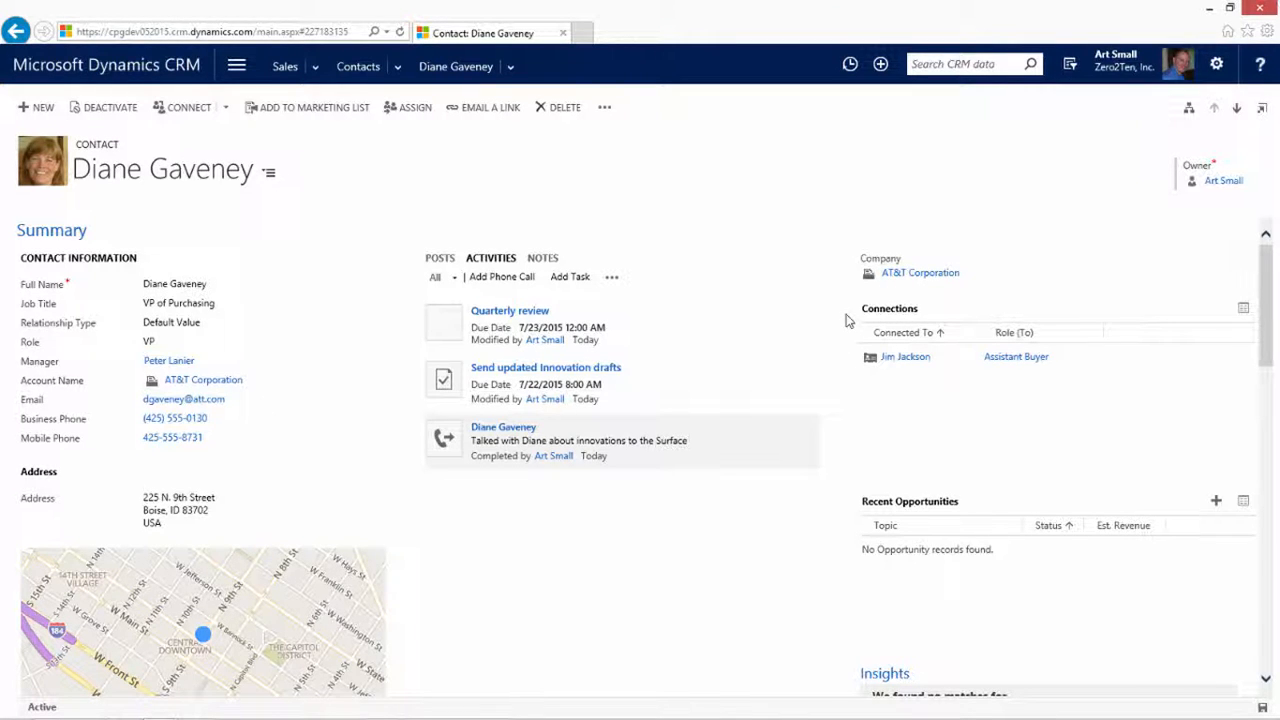
{"action": "mouse_move", "coordinate": [880, 388]}
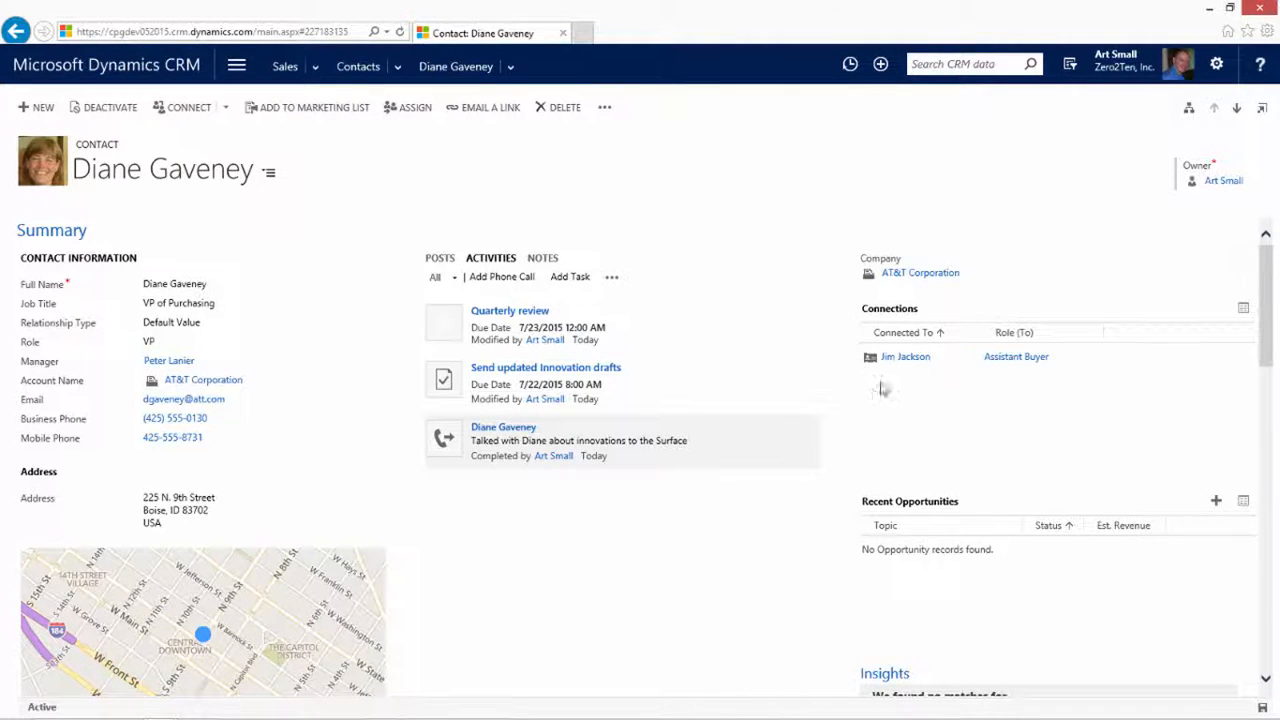
{"action": "mouse_move", "coordinate": [1020, 384]}
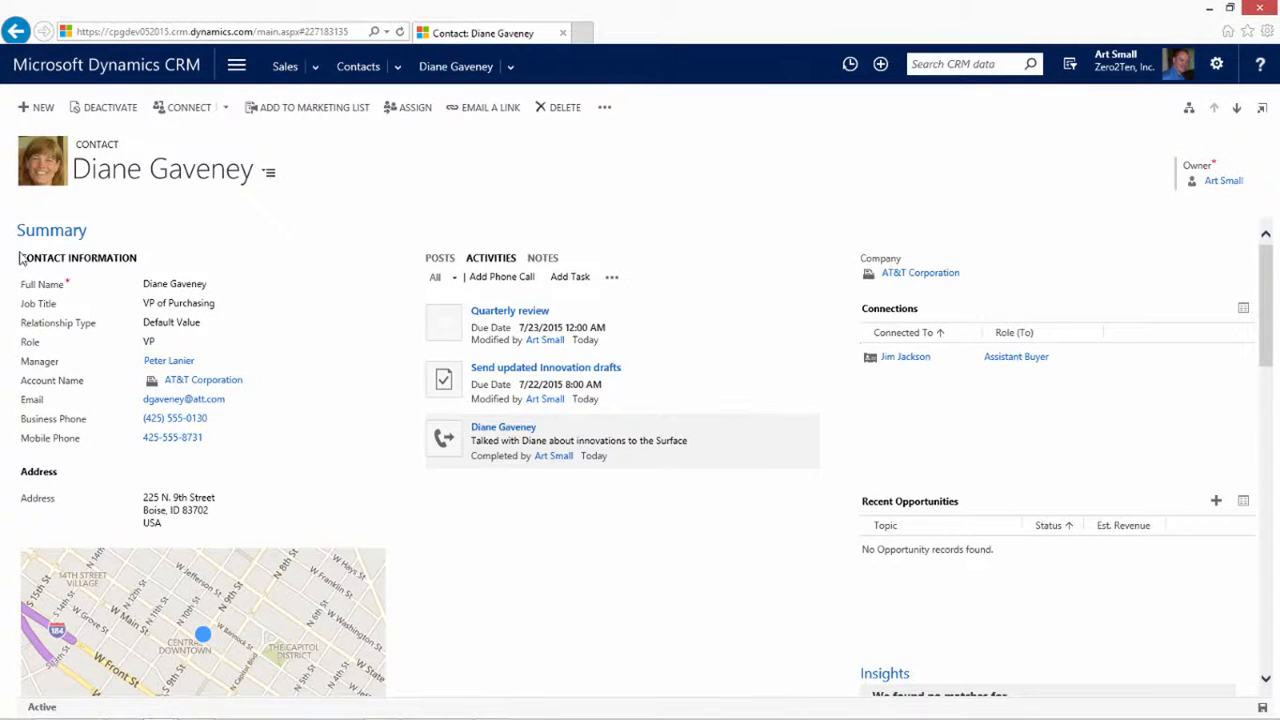
{"action": "left_click", "coordinate": [40, 260]}
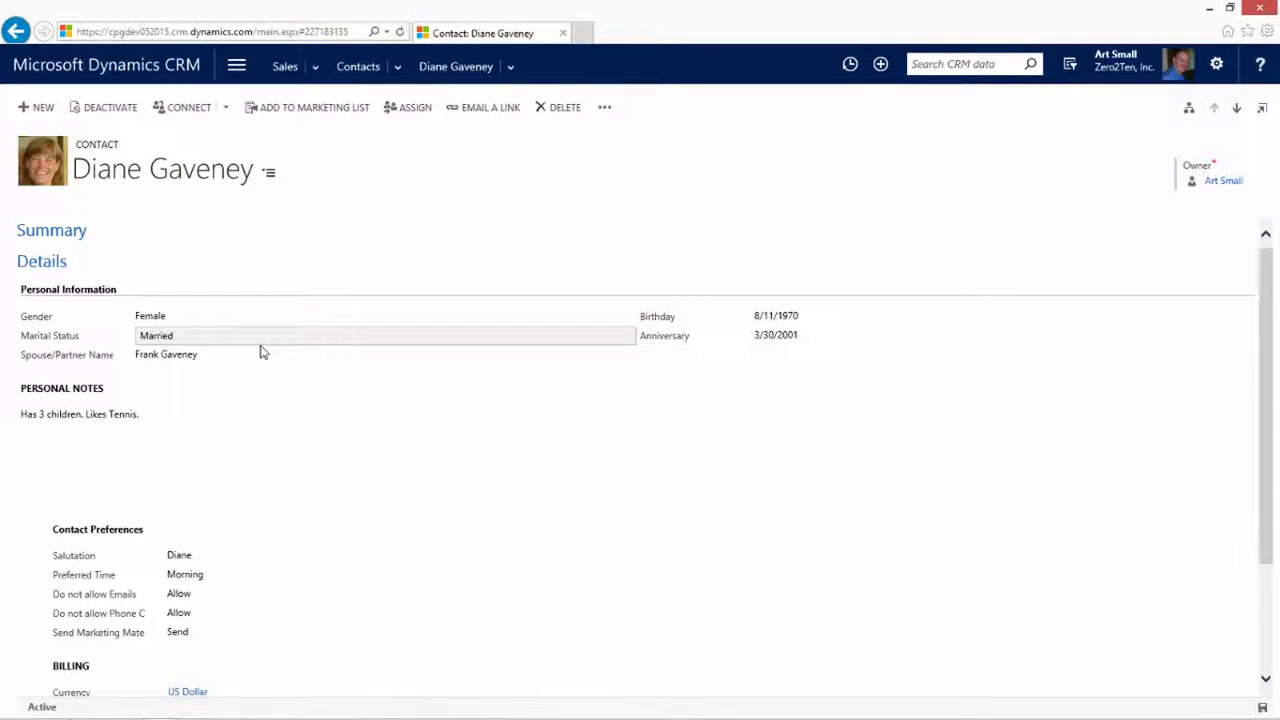
{"action": "mouse_move", "coordinate": [228, 588]}
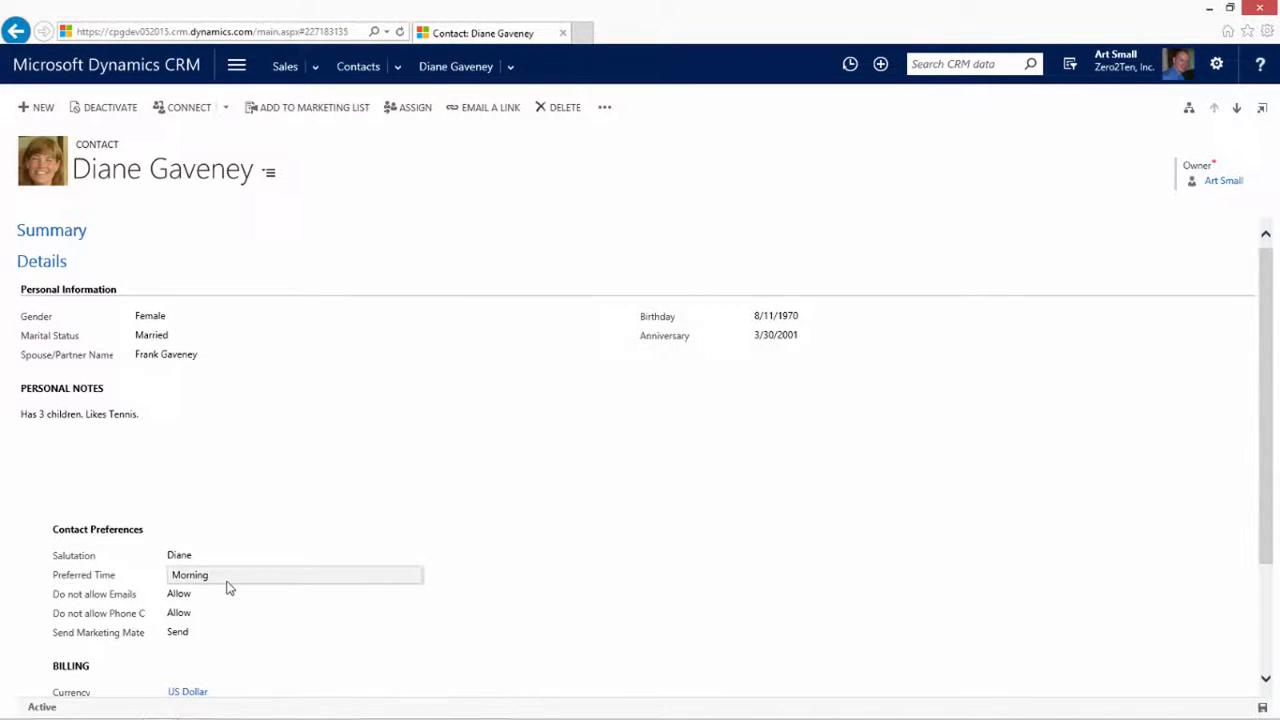
{"action": "left_click", "coordinate": [52, 230]}
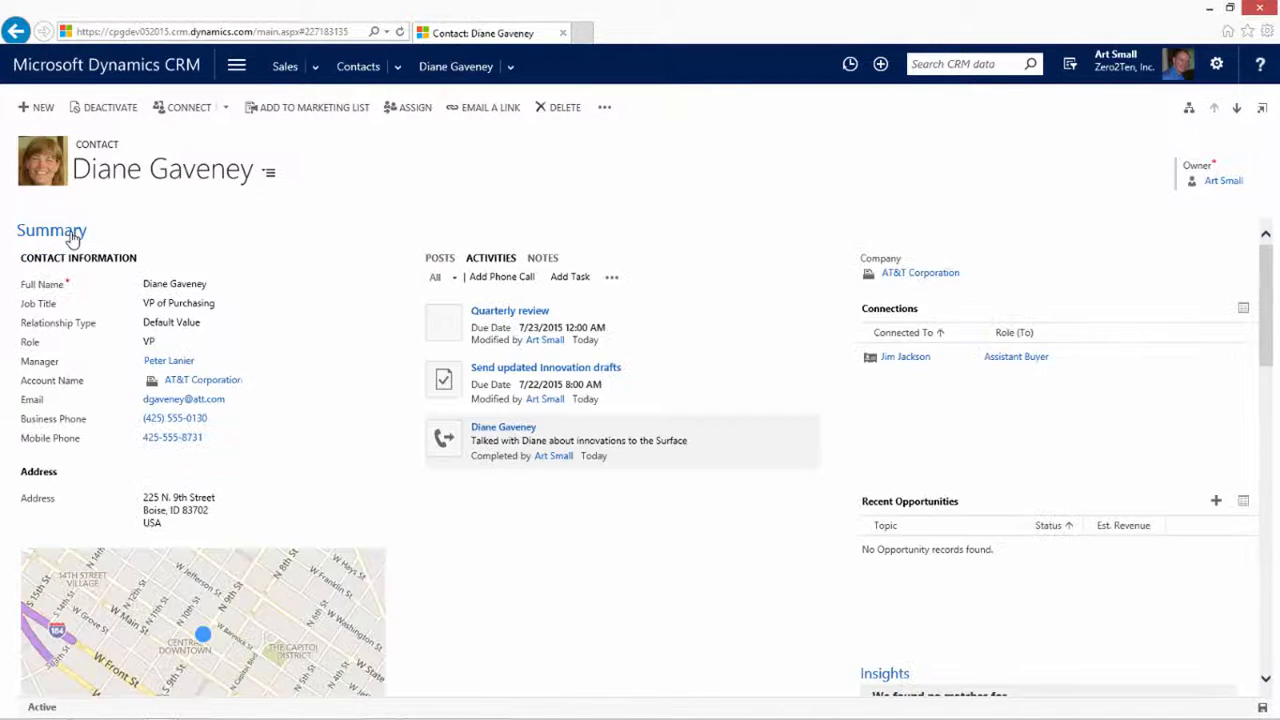
{"action": "mouse_move", "coordinate": [390, 294]}
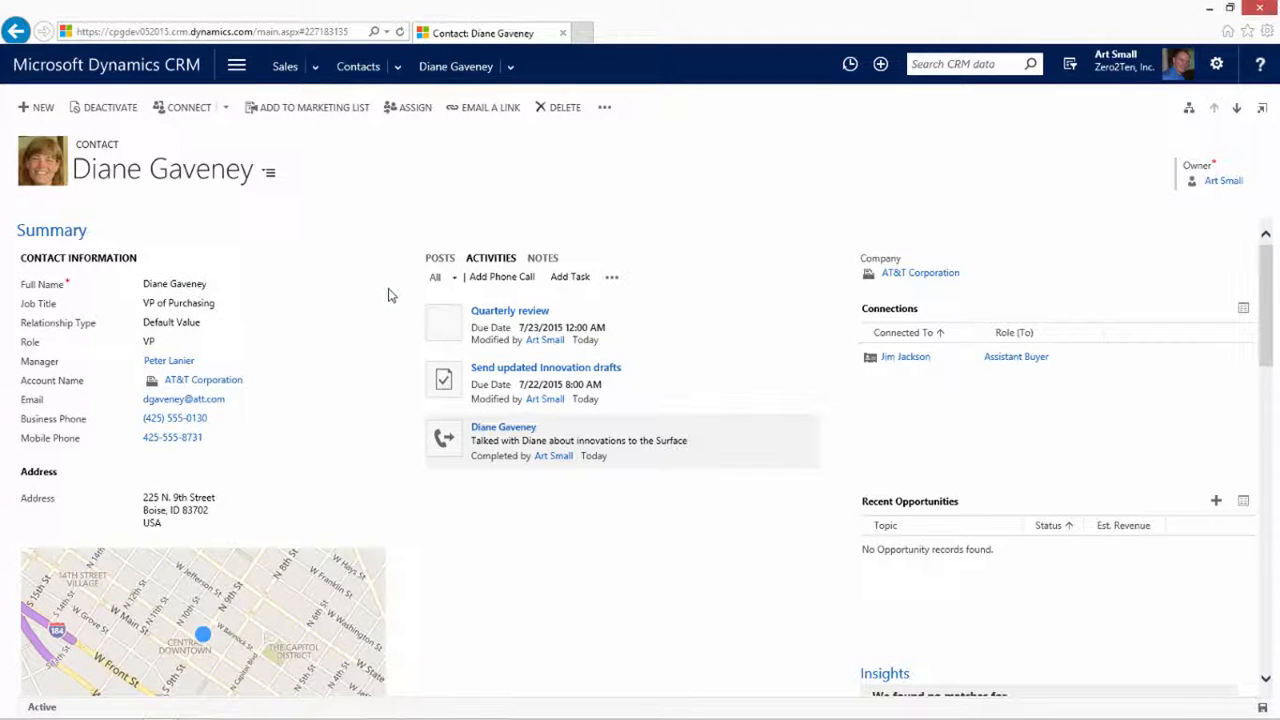
{"action": "left_click", "coordinate": [544, 258]}
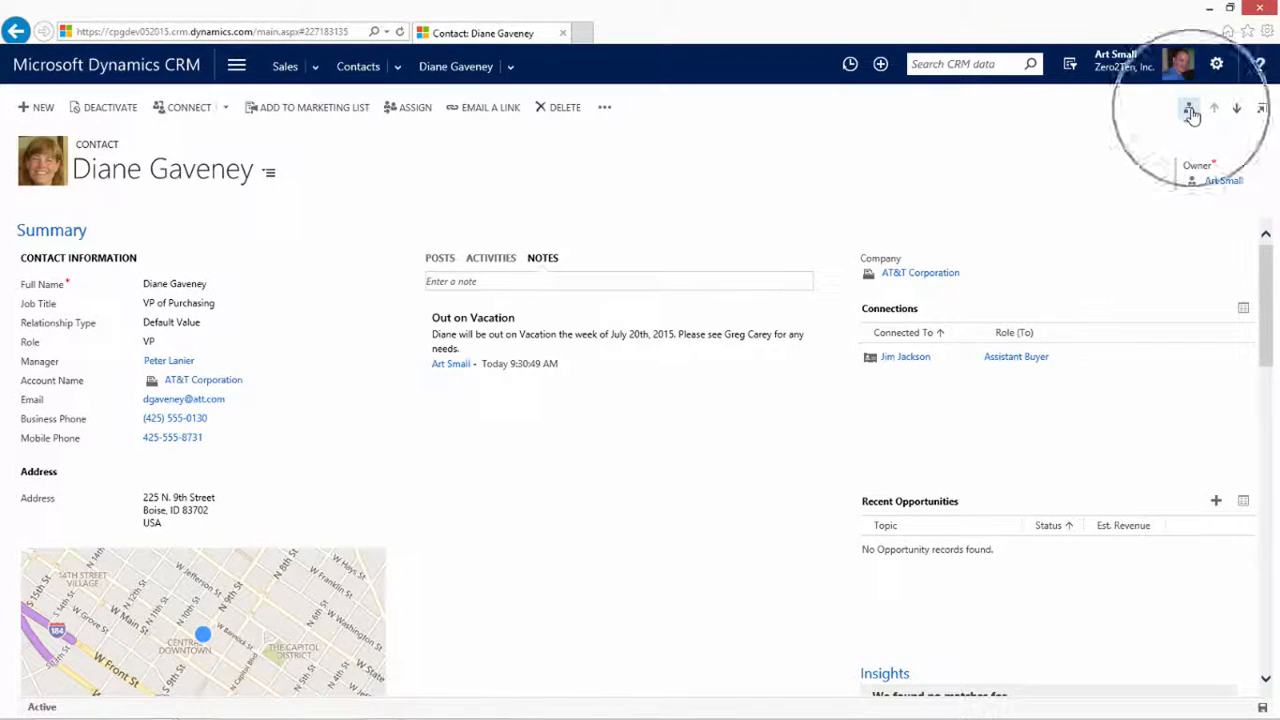
{"action": "left_click", "coordinate": [1188, 108]}
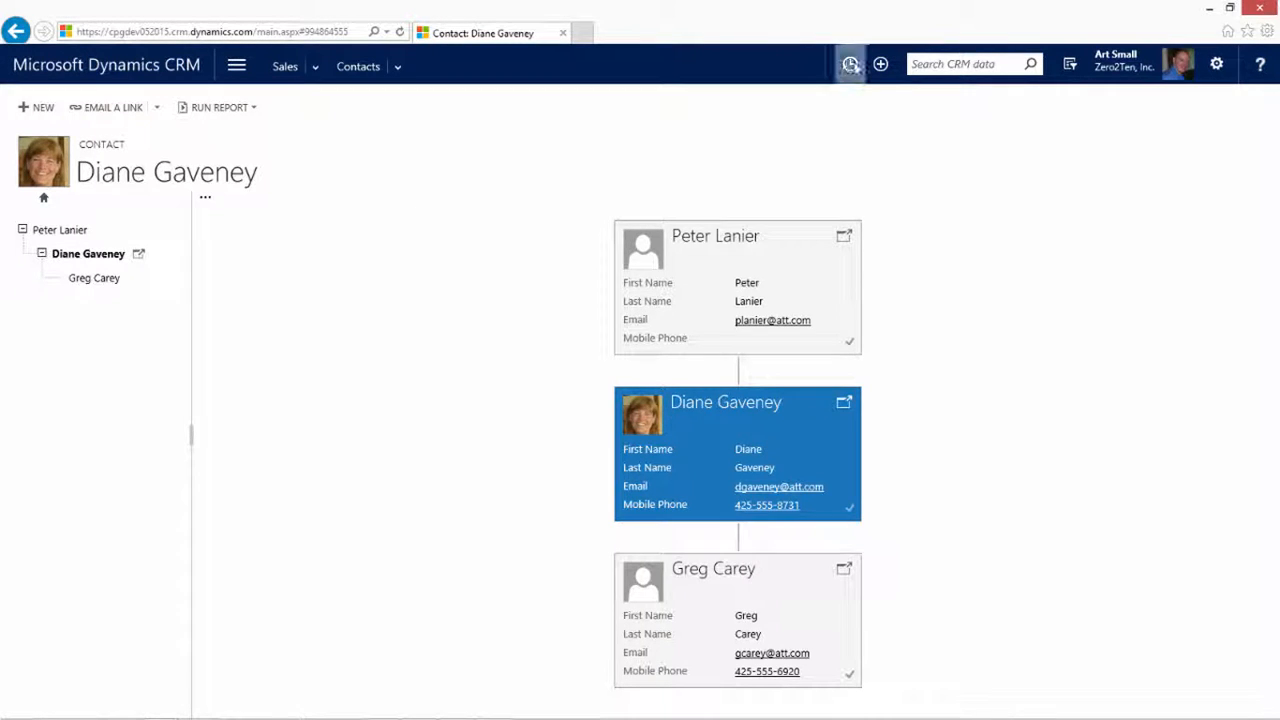
{"action": "left_click", "coordinate": [848, 64]}
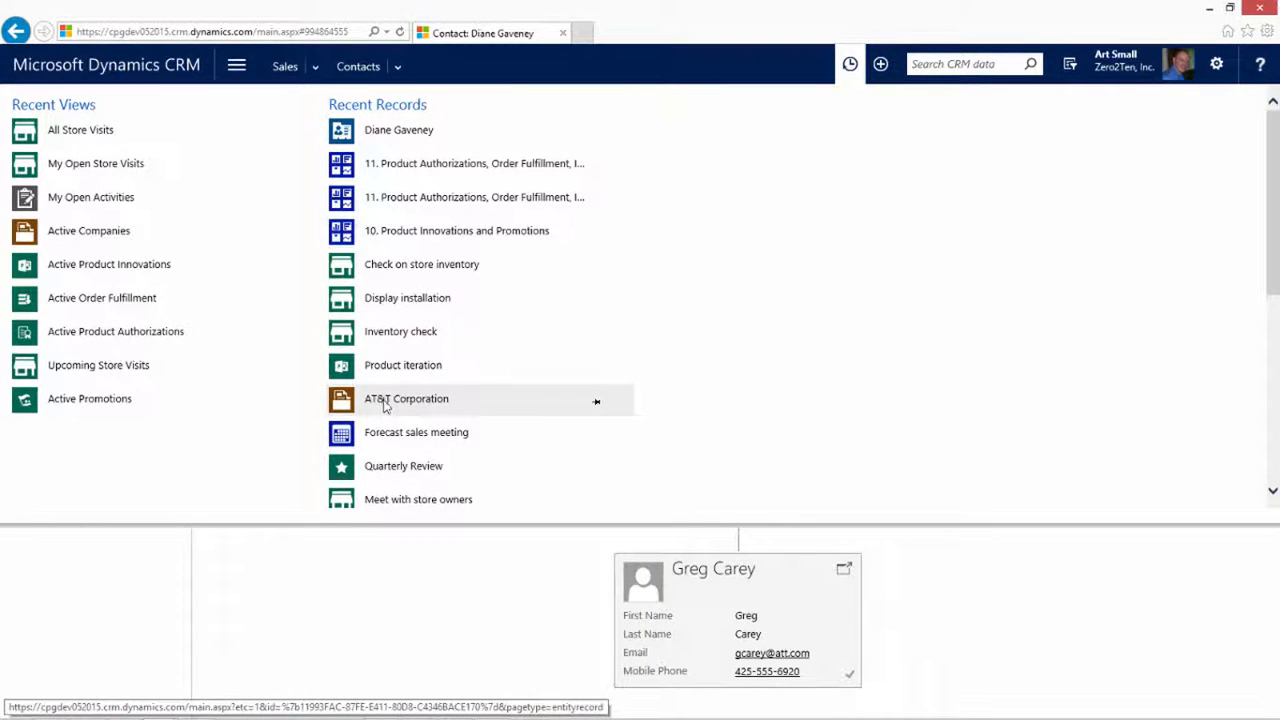
Step: Reopen AT&T Corporation from recent records and scroll to the Insights news feed
{"action": "left_click", "coordinate": [406, 398]}
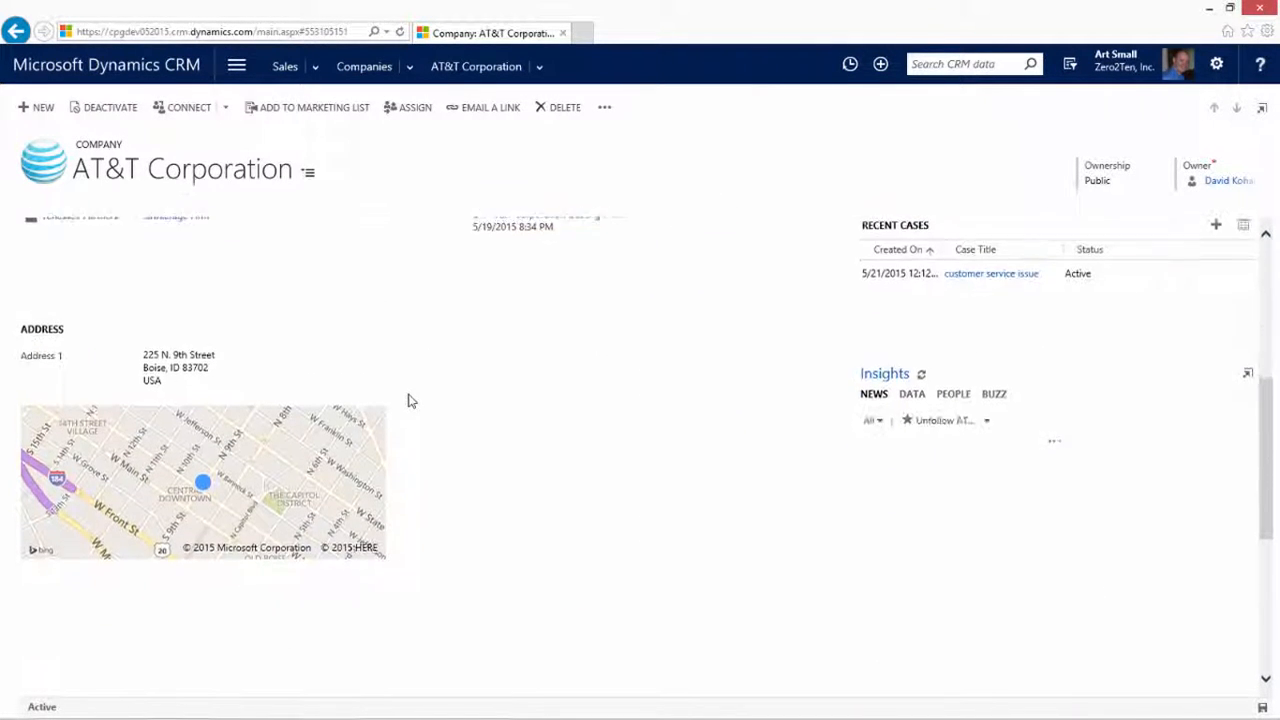
{"action": "scroll", "scroll_direction": "down", "scroll_amount": 3}
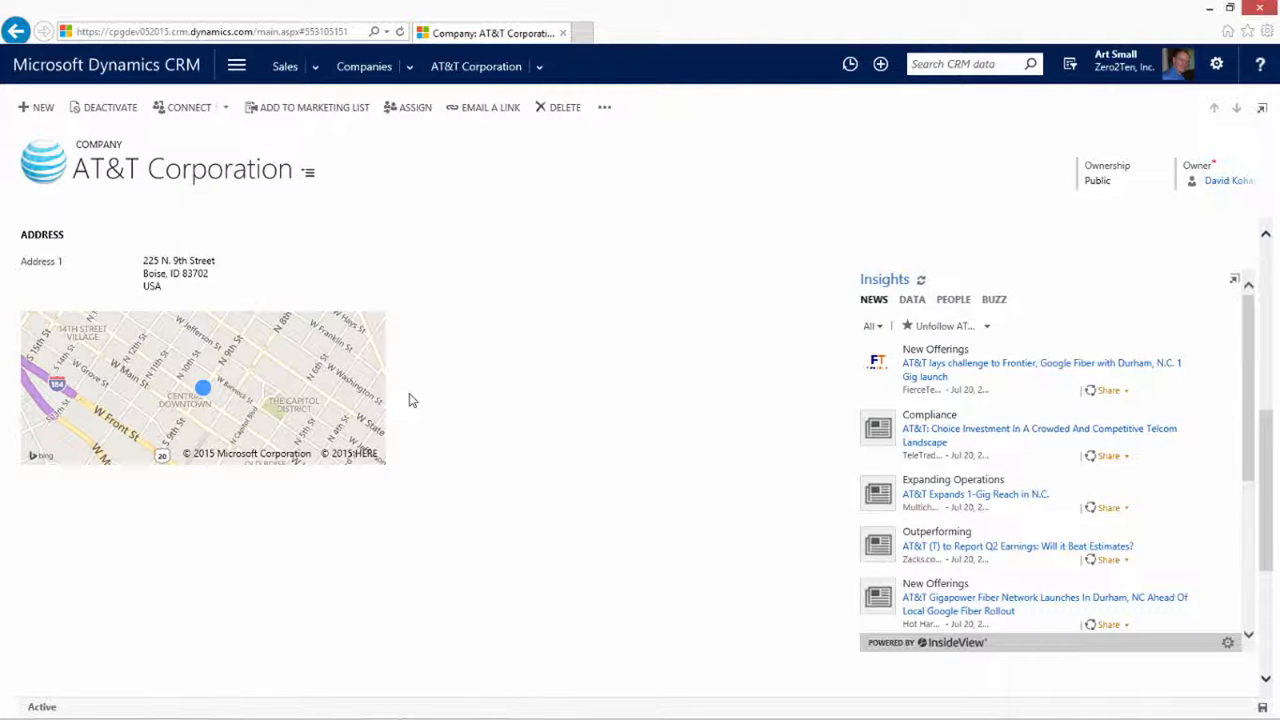
{"action": "mouse_move", "coordinate": [440, 398]}
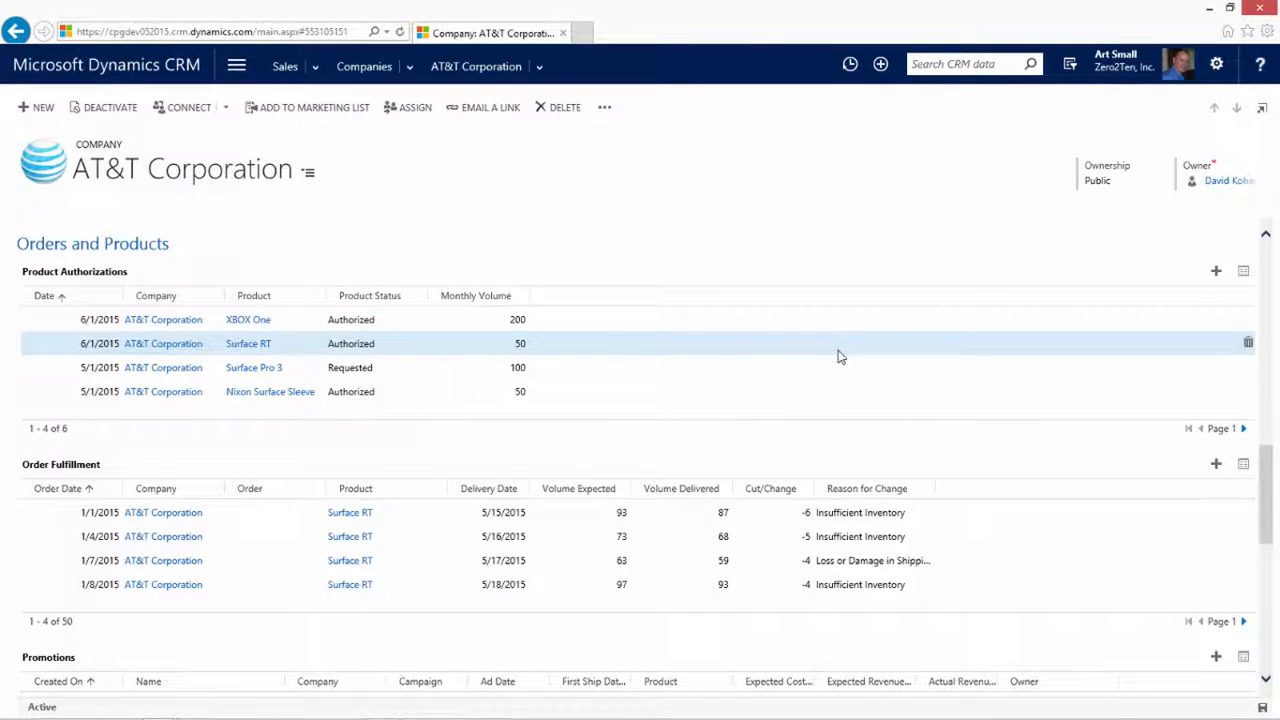
{"action": "mouse_move", "coordinate": [760, 418]}
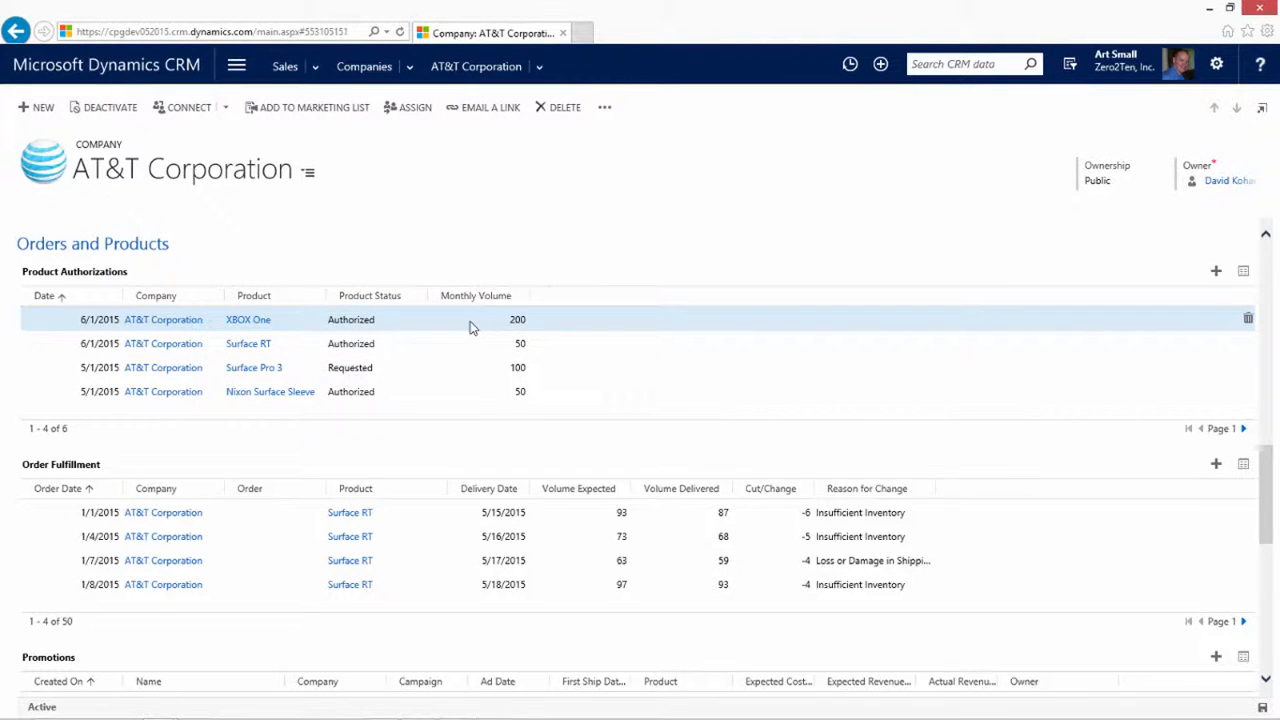
Step: Highlight the XBOX One authorization and page to the second page of product authorizations
{"action": "left_click", "coordinate": [380, 368]}
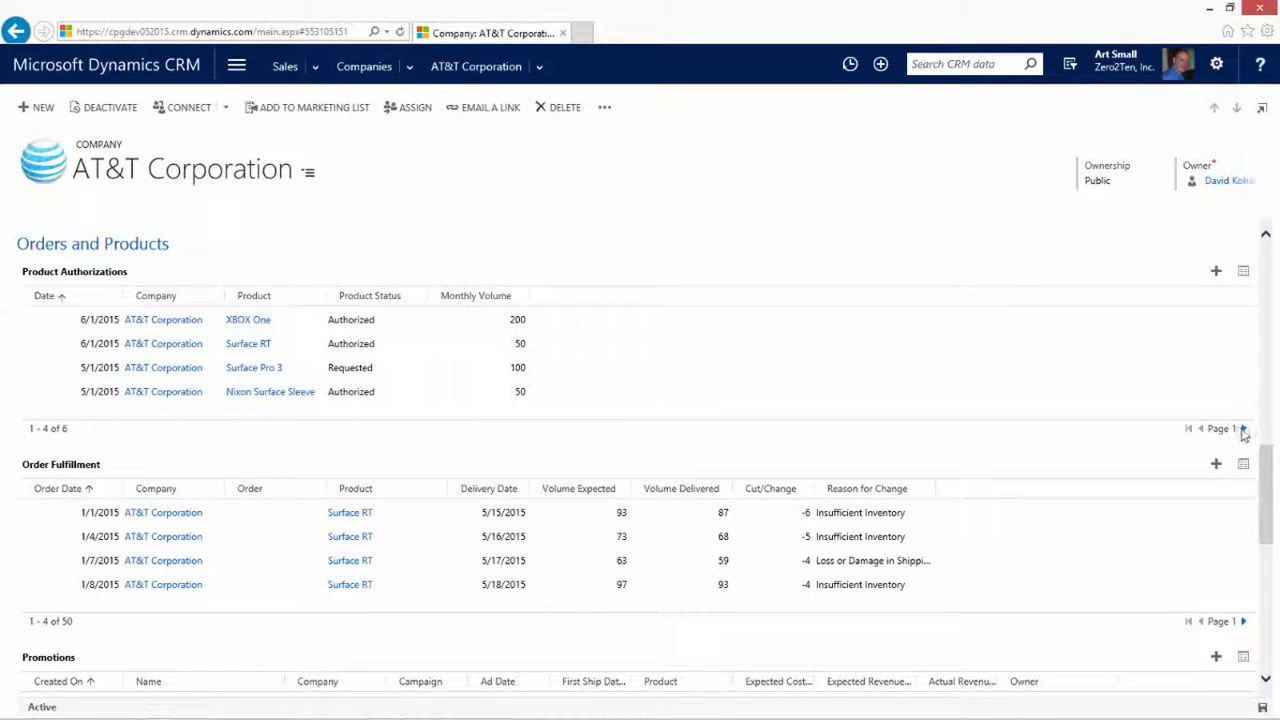
{"action": "left_click", "coordinate": [1244, 428]}
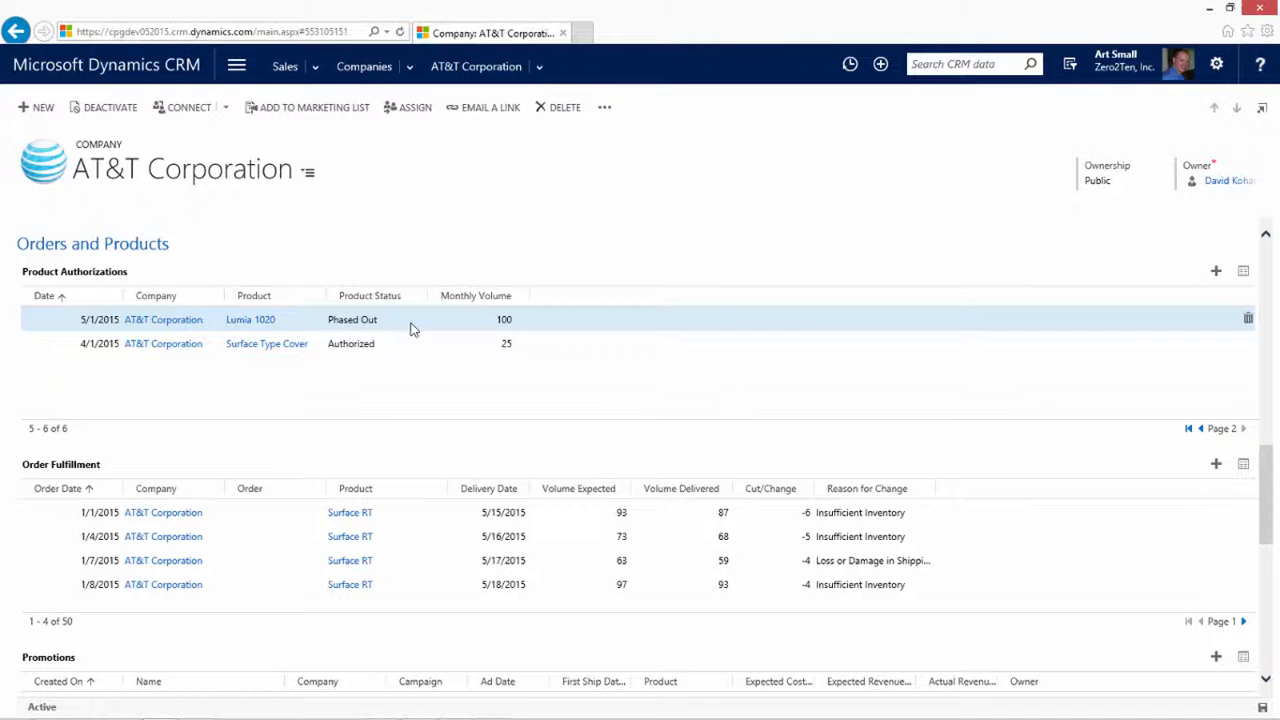
{"action": "scroll", "scroll_direction": "down", "scroll_amount": 3}
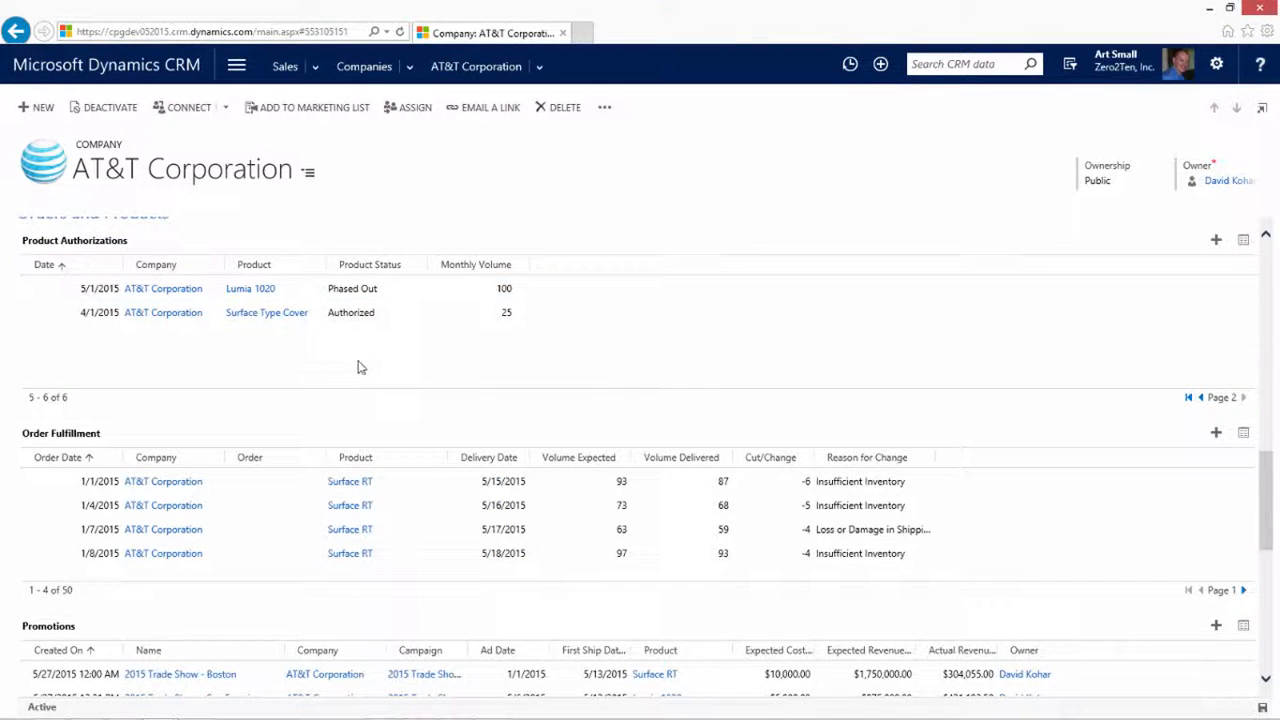
{"action": "scroll", "scroll_direction": "down", "scroll_amount": 3}
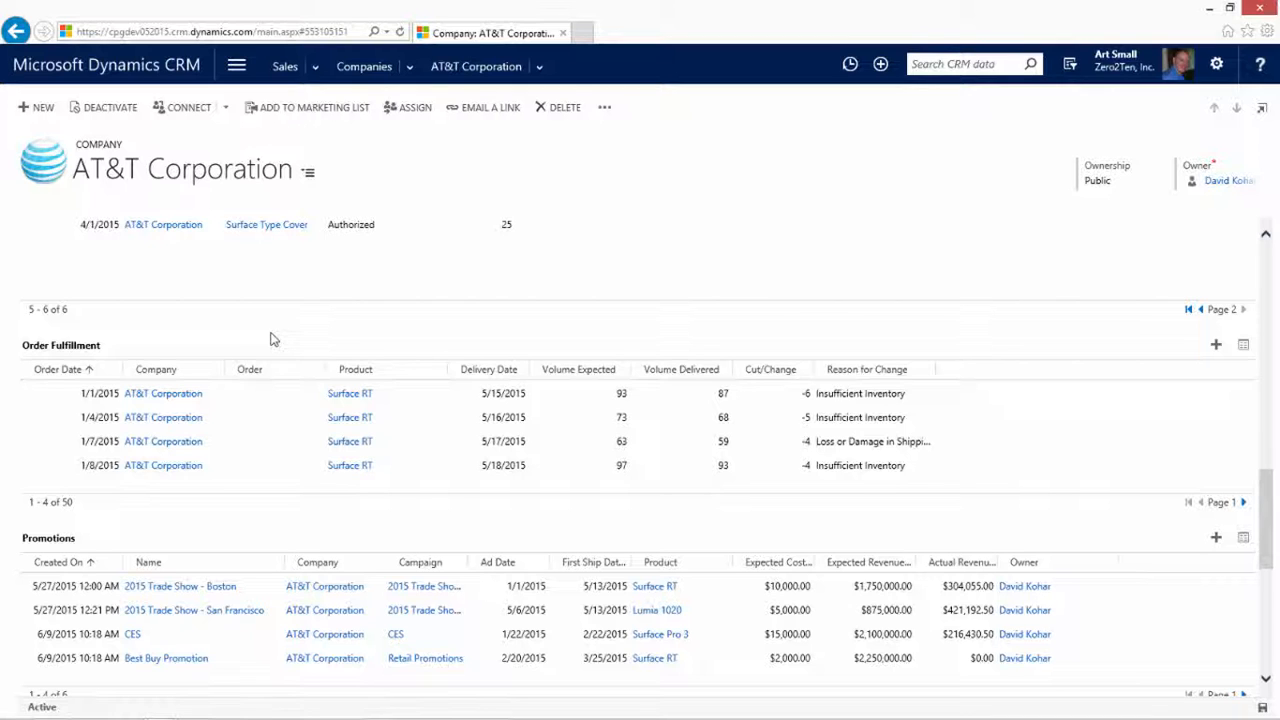
{"action": "left_click", "coordinate": [250, 392]}
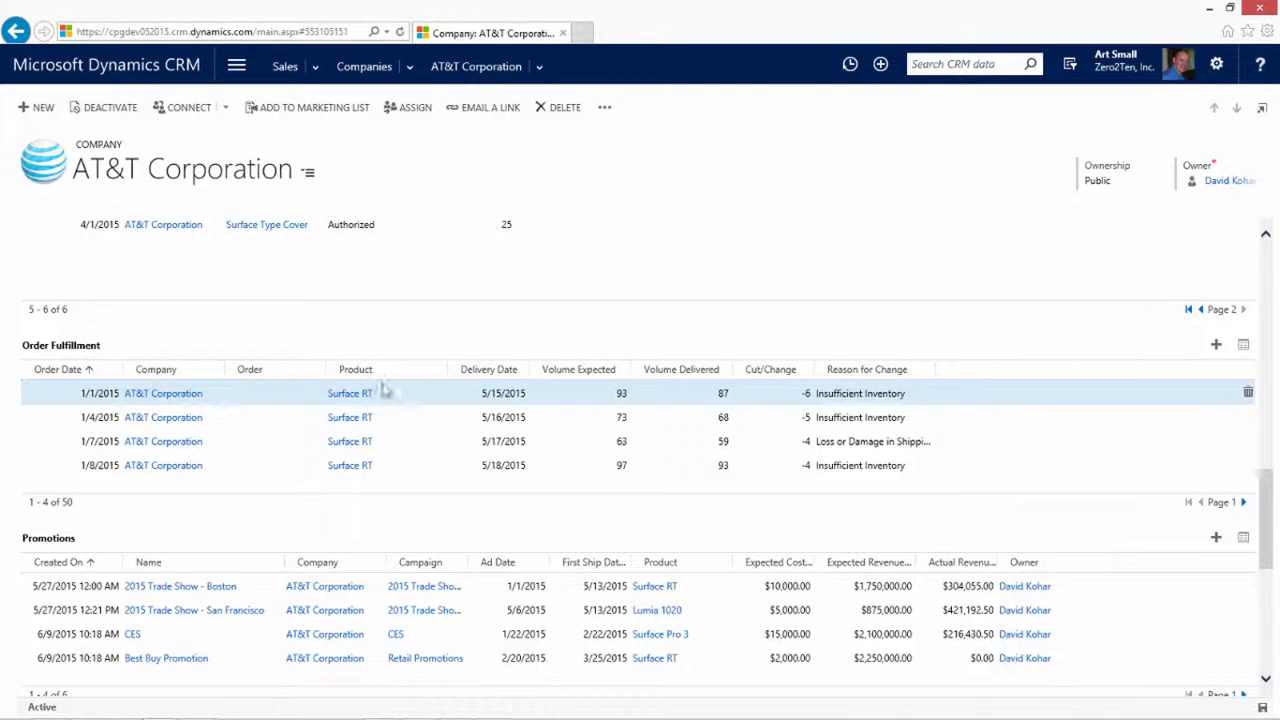
{"action": "mouse_move", "coordinate": [504, 392]}
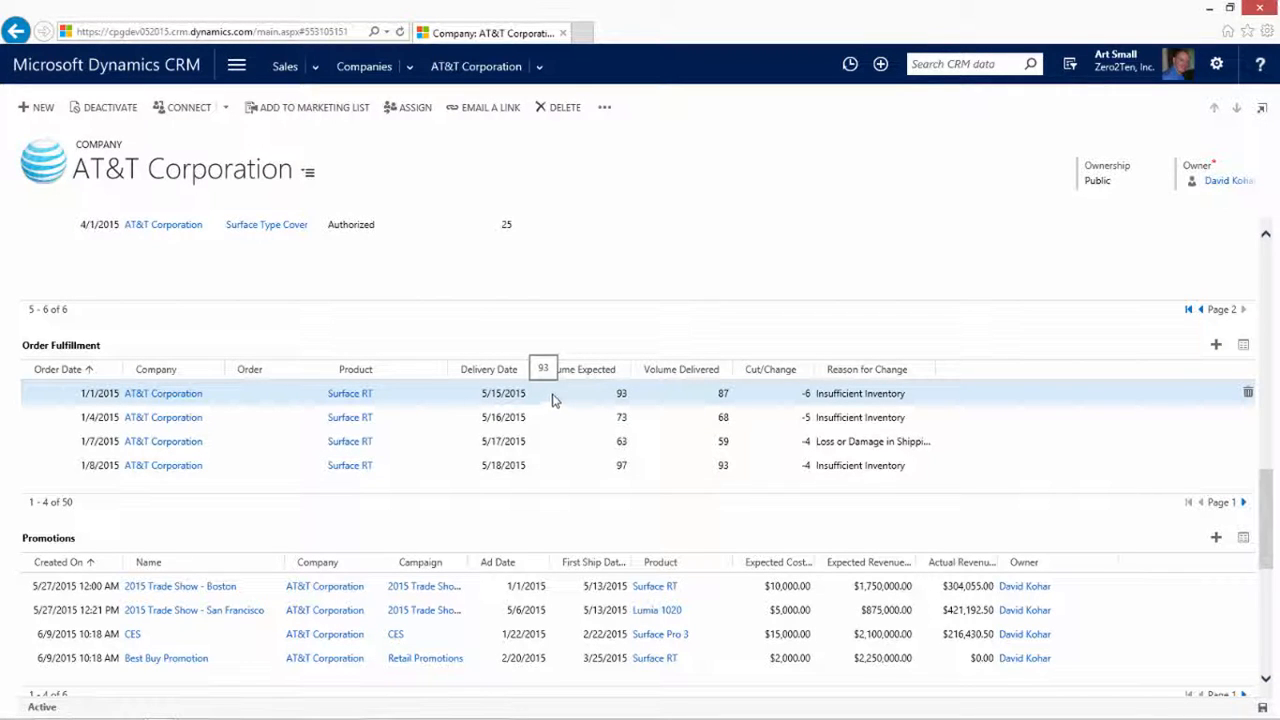
{"action": "mouse_move", "coordinate": [638, 392]}
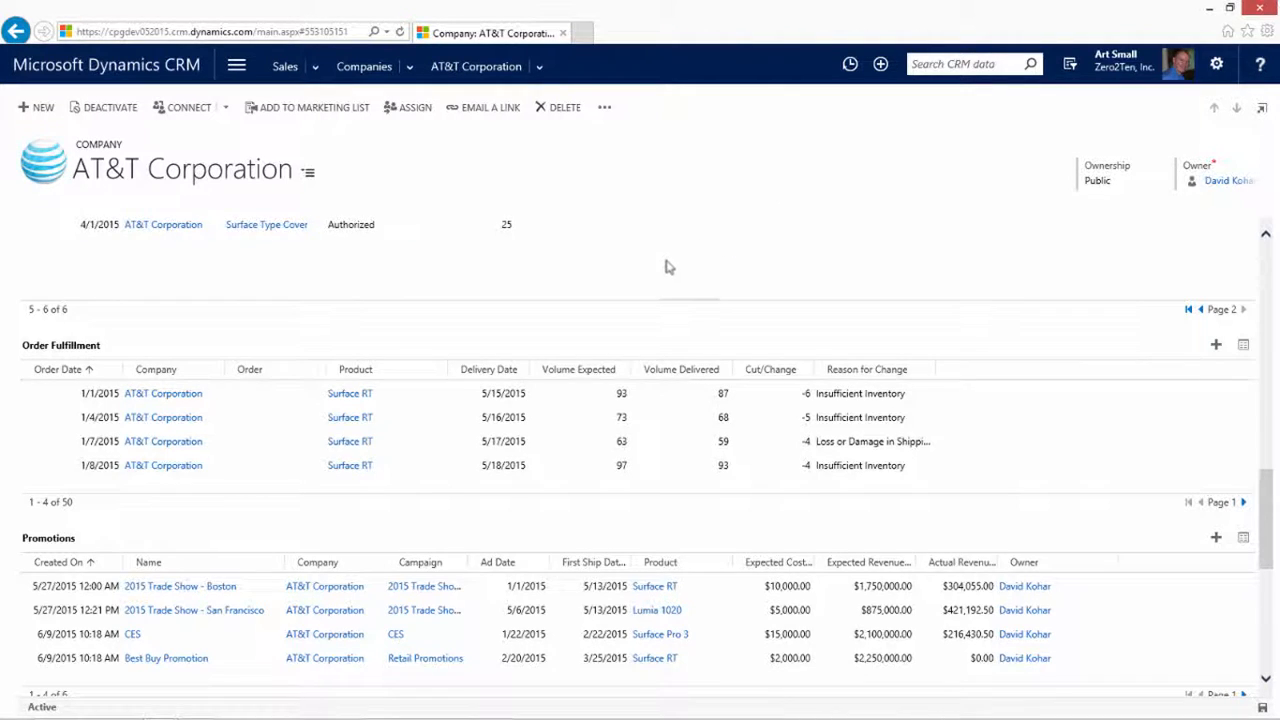
{"action": "scroll", "scroll_direction": "down", "scroll_amount": 3}
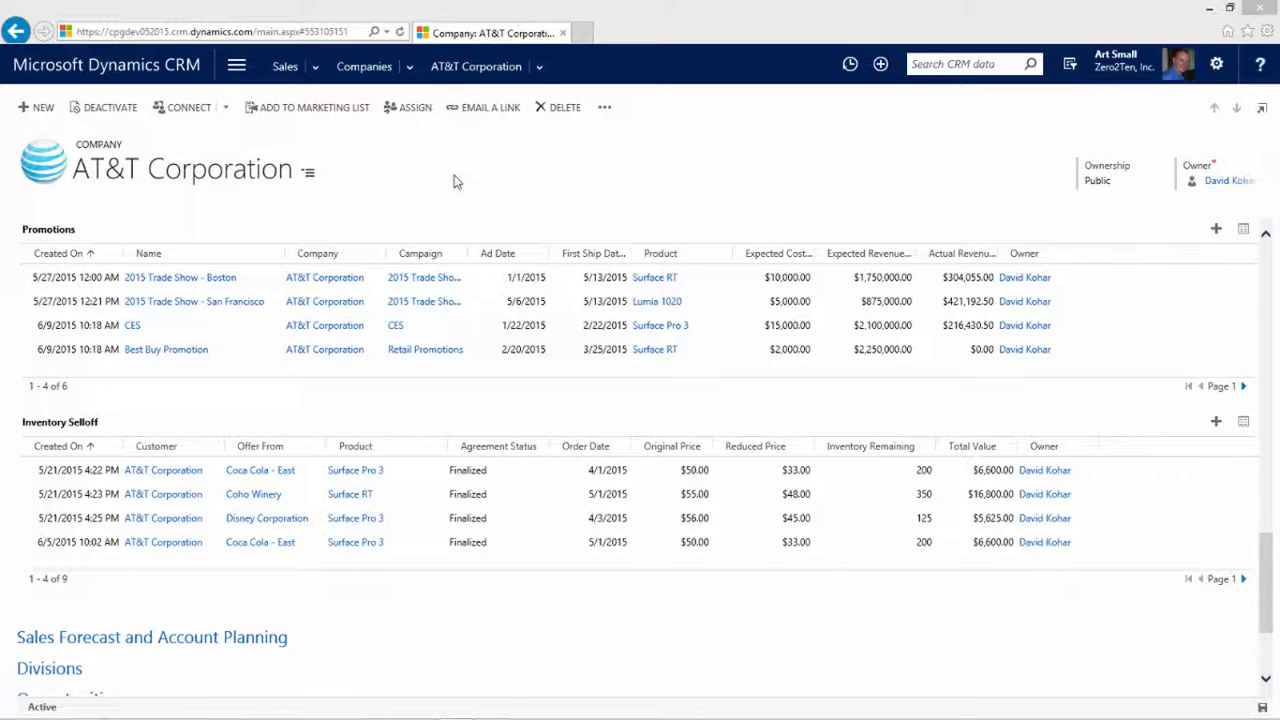
{"action": "mouse_move", "coordinate": [460, 184]}
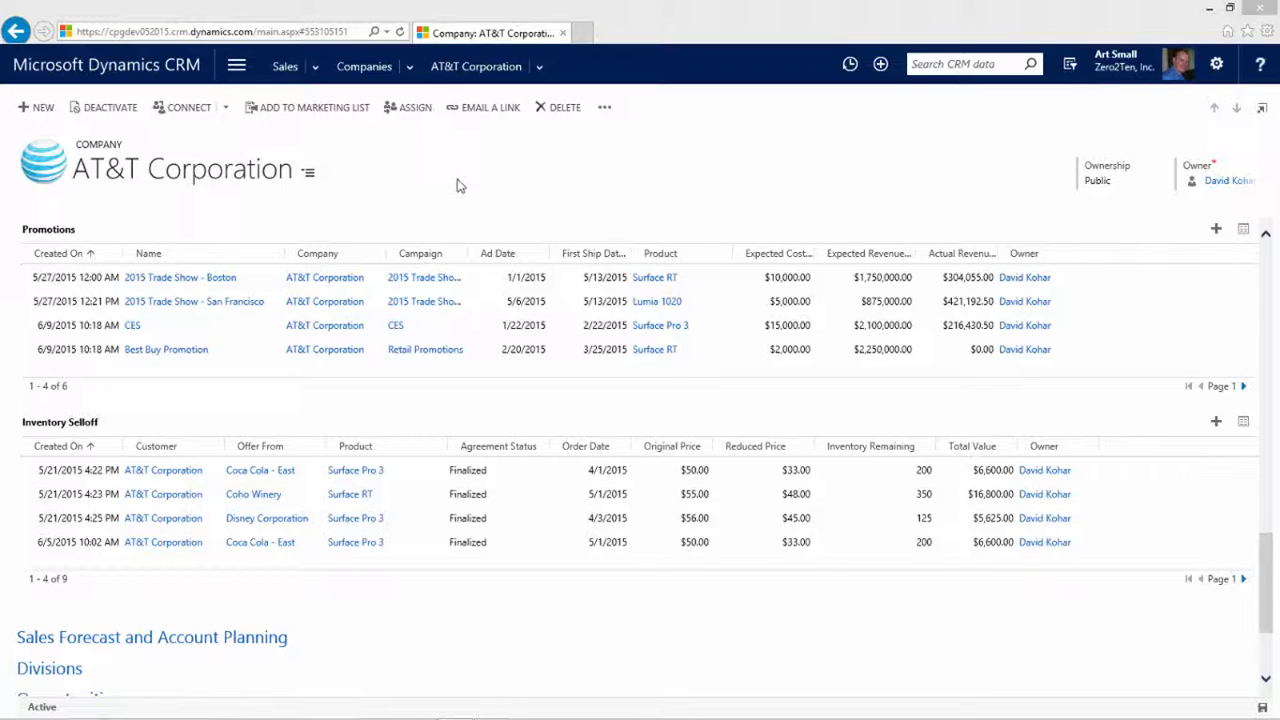
{"action": "mouse_move", "coordinate": [488, 212]}
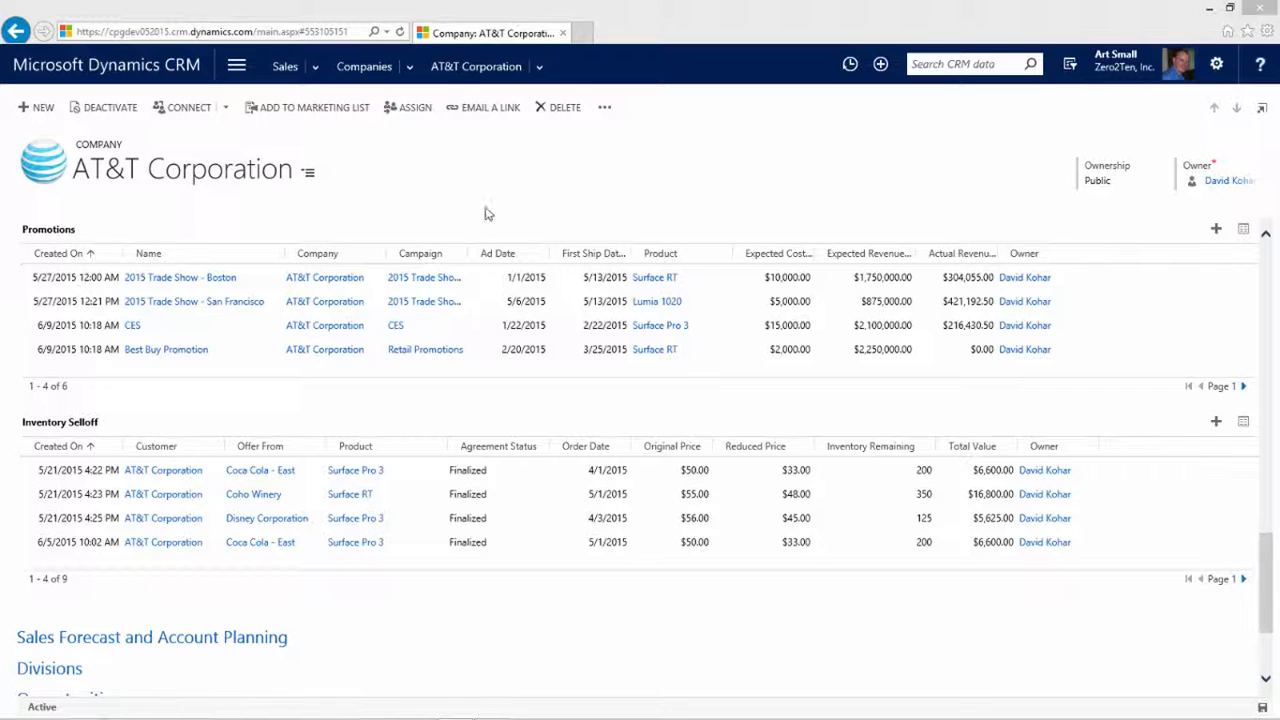
{"action": "mouse_move", "coordinate": [498, 230]}
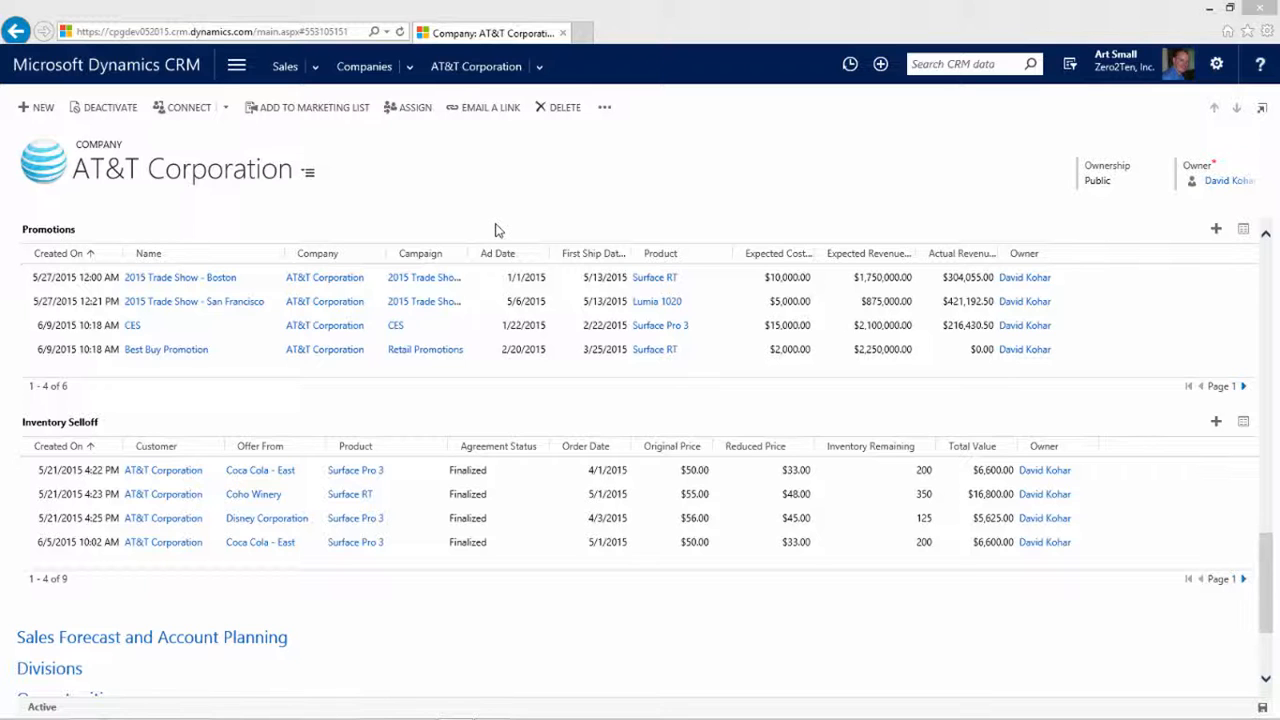
{"action": "left_click", "coordinate": [496, 276]}
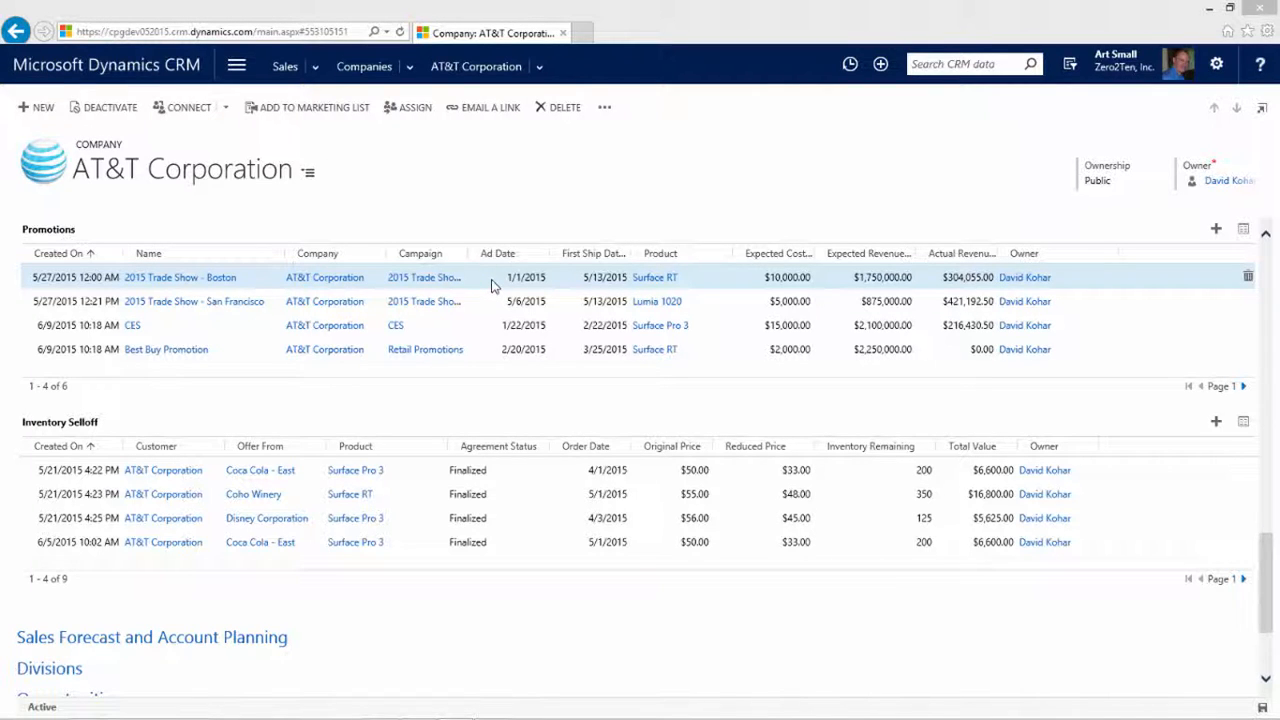
{"action": "mouse_move", "coordinate": [570, 284]}
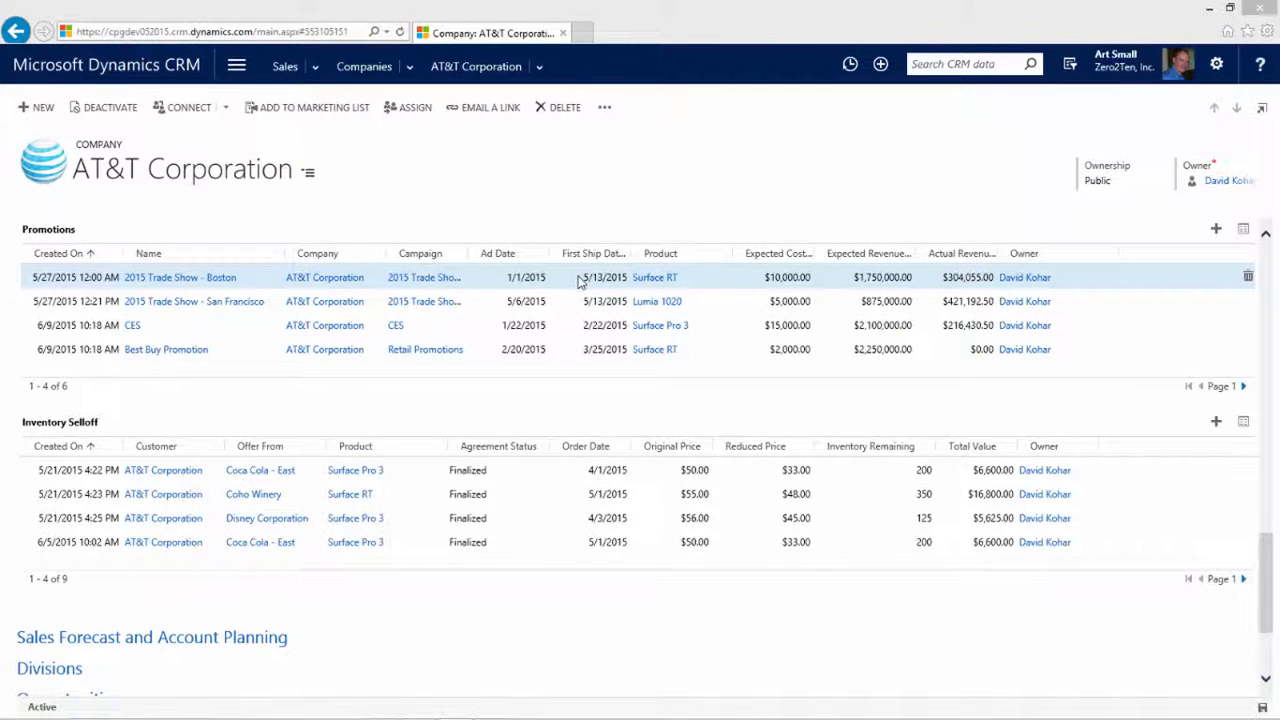
{"action": "mouse_move", "coordinate": [752, 284]}
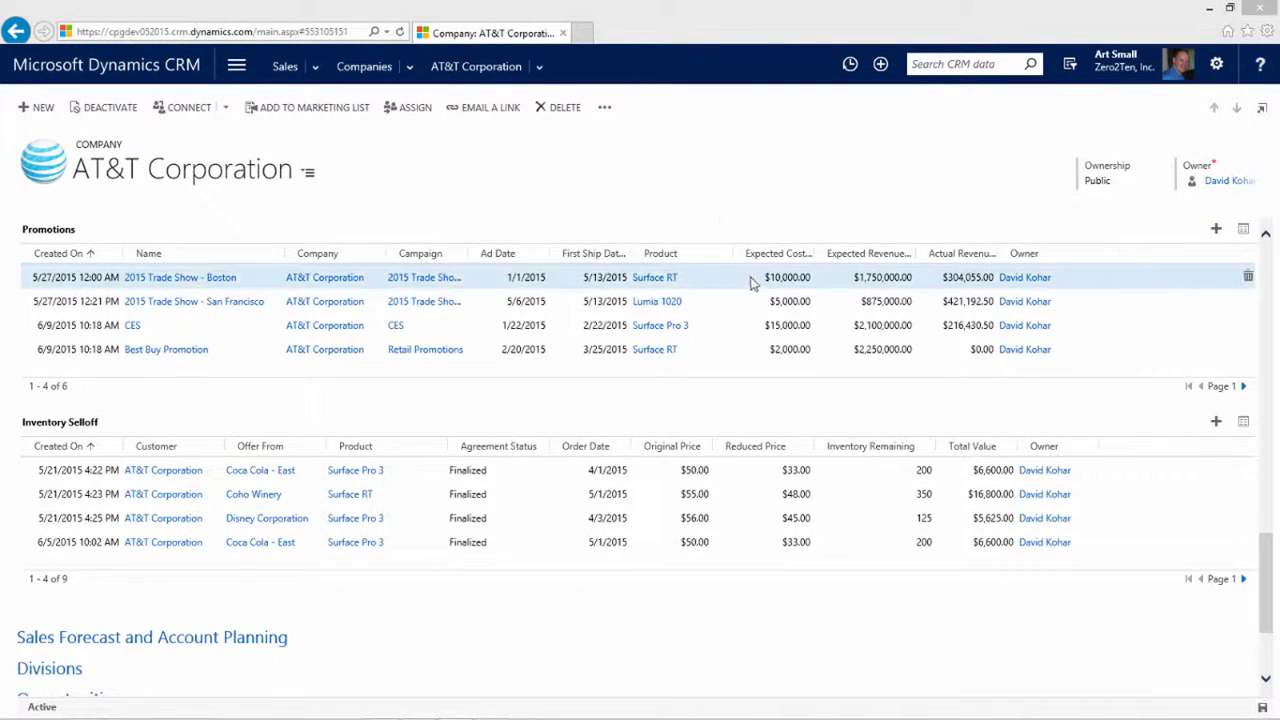
{"action": "left_click", "coordinate": [742, 284]}
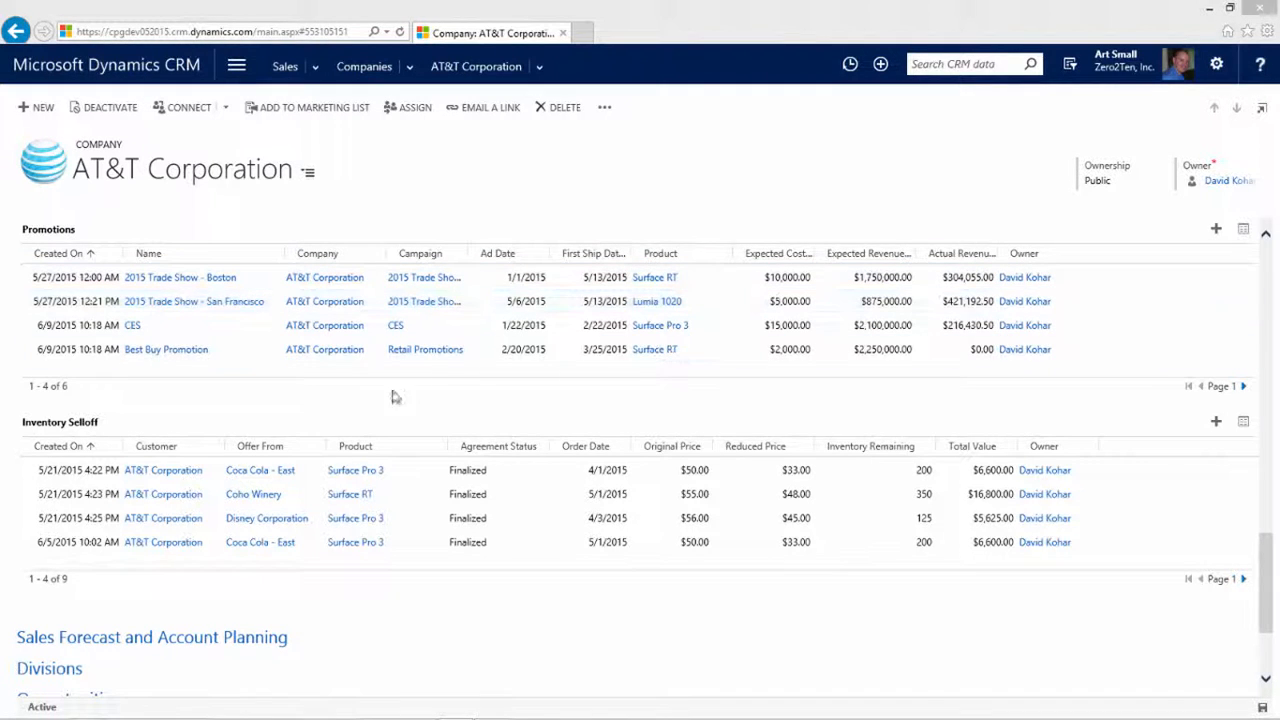
{"action": "mouse_move", "coordinate": [450, 412]}
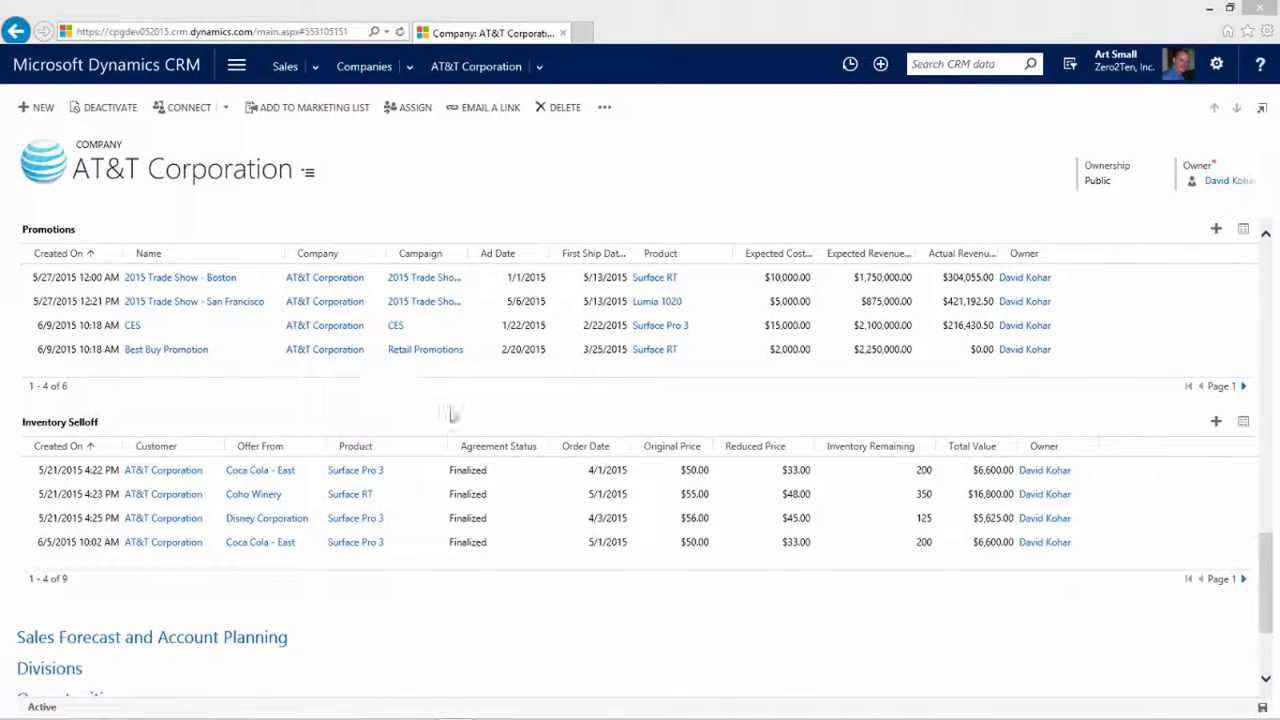
{"action": "mouse_move", "coordinate": [444, 414]}
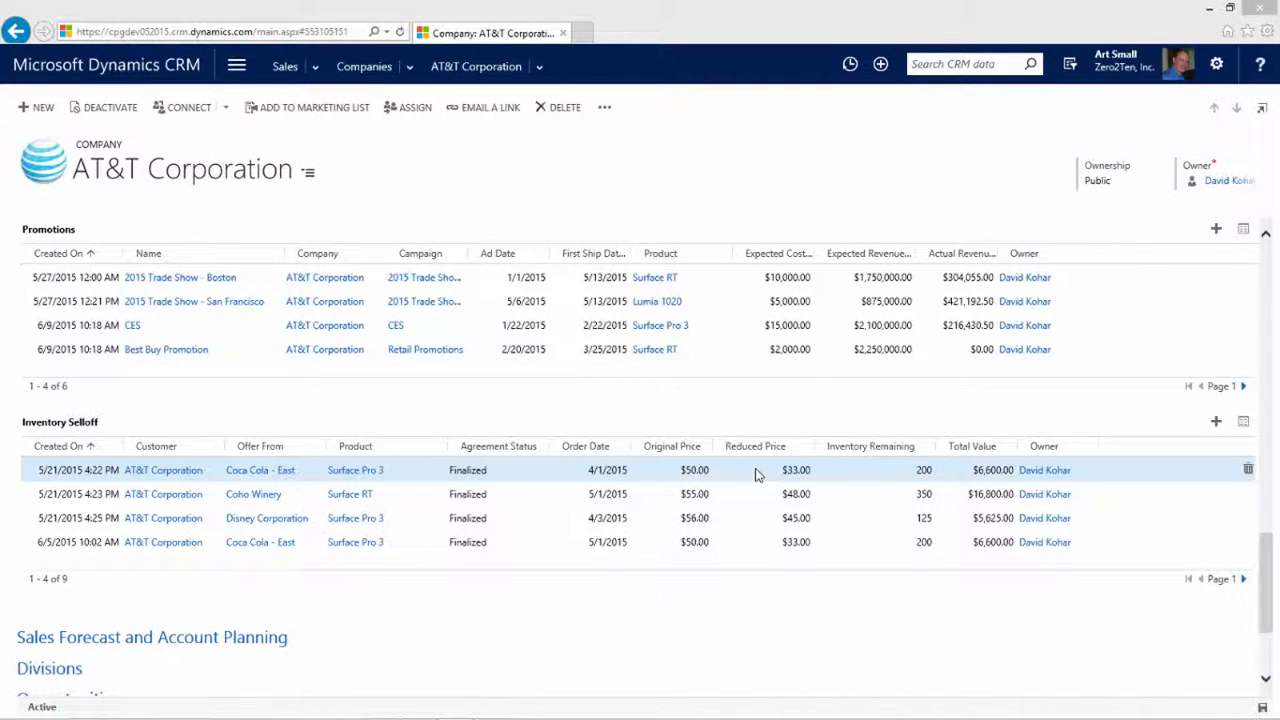
{"action": "mouse_move", "coordinate": [888, 486]}
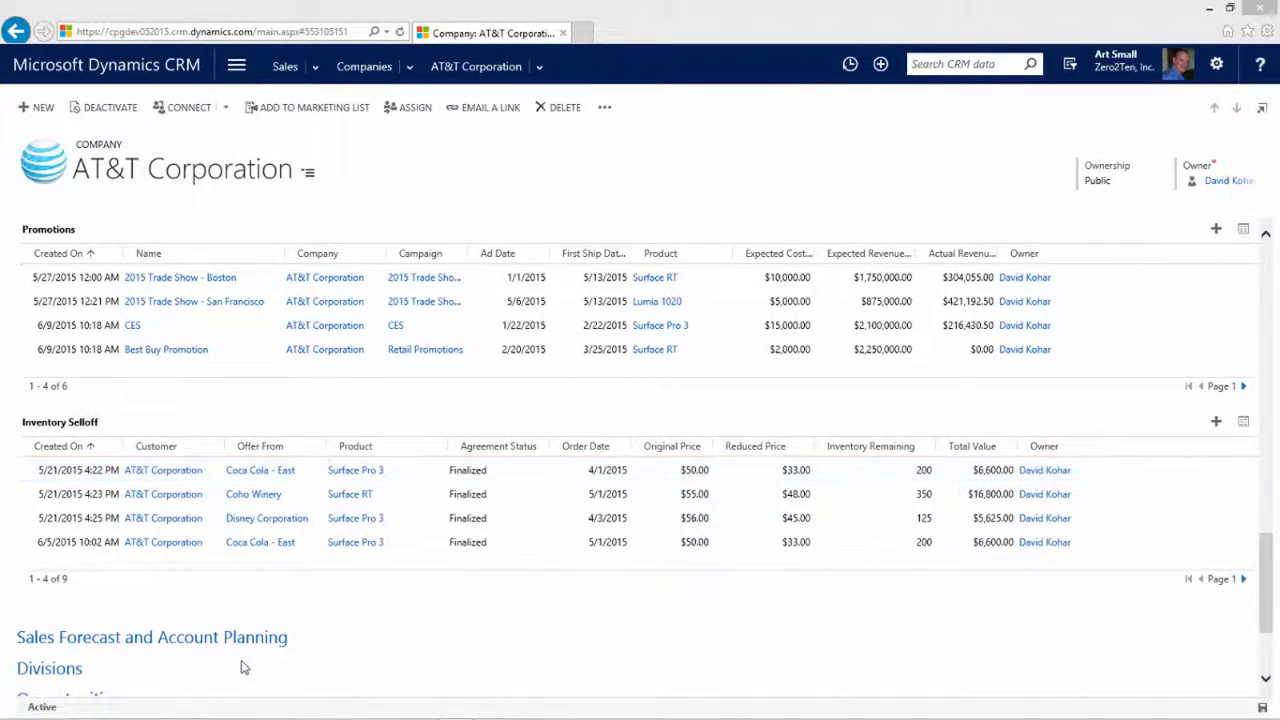
Step: Jump to AT&T's Store Visits, scroll to Innovations and open the Product iteration record
{"action": "scroll", "scroll_direction": "down", "scroll_amount": 3}
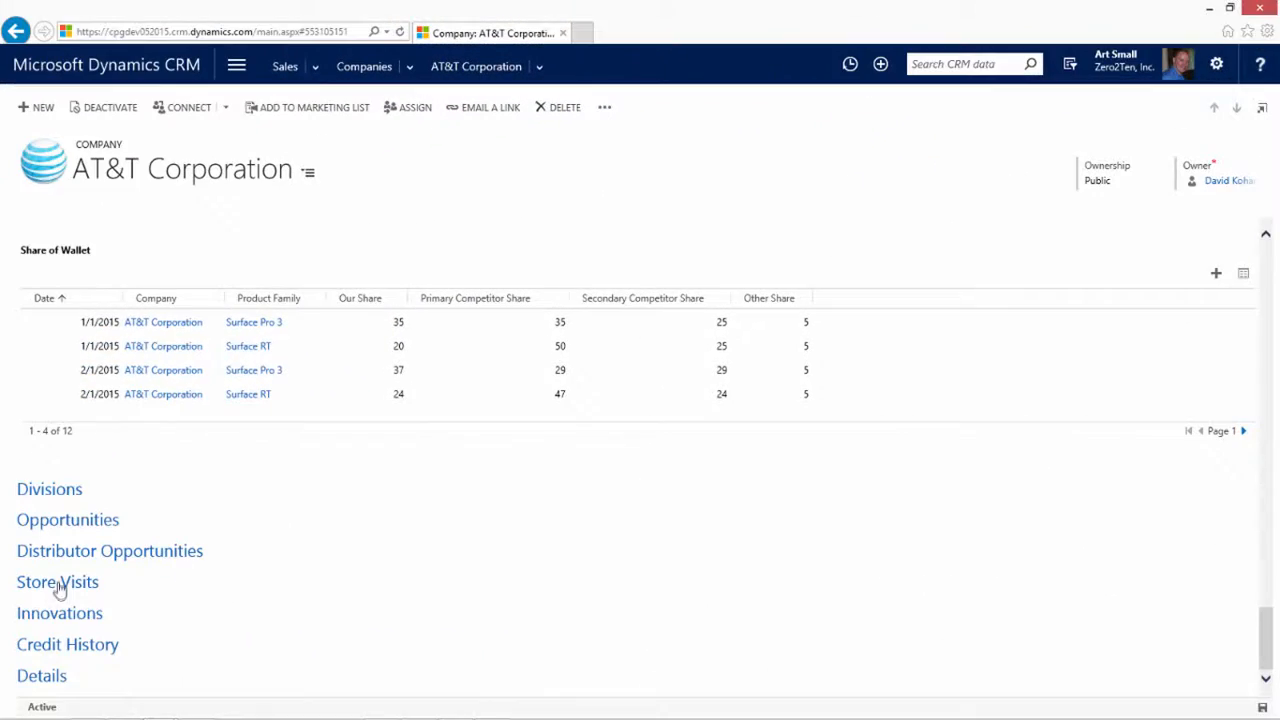
{"action": "left_click", "coordinate": [56, 580]}
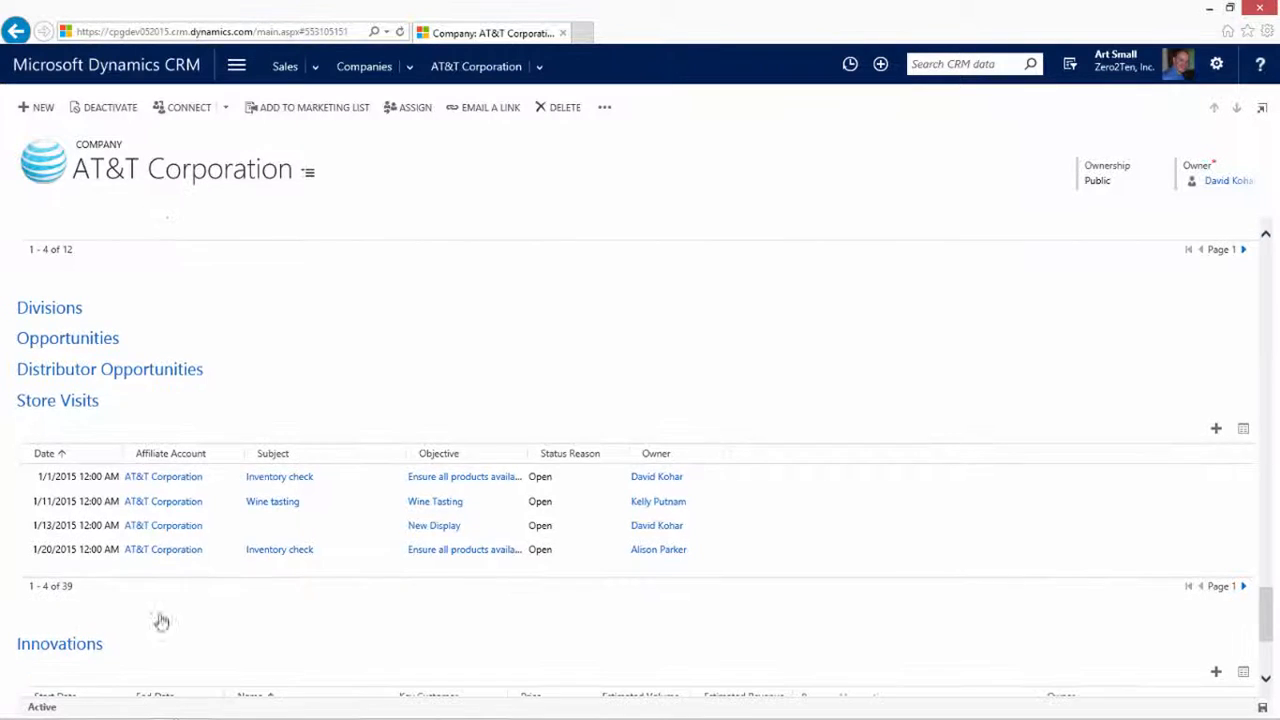
{"action": "scroll", "scroll_direction": "down", "scroll_amount": 3}
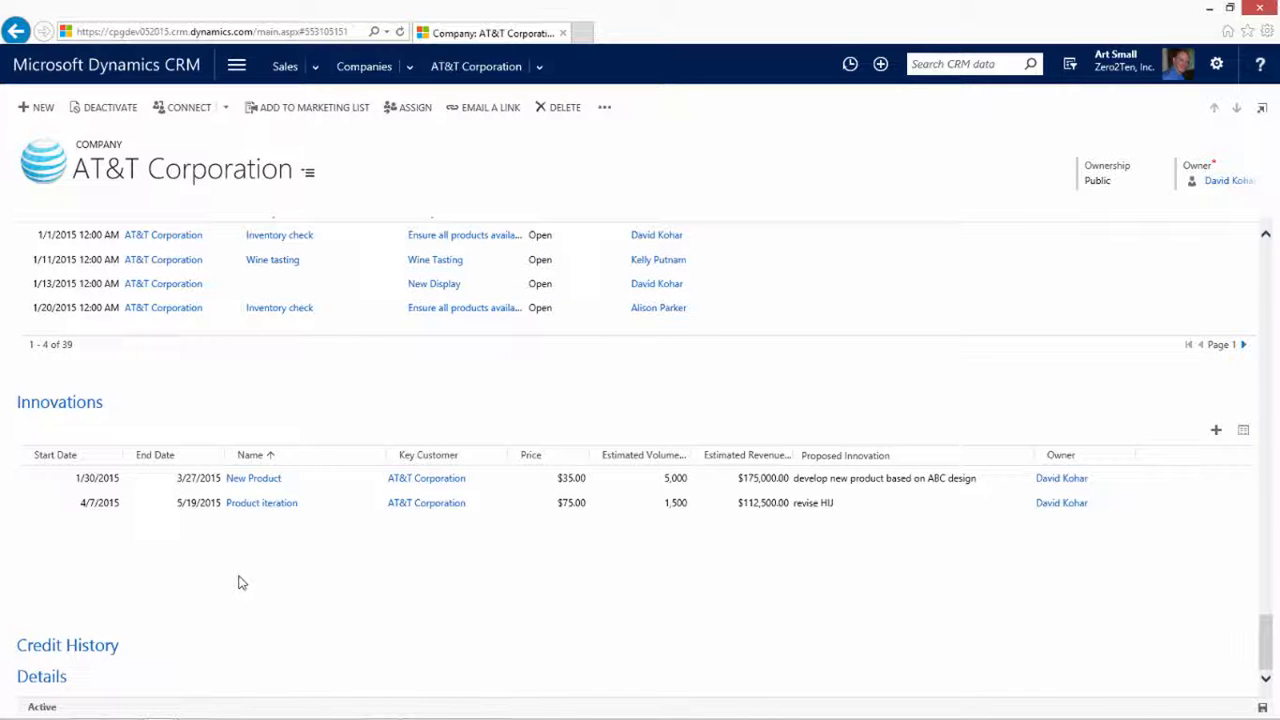
{"action": "left_click", "coordinate": [150, 502]}
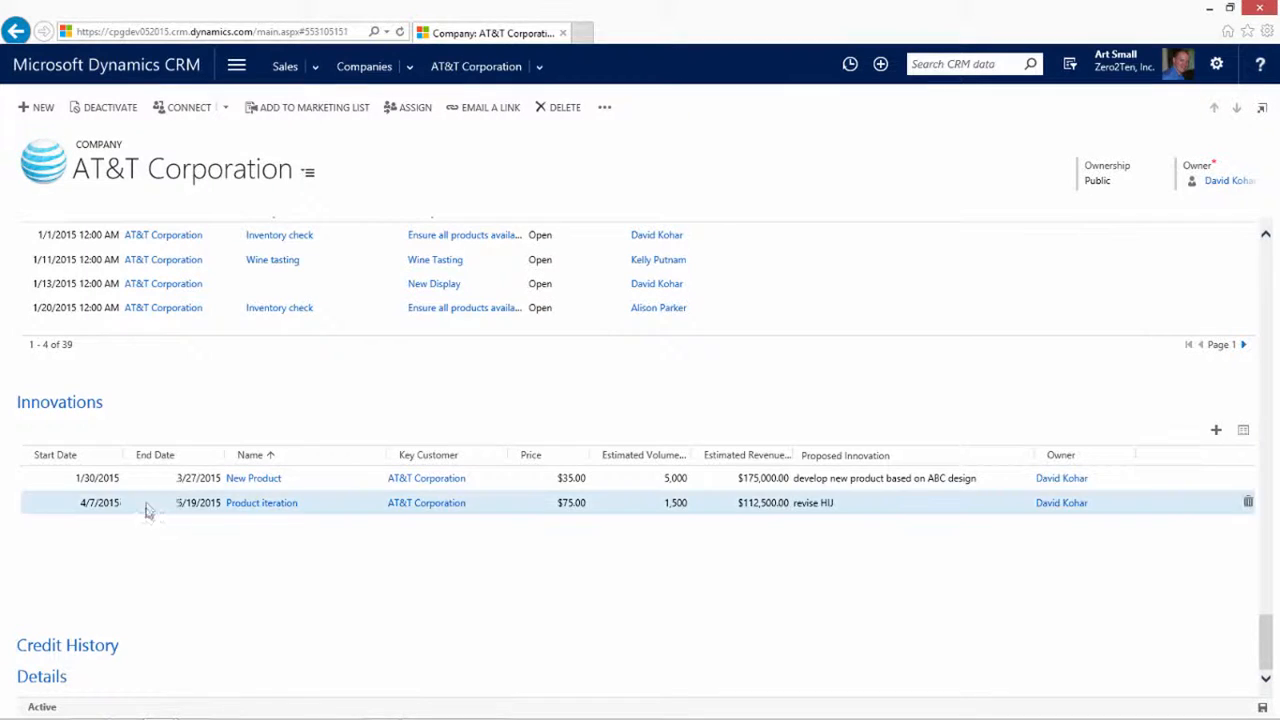
{"action": "left_click", "coordinate": [260, 502]}
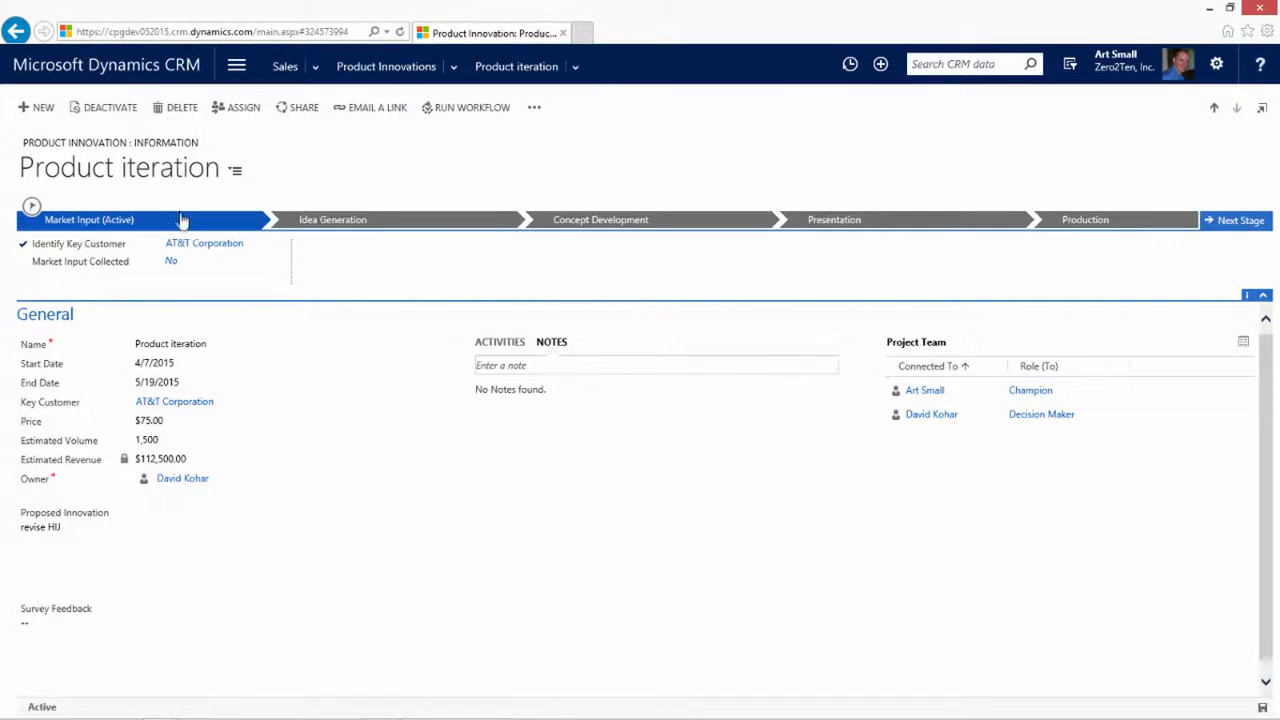
{"action": "mouse_move", "coordinate": [180, 218]}
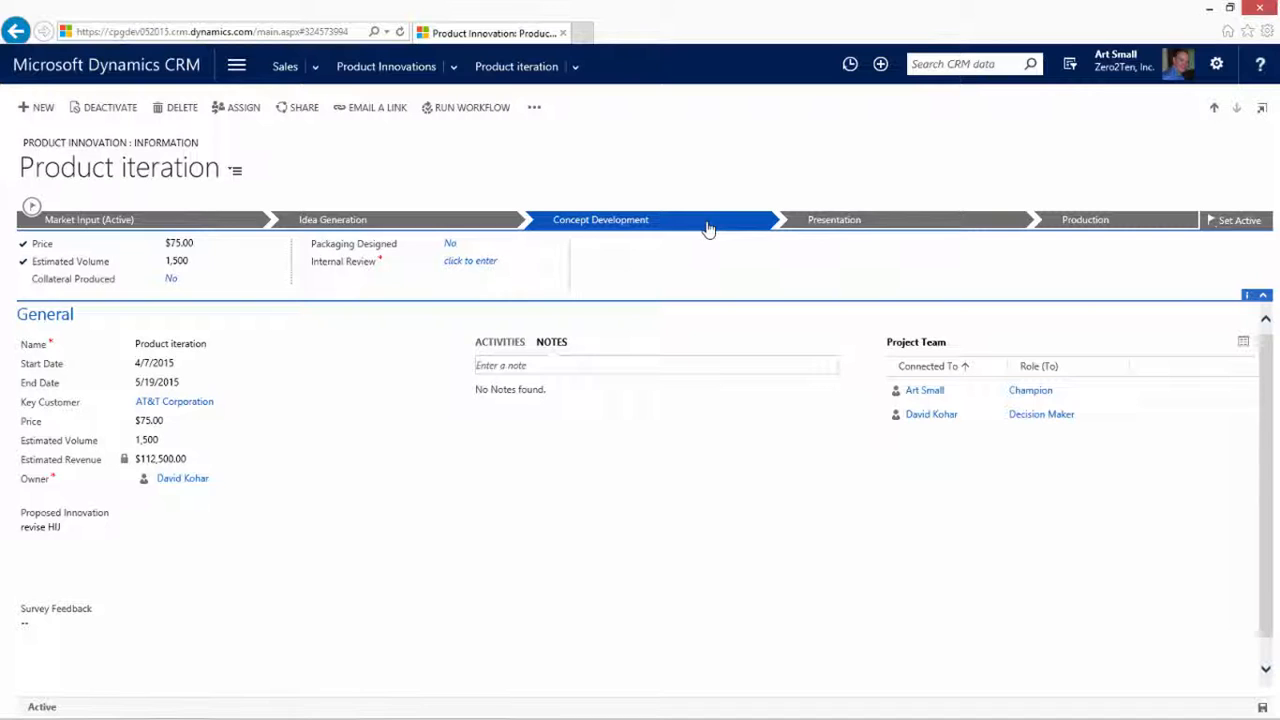
{"action": "mouse_move", "coordinate": [896, 232]}
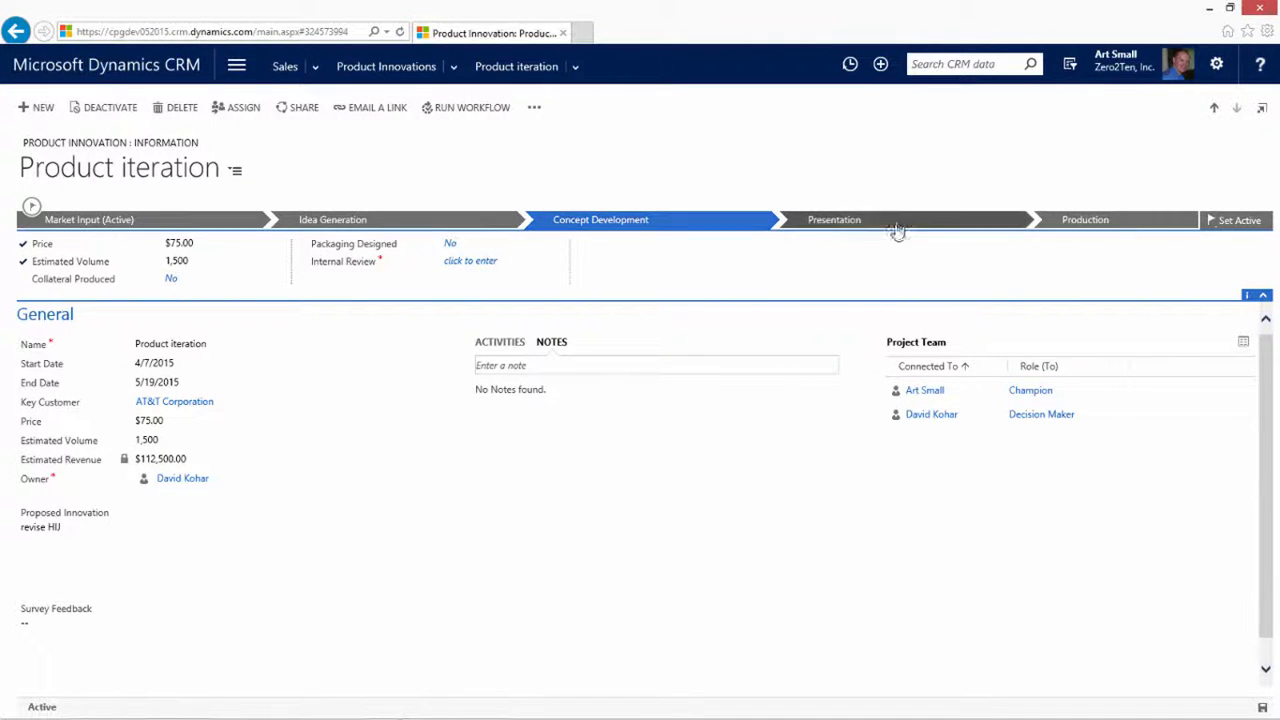
Step: Review the Presentation and Production stages of Product iteration, then show its Activities instead of Notes
{"action": "left_click", "coordinate": [834, 218]}
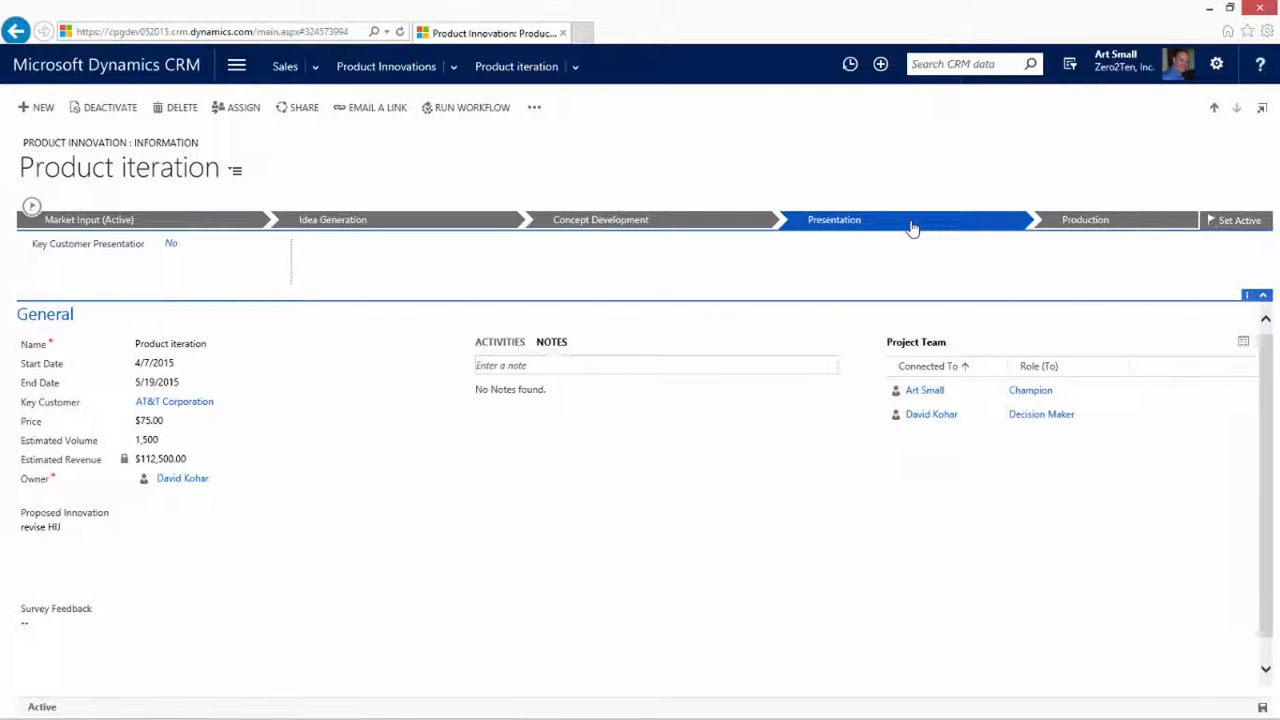
{"action": "left_click", "coordinate": [1084, 218]}
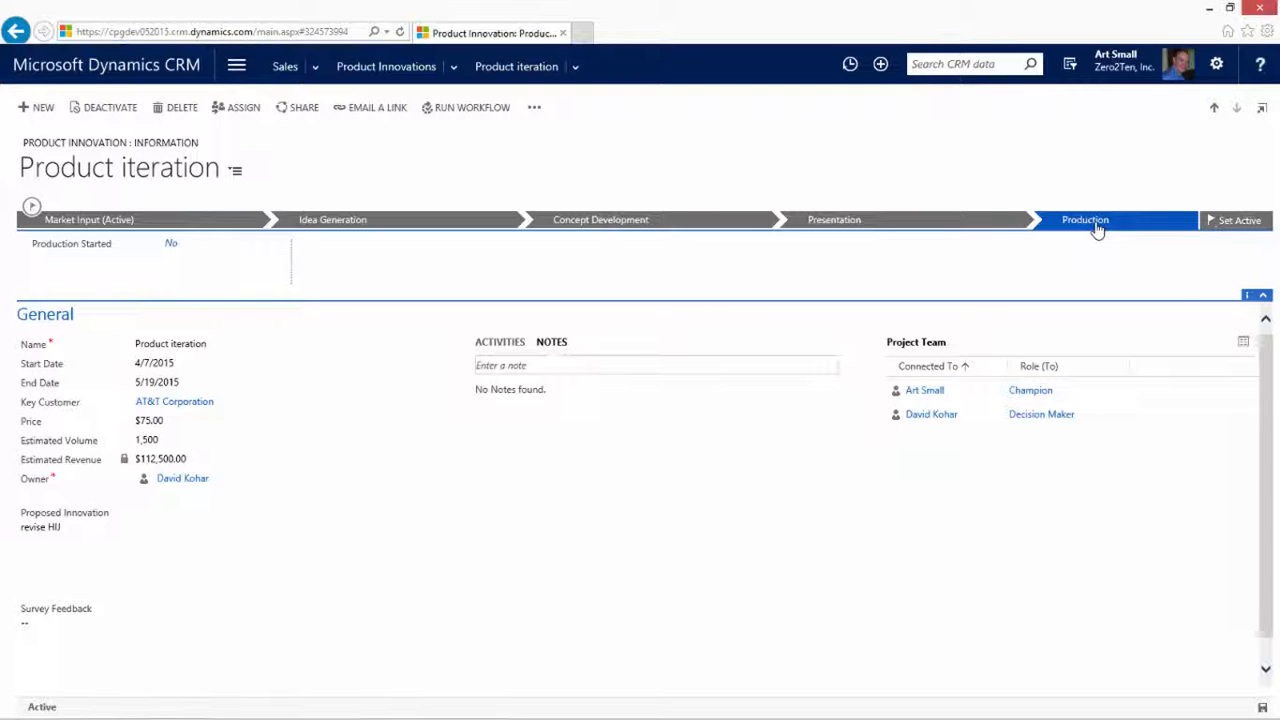
{"action": "left_click", "coordinate": [500, 342]}
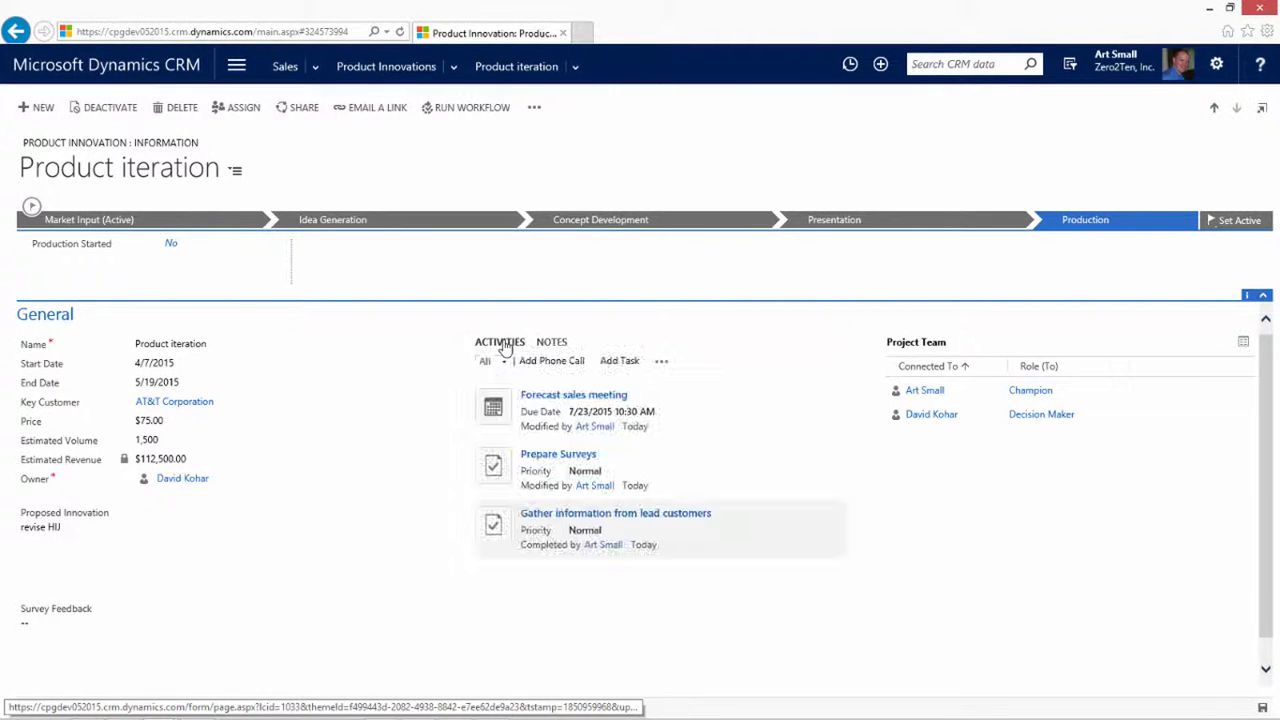
{"action": "left_click", "coordinate": [160, 382]}
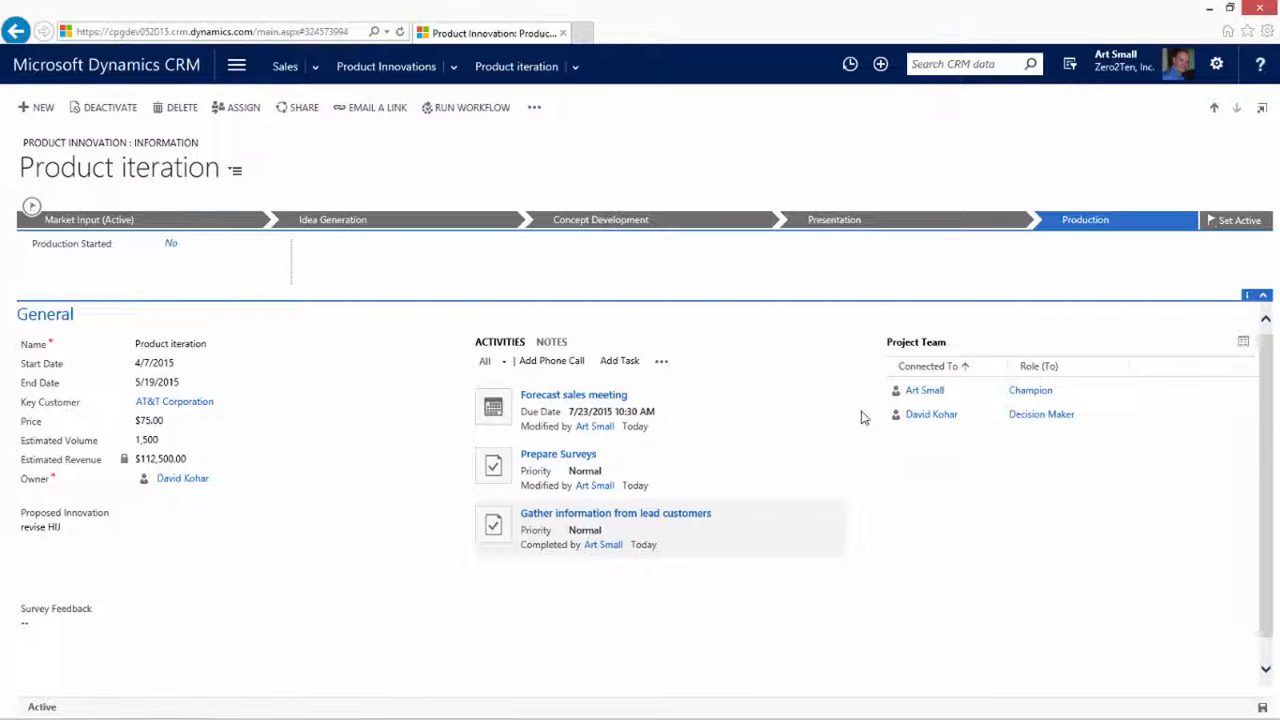
{"action": "left_click", "coordinate": [170, 344]}
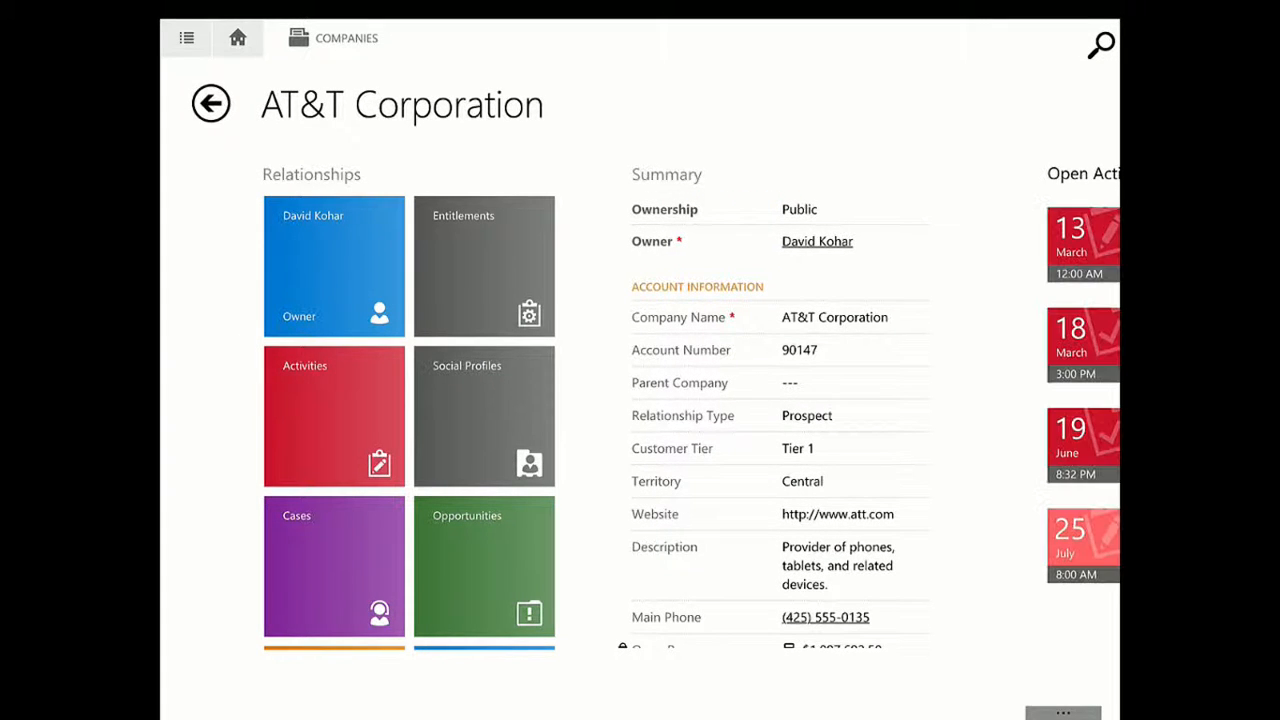
Step: Swipe through AT&T Corporation's dashboard panels to reach the Store Visits tile and Upcoming Store Visits
{"action": "scroll", "scroll_direction": "down", "scroll_amount": 3}
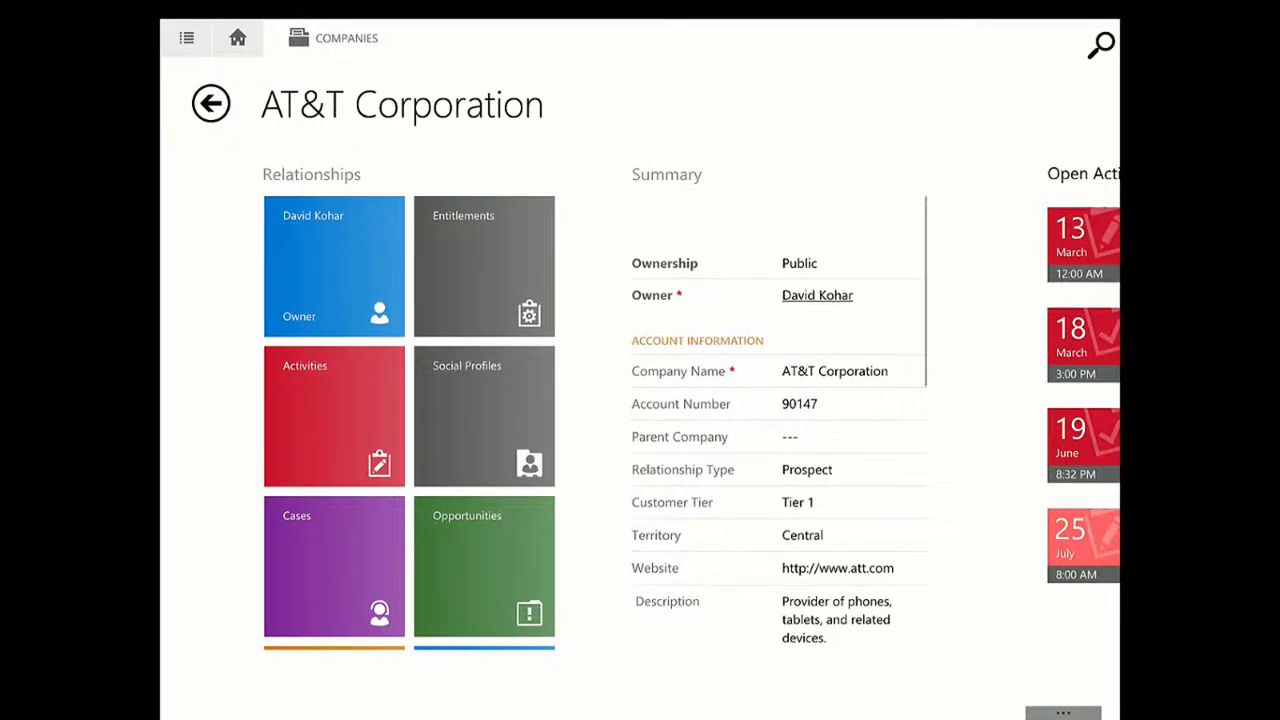
{"action": "scroll", "scroll_direction": "down", "scroll_amount": 3}
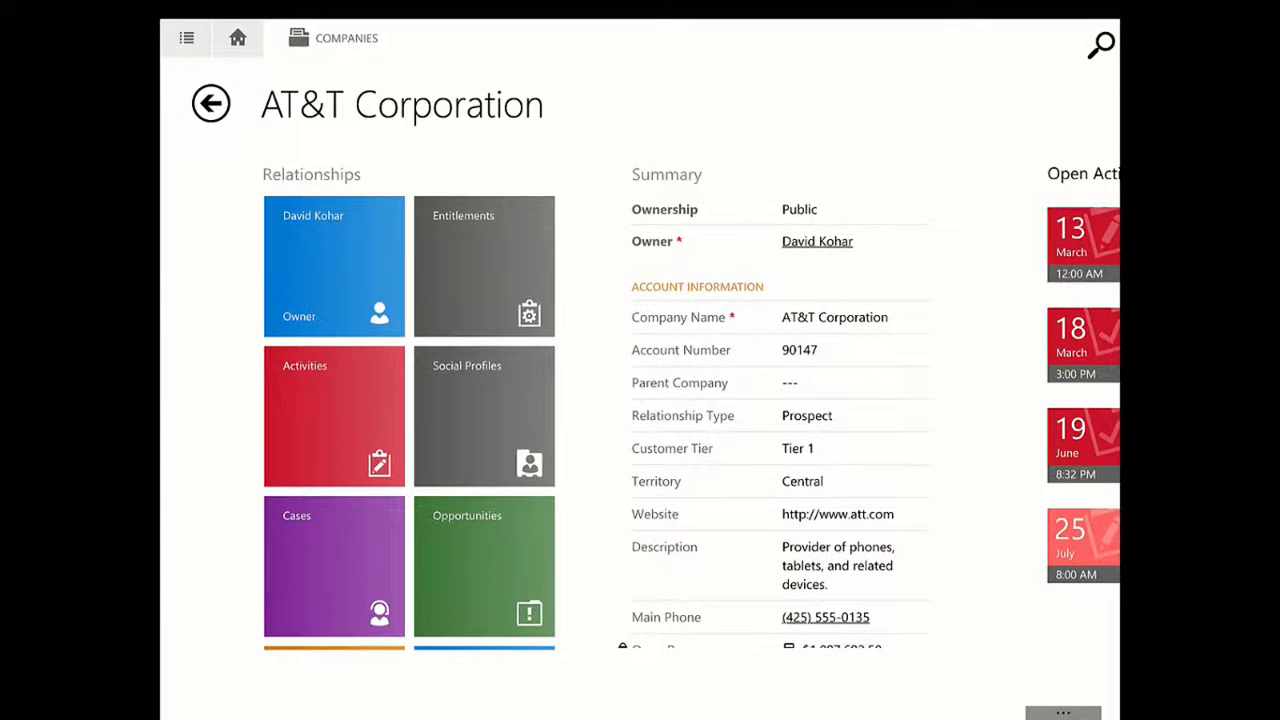
{"action": "scroll", "scroll_direction": "down", "scroll_amount": 3}
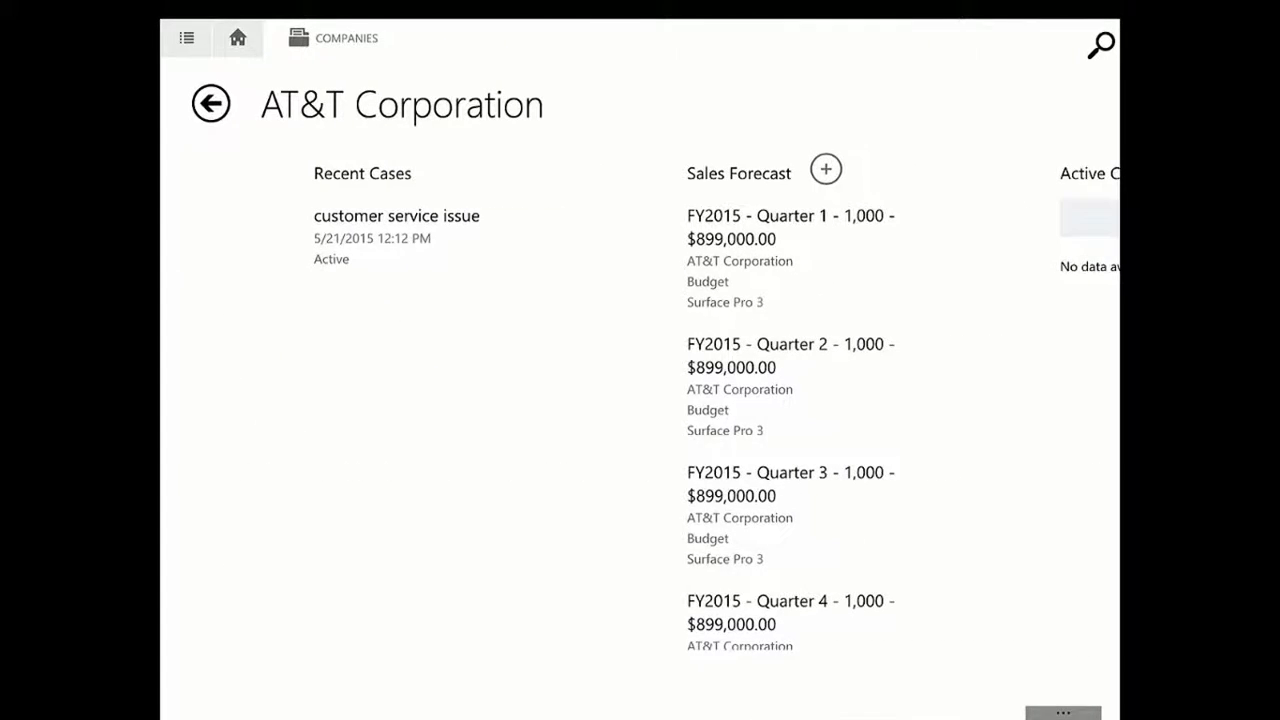
{"action": "scroll", "scroll_direction": "right", "scroll_amount": 3}
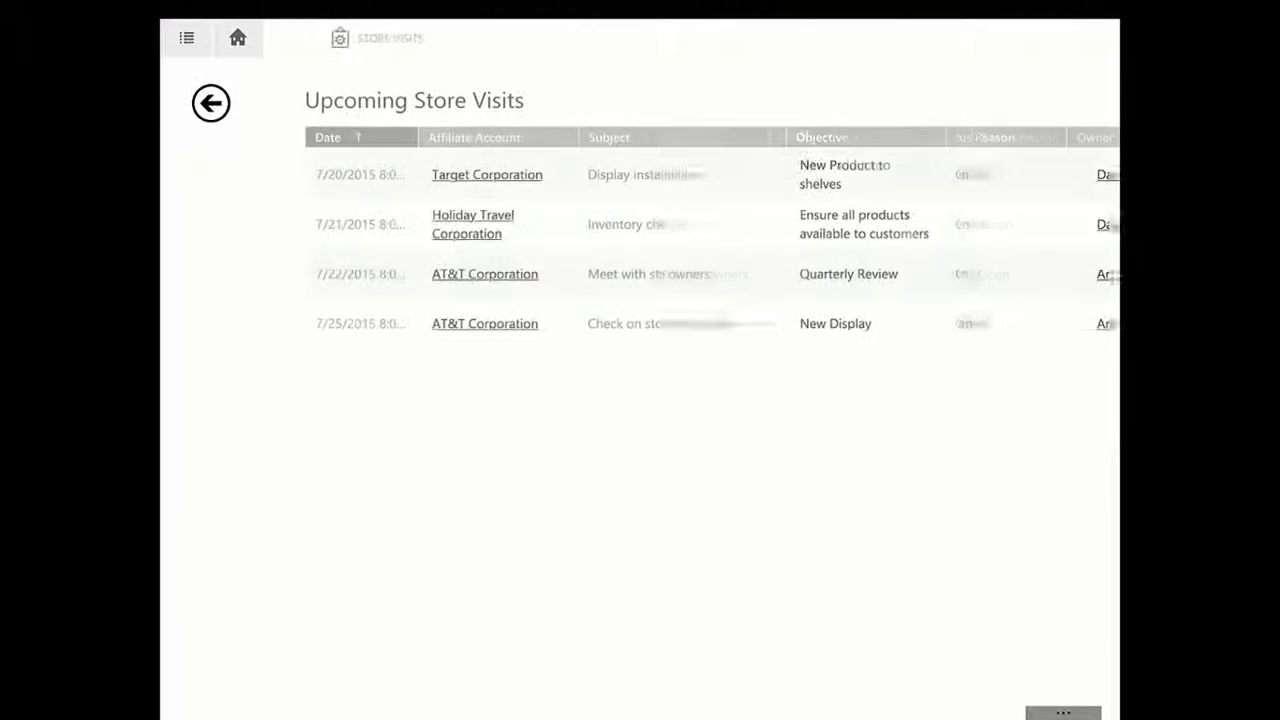
Step: Open the Meet with store owners visit, scroll to Next Steps, and add a new note
{"action": "left_click", "coordinate": [648, 274]}
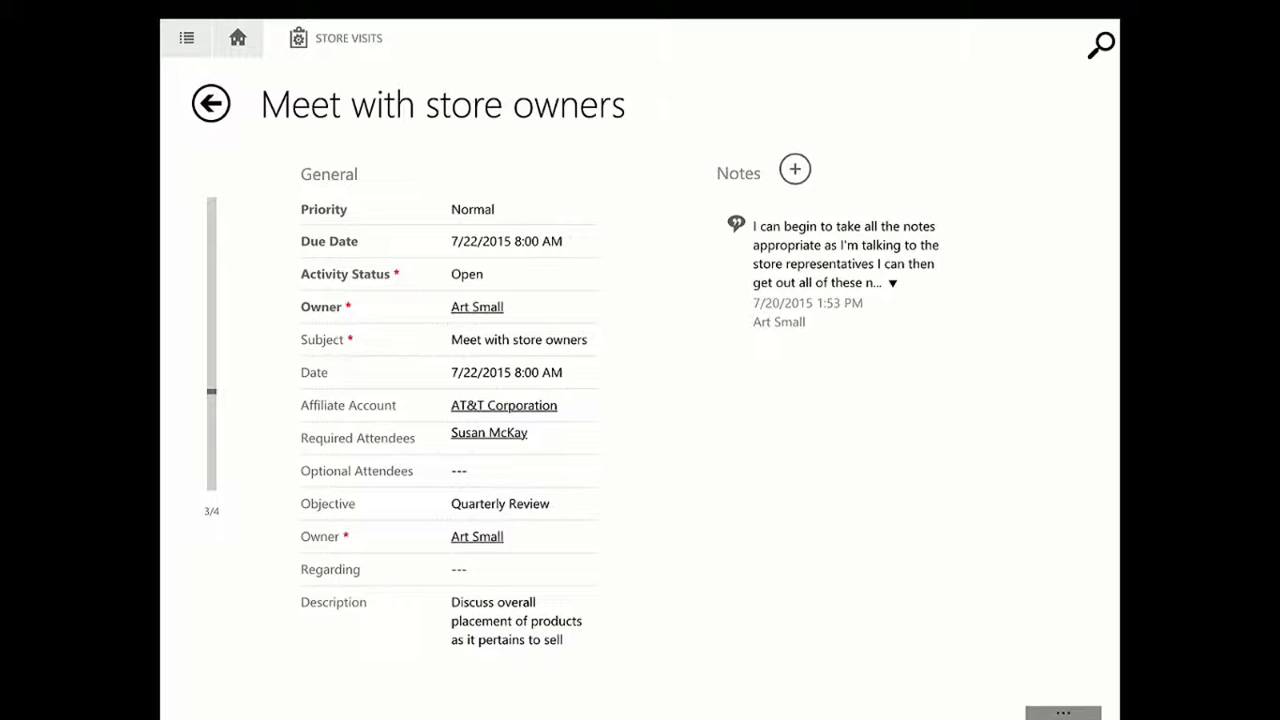
{"action": "scroll", "scroll_direction": "down", "scroll_amount": 3}
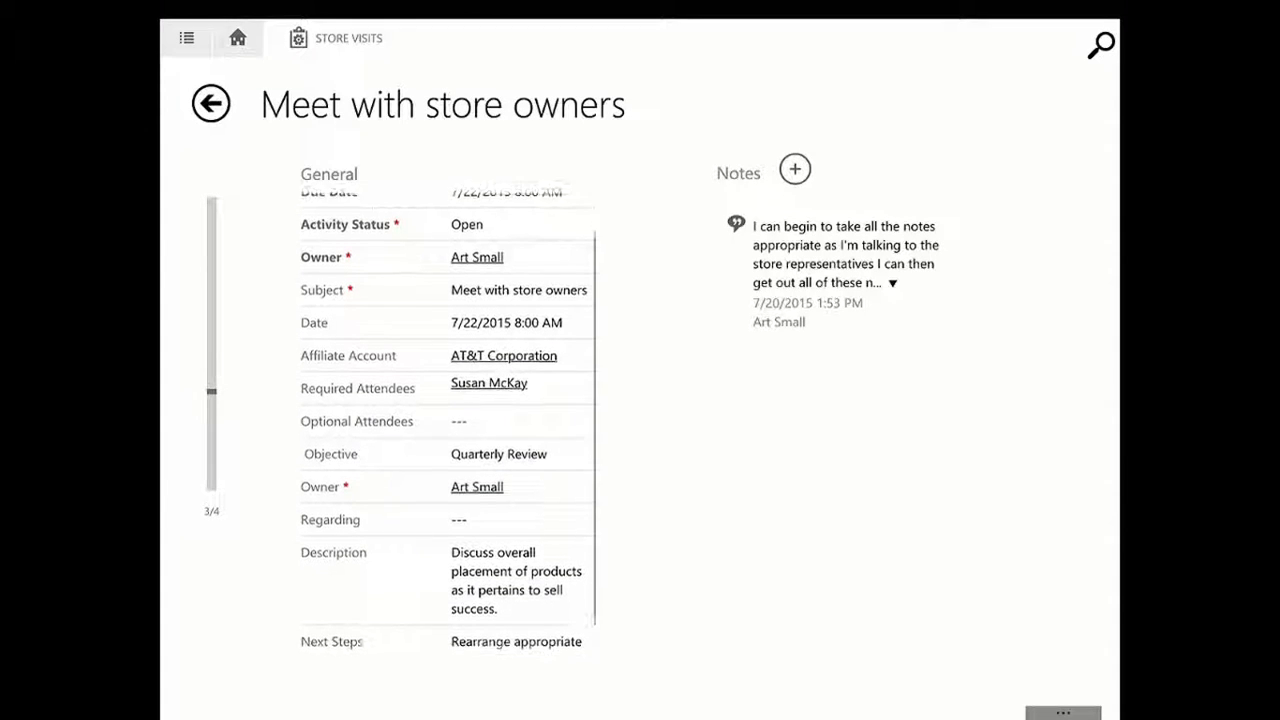
{"action": "scroll", "scroll_direction": "down", "scroll_amount": 3}
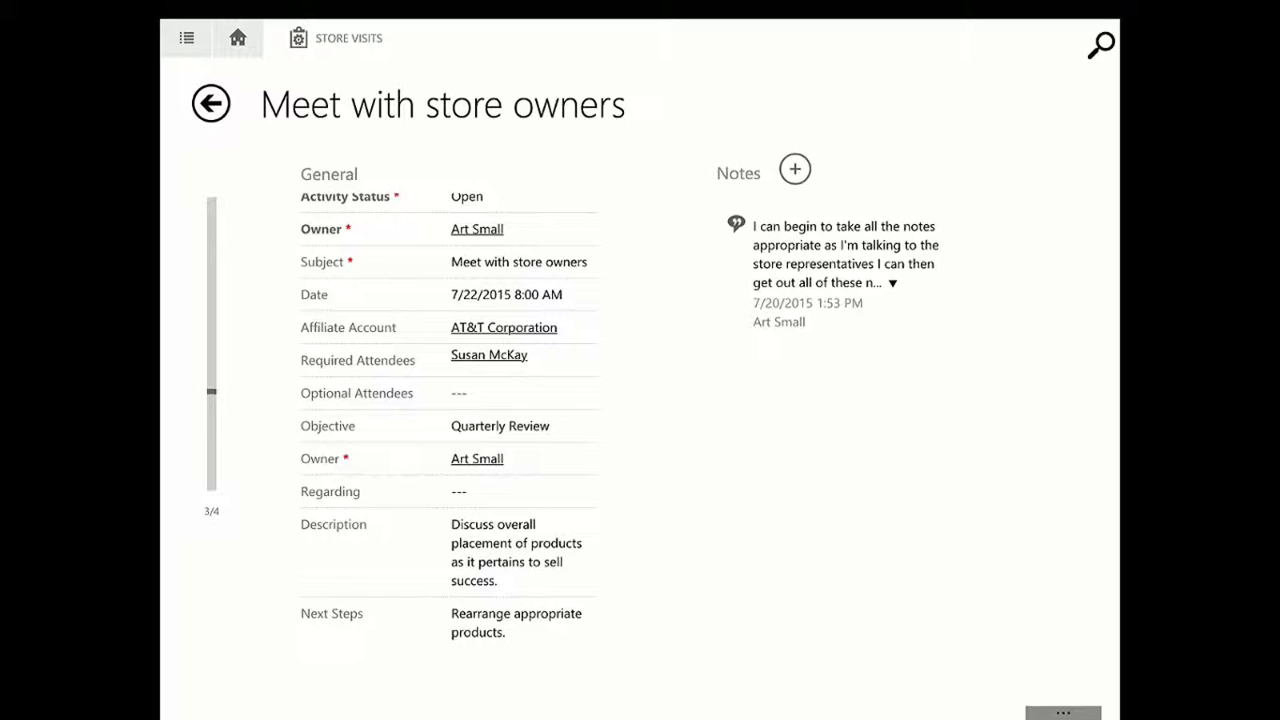
{"action": "left_click", "coordinate": [1064, 712]}
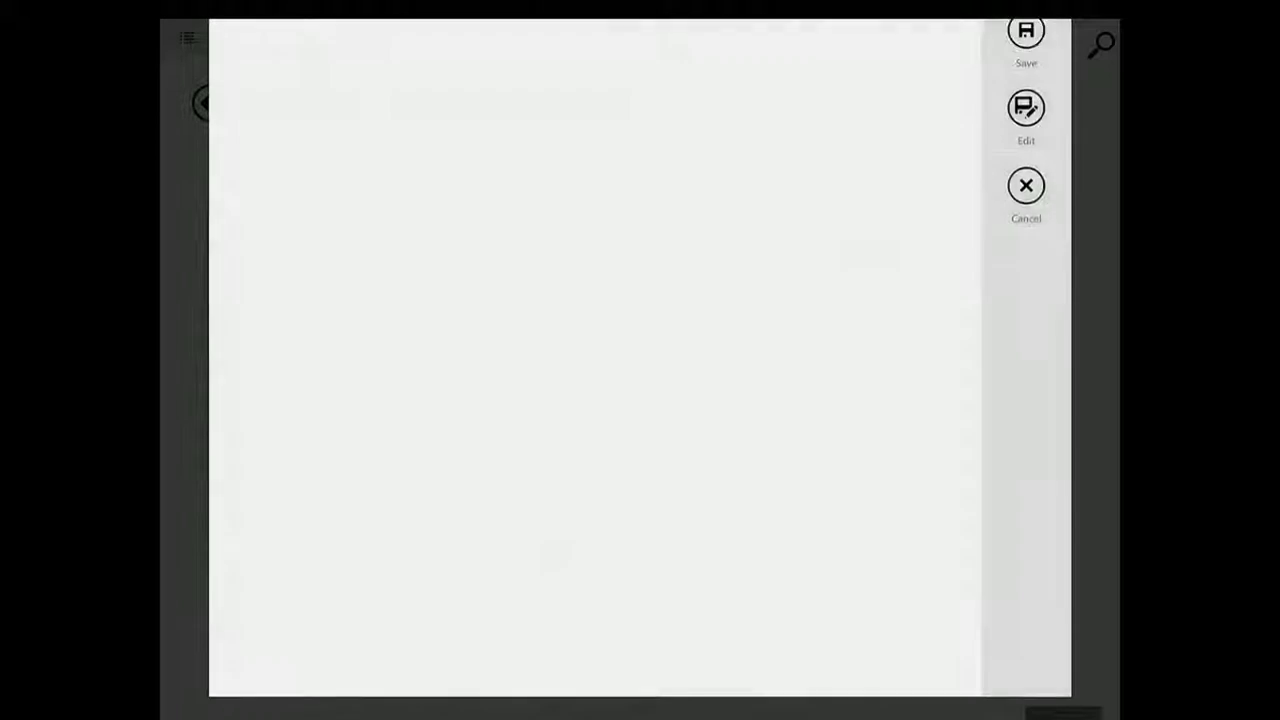
Step: Dictate the note: 'While sitting in front of the customer we can keep notes so that we have a full accounting ... a result of this conversation'
{"action": "left_click", "coordinate": [580, 180]}
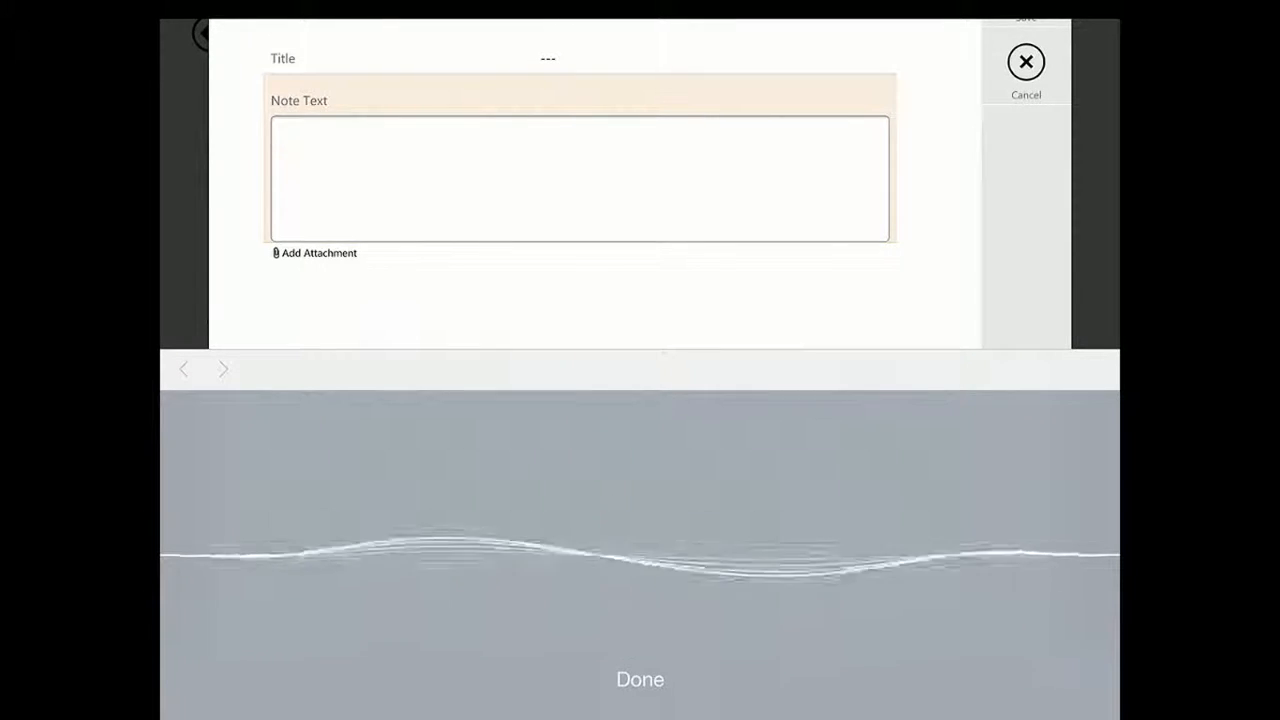
{"action": "type", "text": "While sitting in front of the customer"}
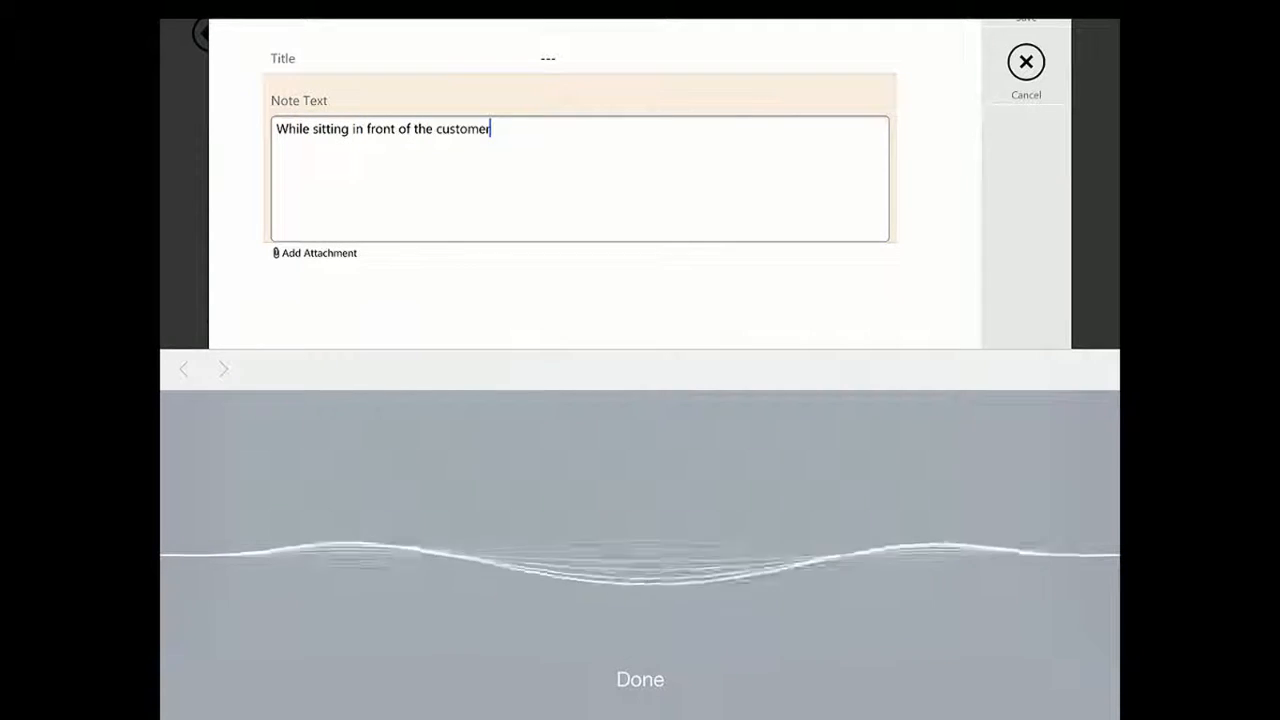
{"action": "type", "text": "we can keep notes so that we have a full accounting of everything that needs to occur as"}
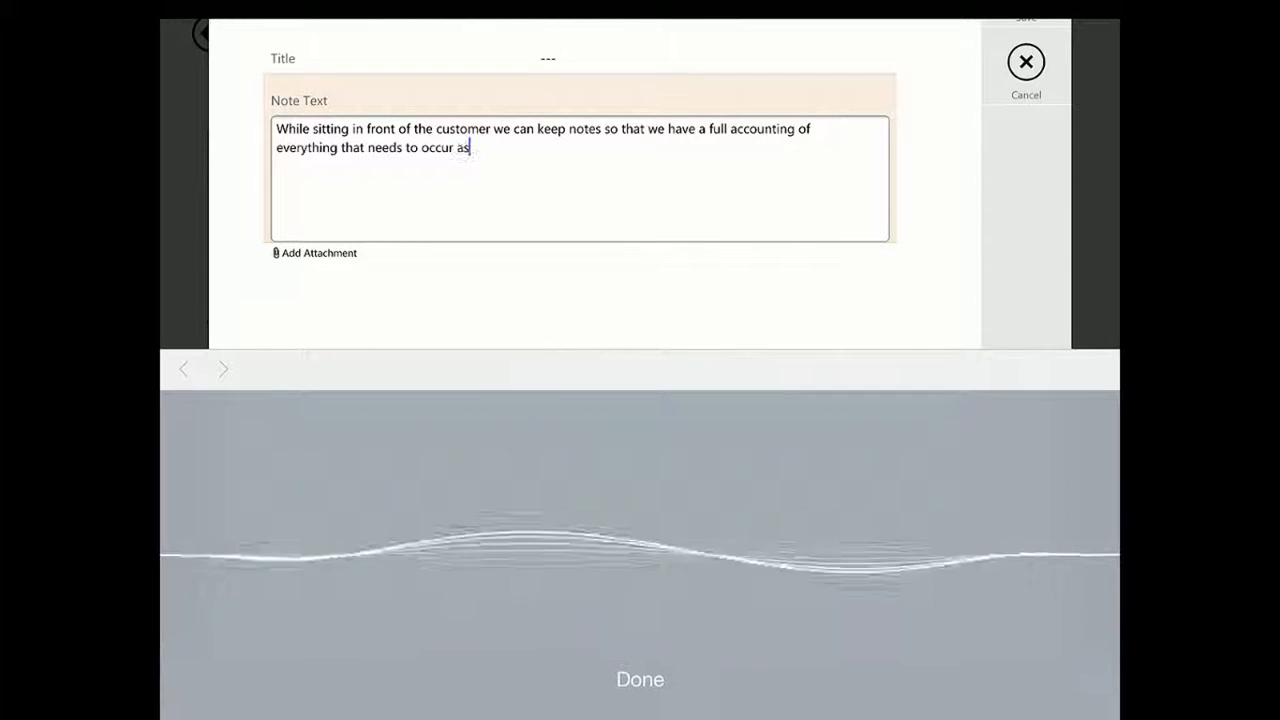
{"action": "type", "text": "a result of this conversation"}
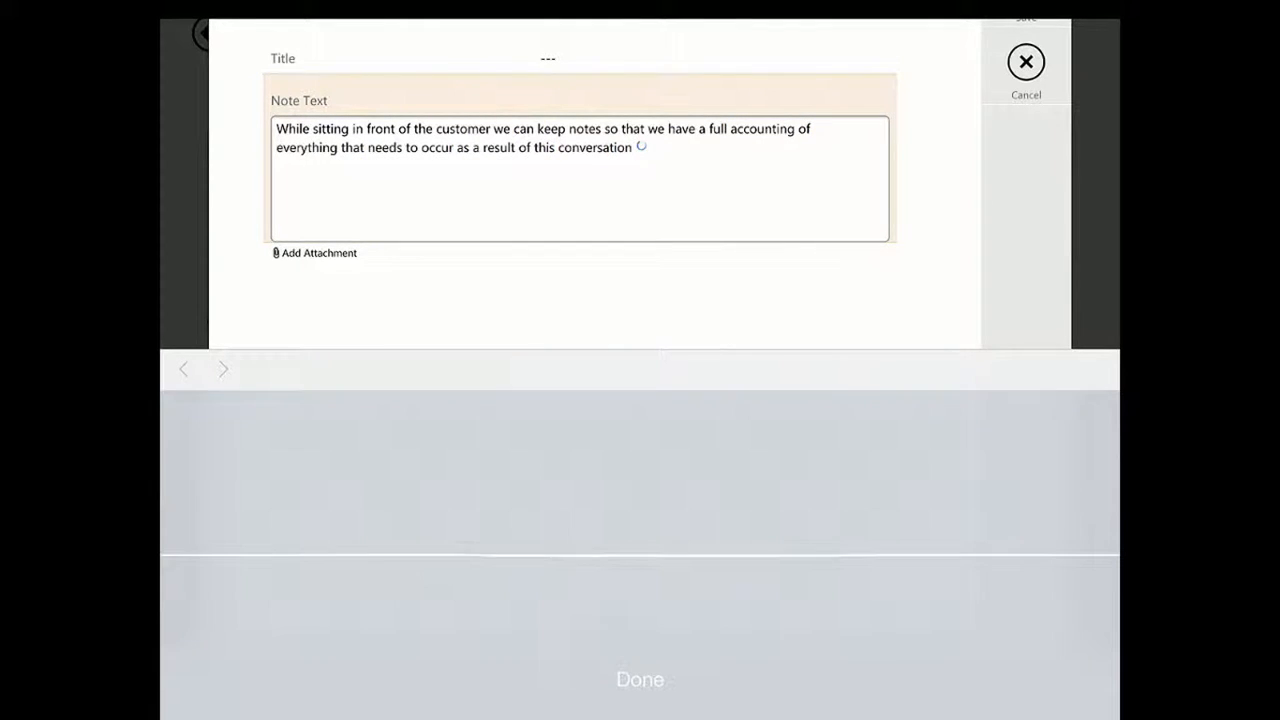